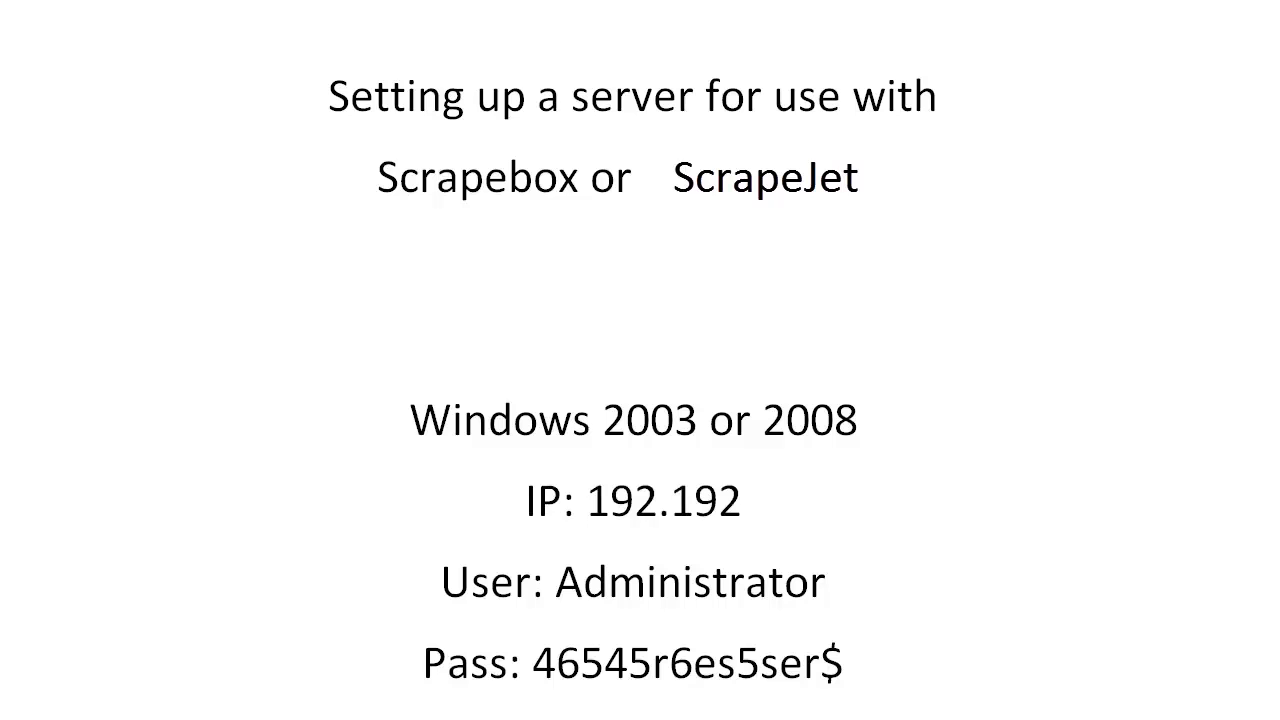
# - Complete the slide's IP line so it reads 192.192.192.192
pyautogui.write('.192.192')
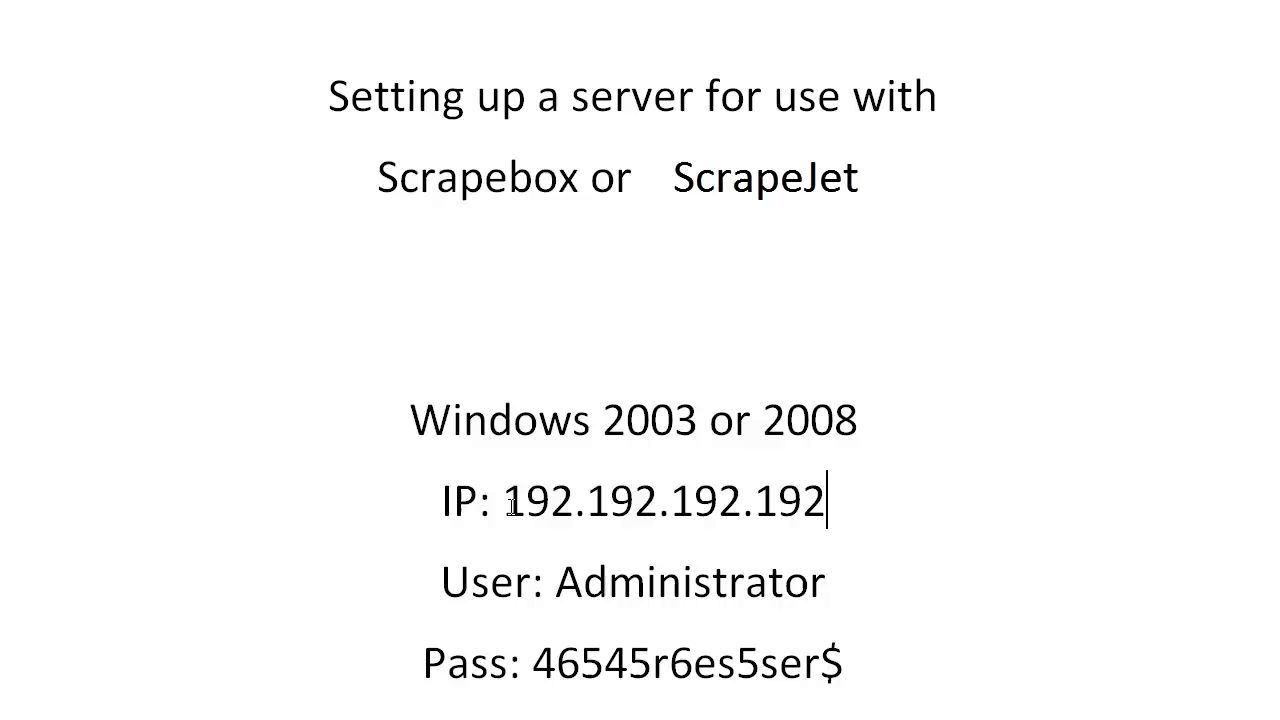
pyautogui.moveTo(732, 556)
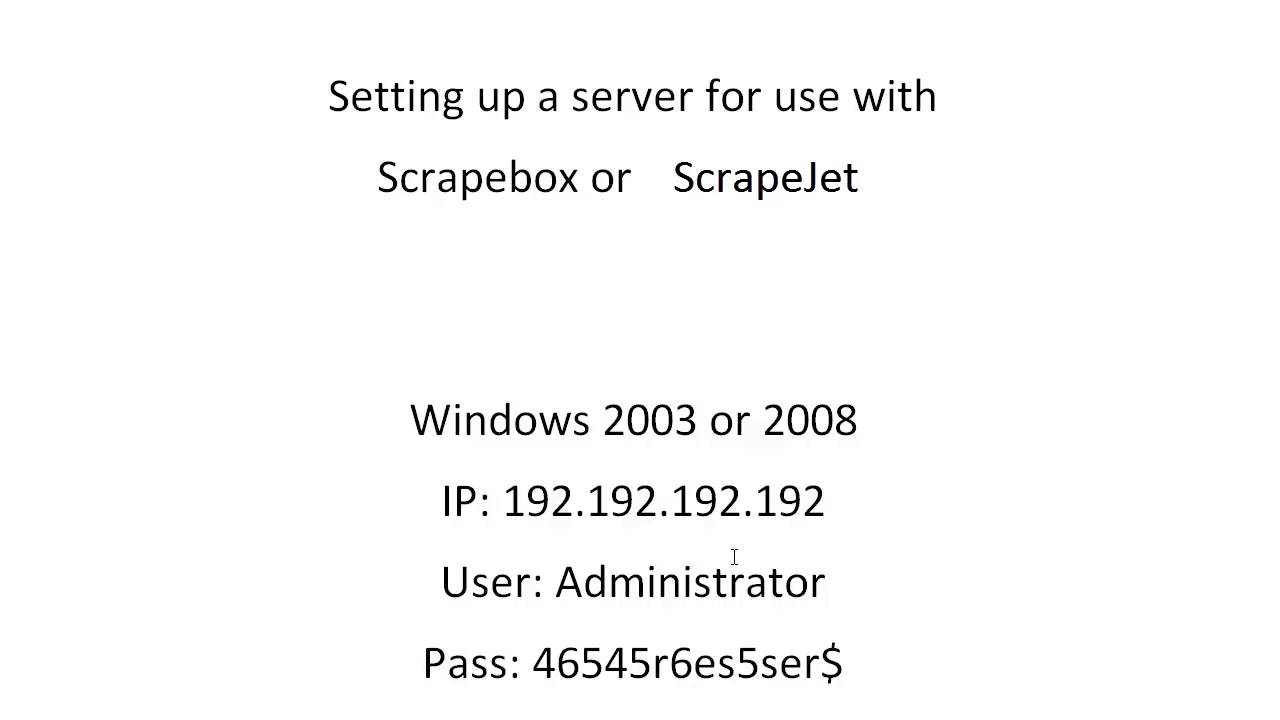
pyautogui.moveTo(736, 696)
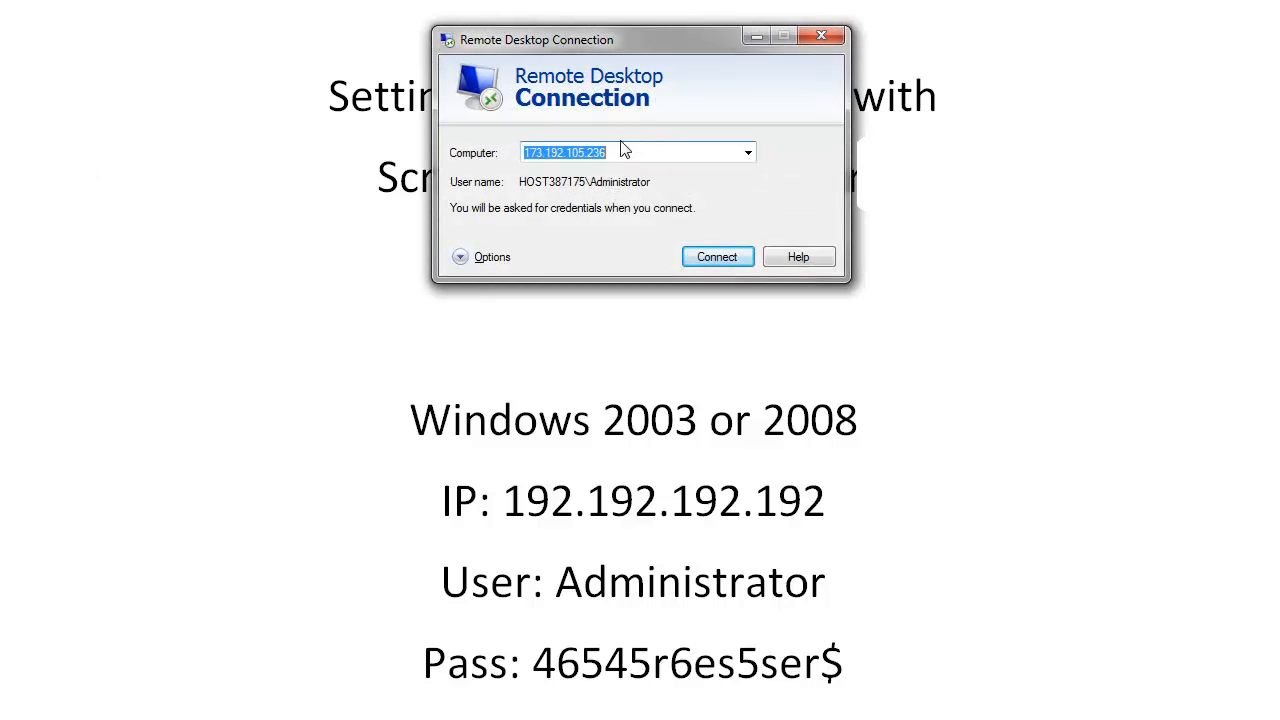
pyautogui.moveTo(576, 176)
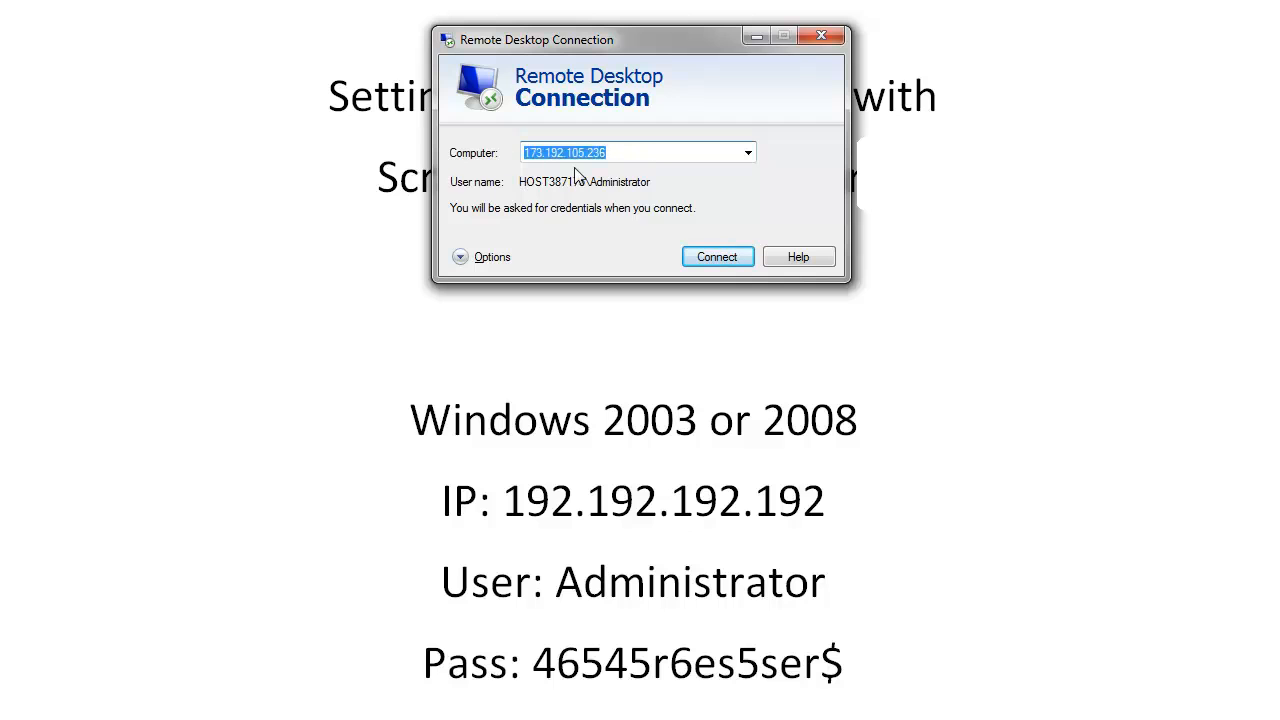
# - Target computer 192.192.192.192 with user name Administrator, then move to the display settings
pyautogui.write('192.192')
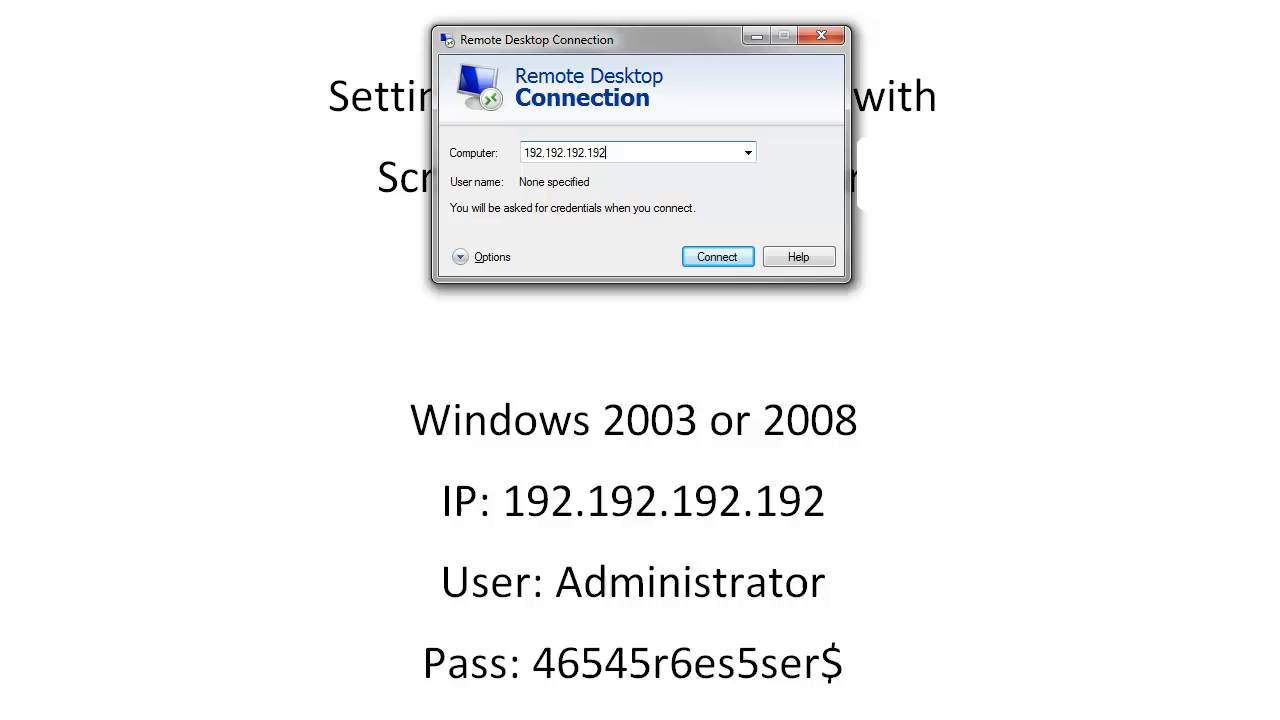
pyautogui.click(484, 256)
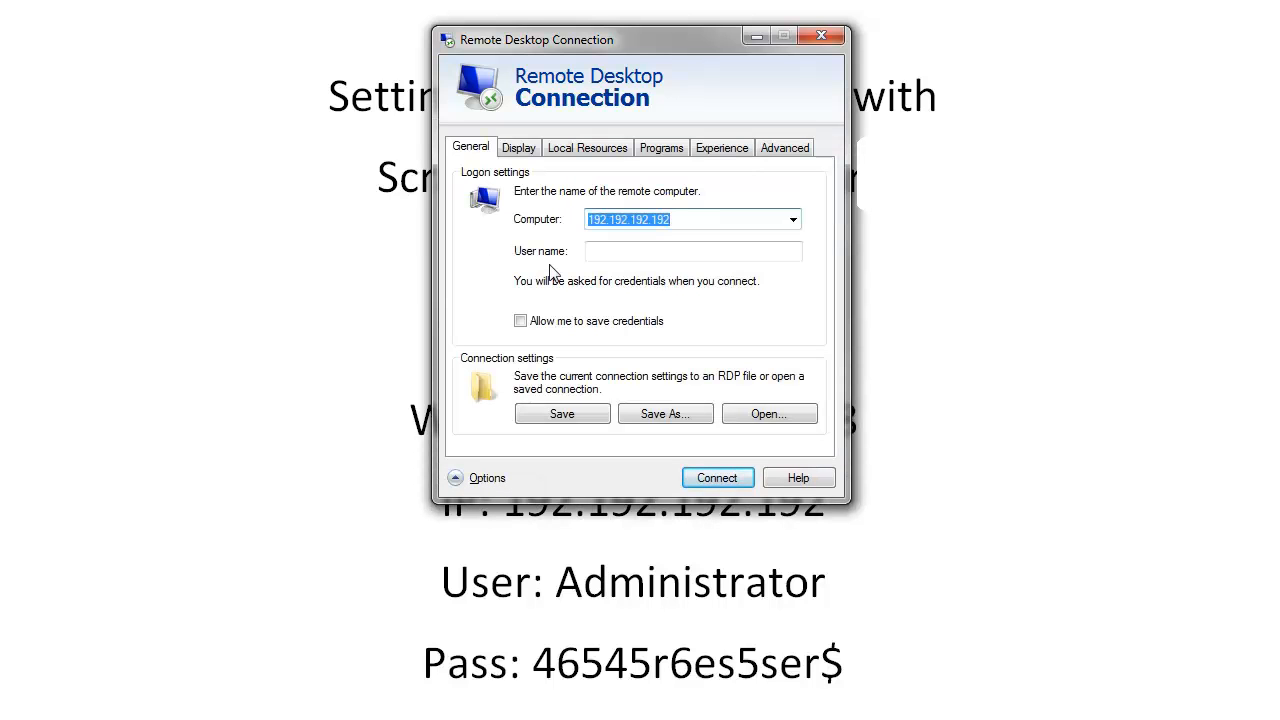
pyautogui.click(692, 252)
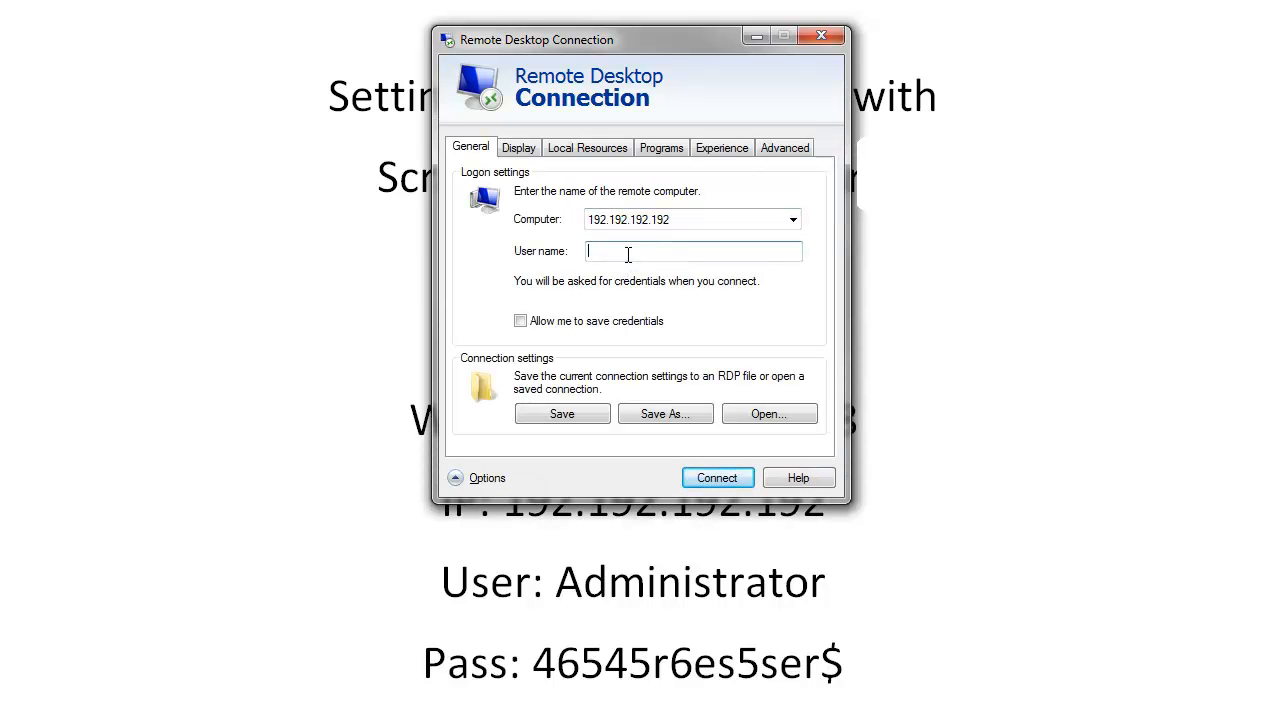
pyautogui.write('Administrator')
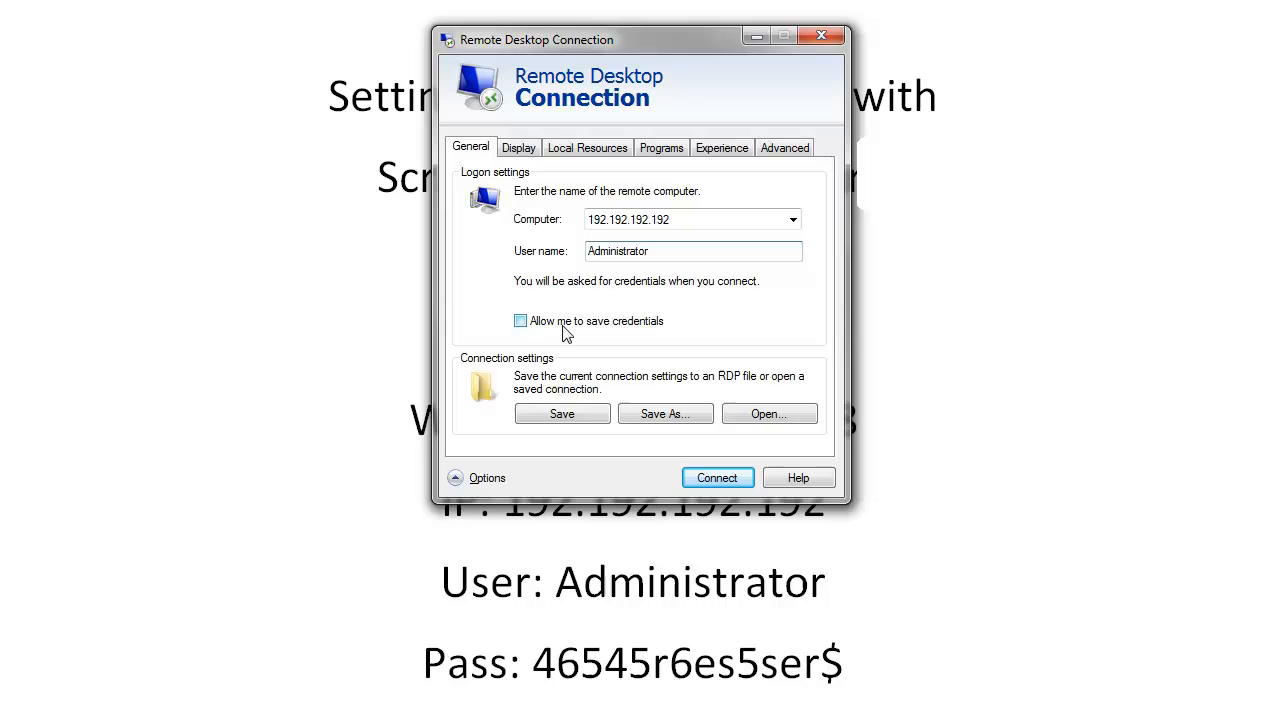
pyautogui.click(692, 252)
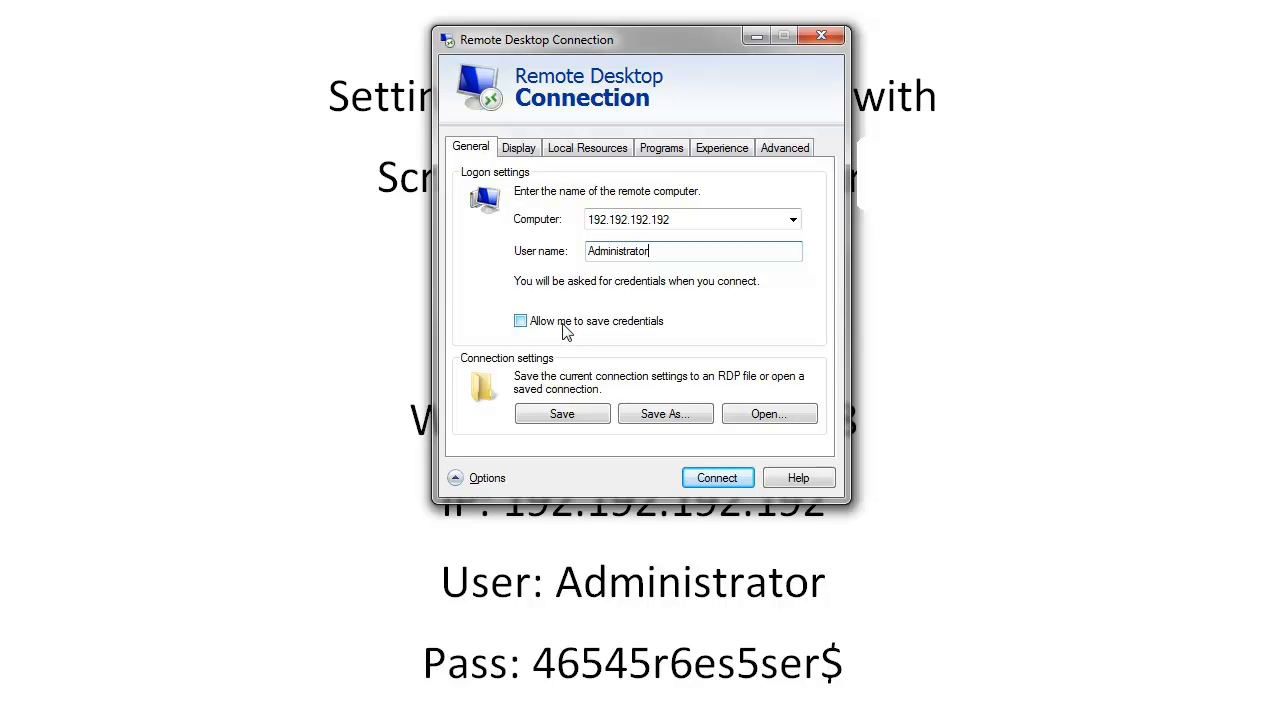
pyautogui.moveTo(580, 414)
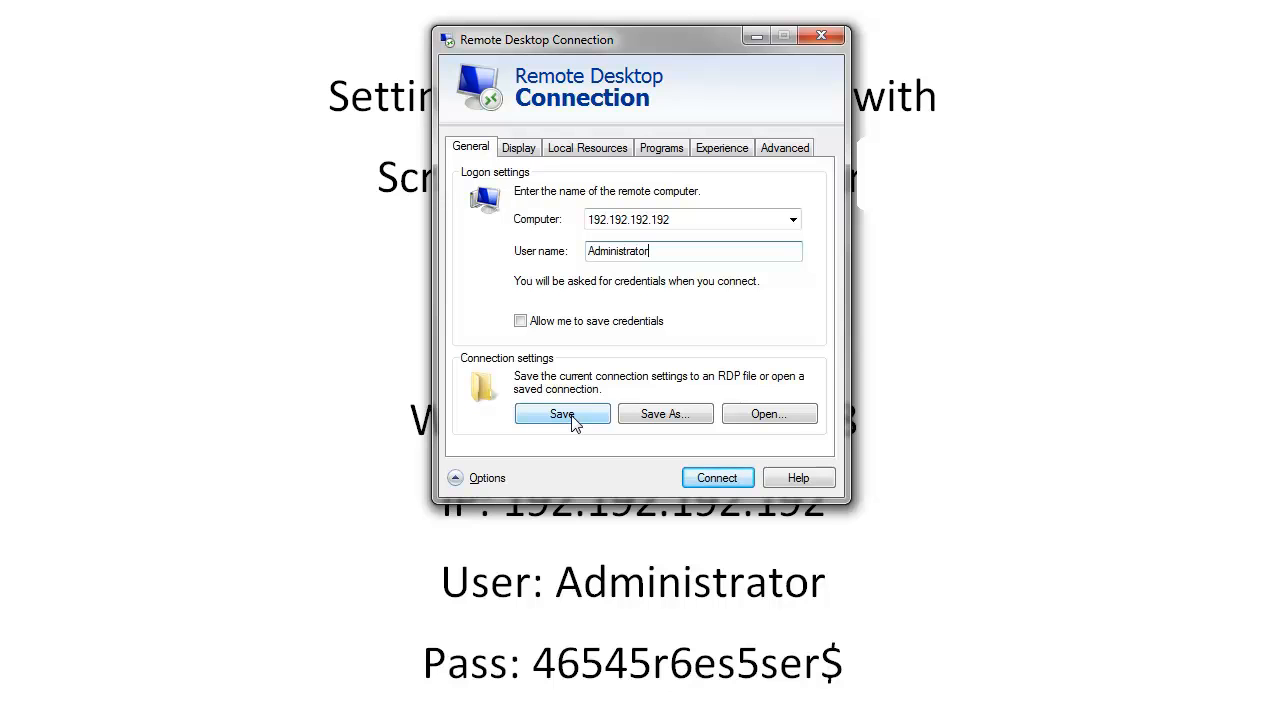
pyautogui.moveTo(516, 330)
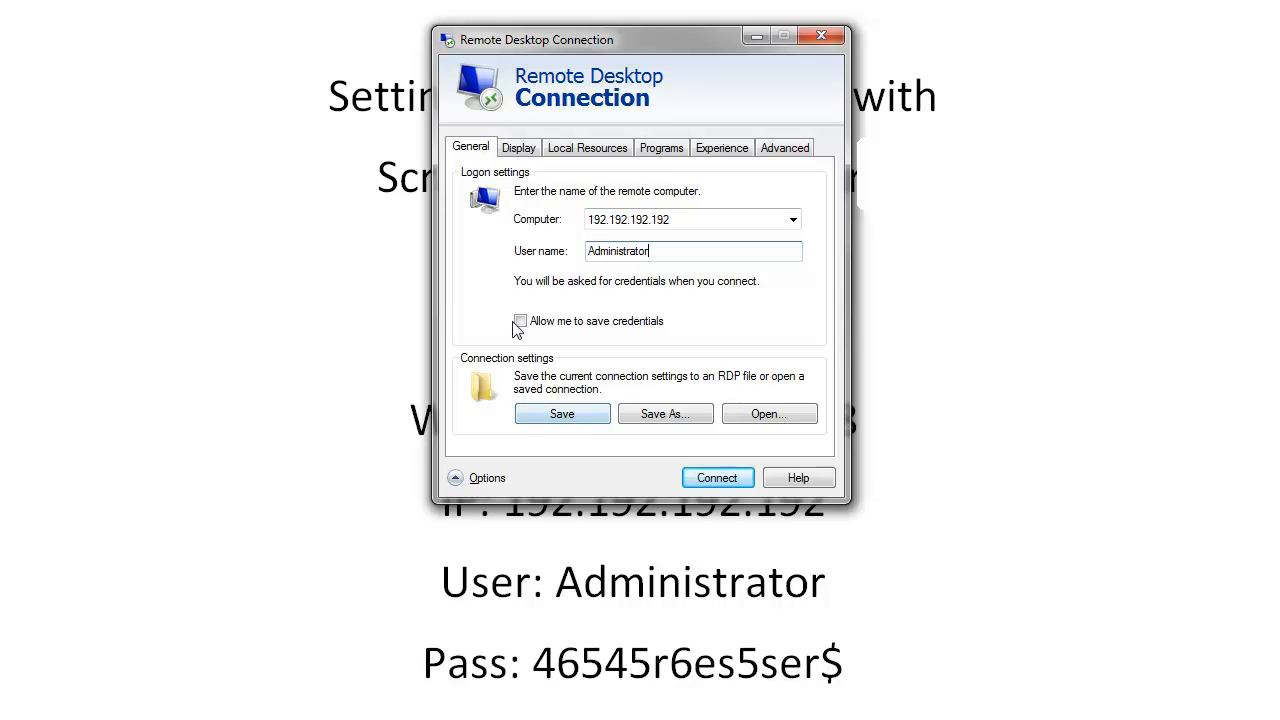
pyautogui.click(518, 148)
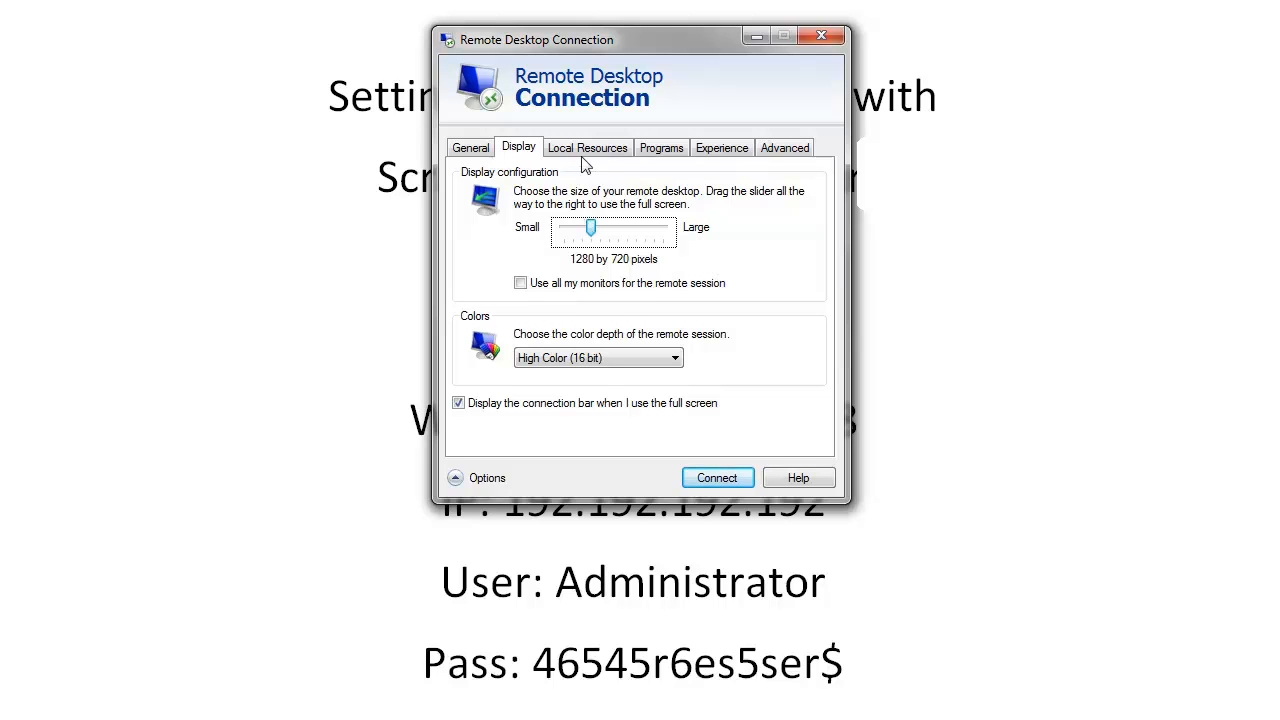
# - Review the Local Resources, Experience, Advanced and Display settings, return to General and minimize the window
pyautogui.click(588, 148)
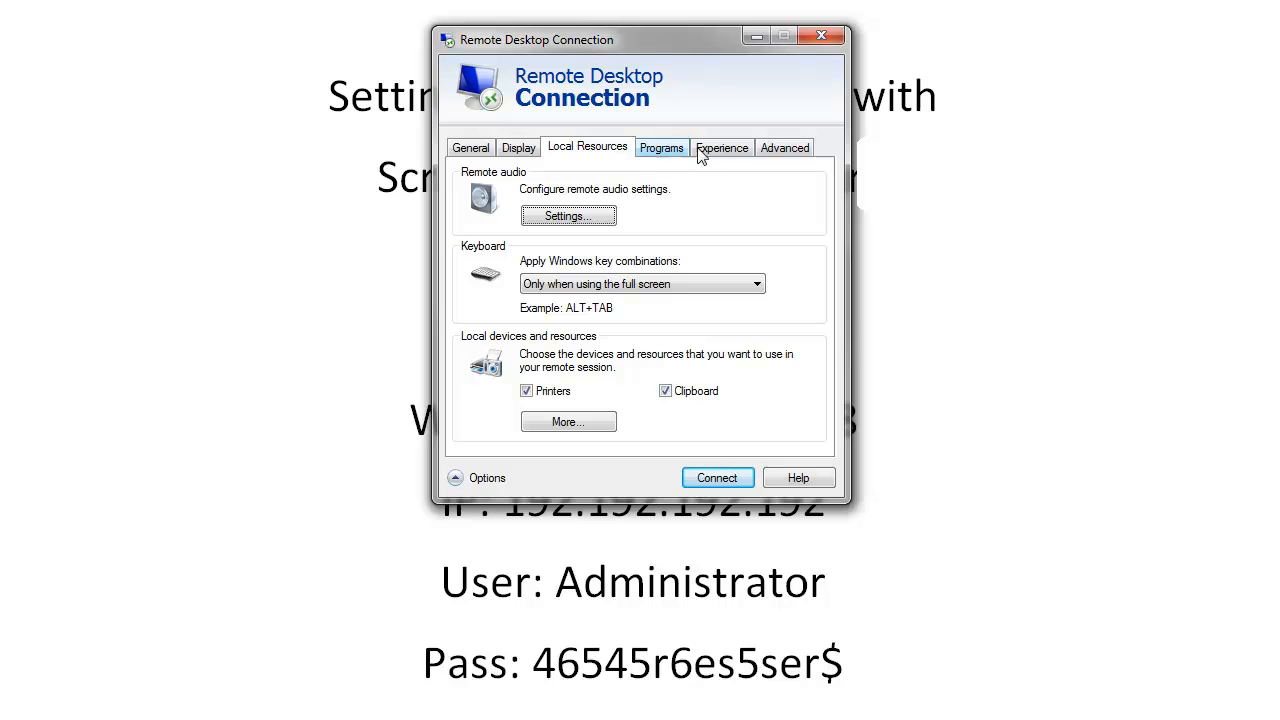
pyautogui.click(722, 148)
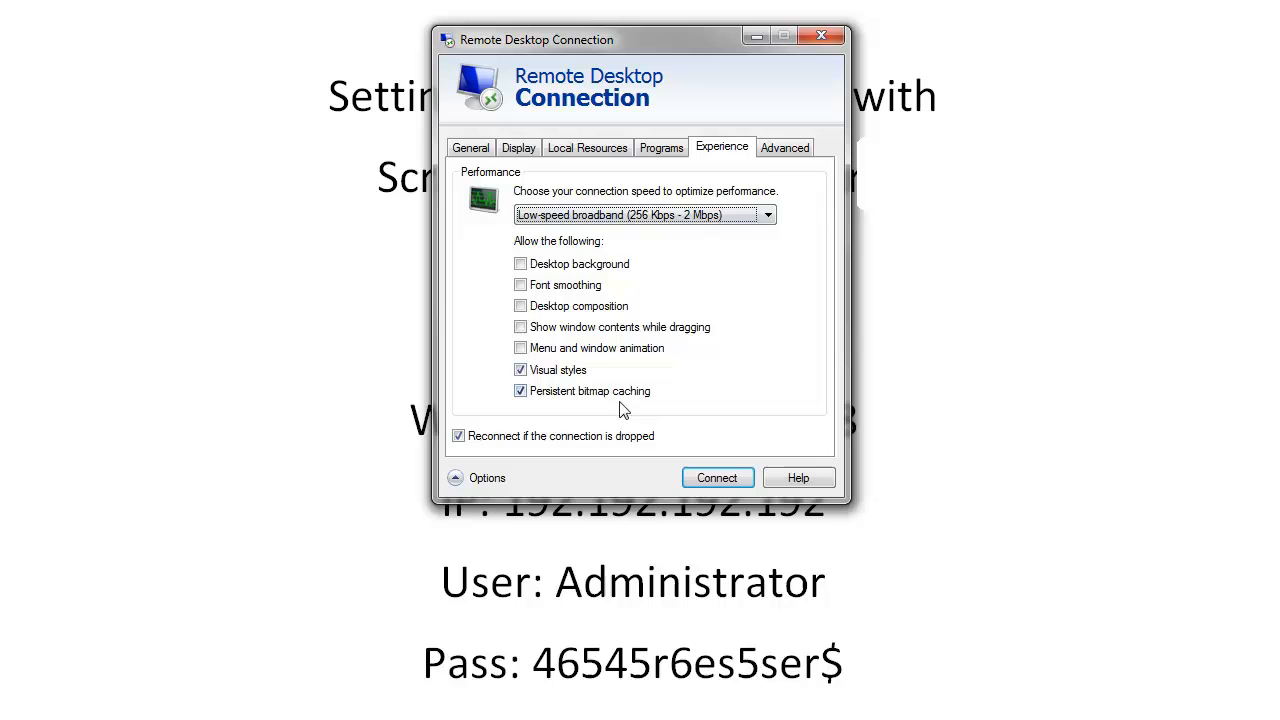
pyautogui.click(784, 148)
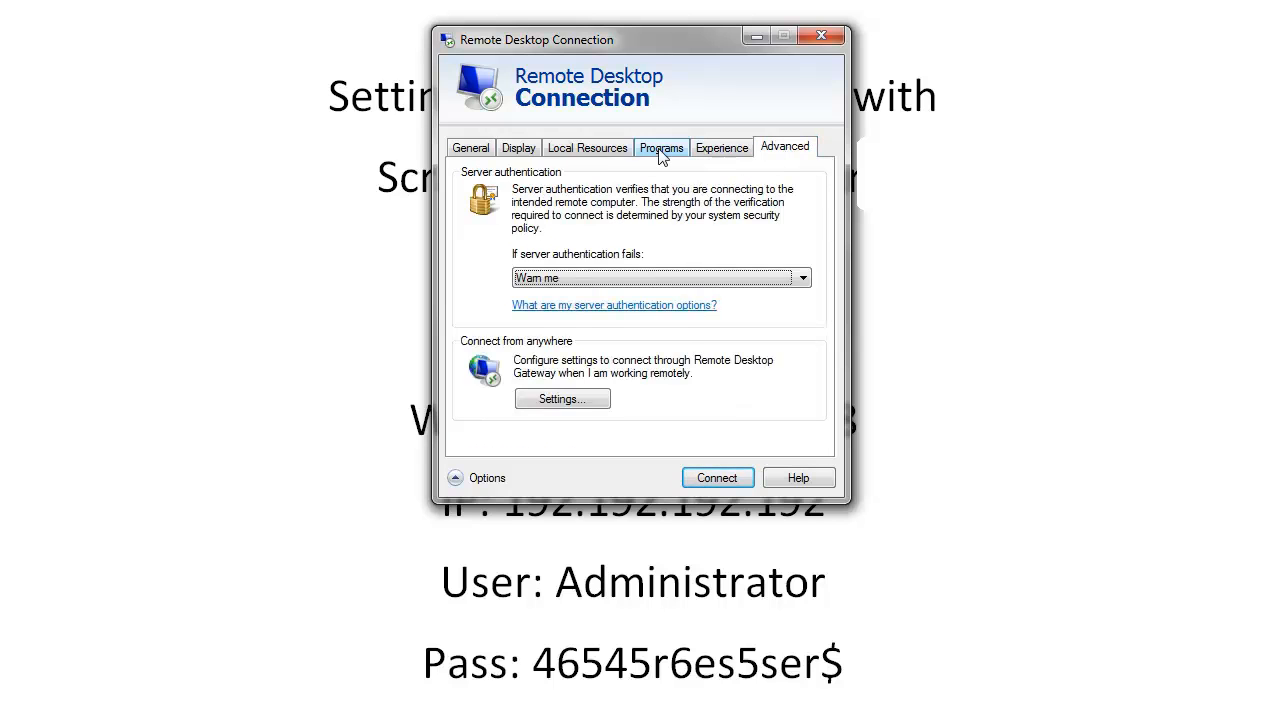
pyautogui.click(588, 148)
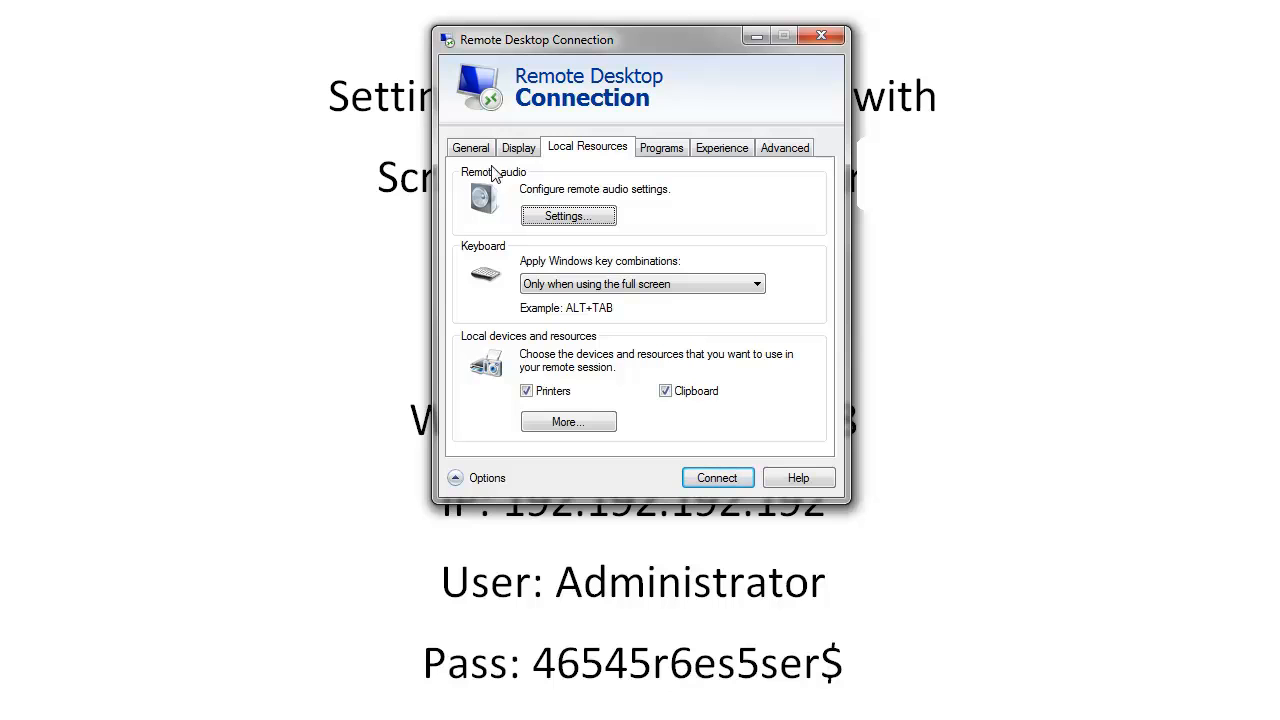
pyautogui.click(518, 148)
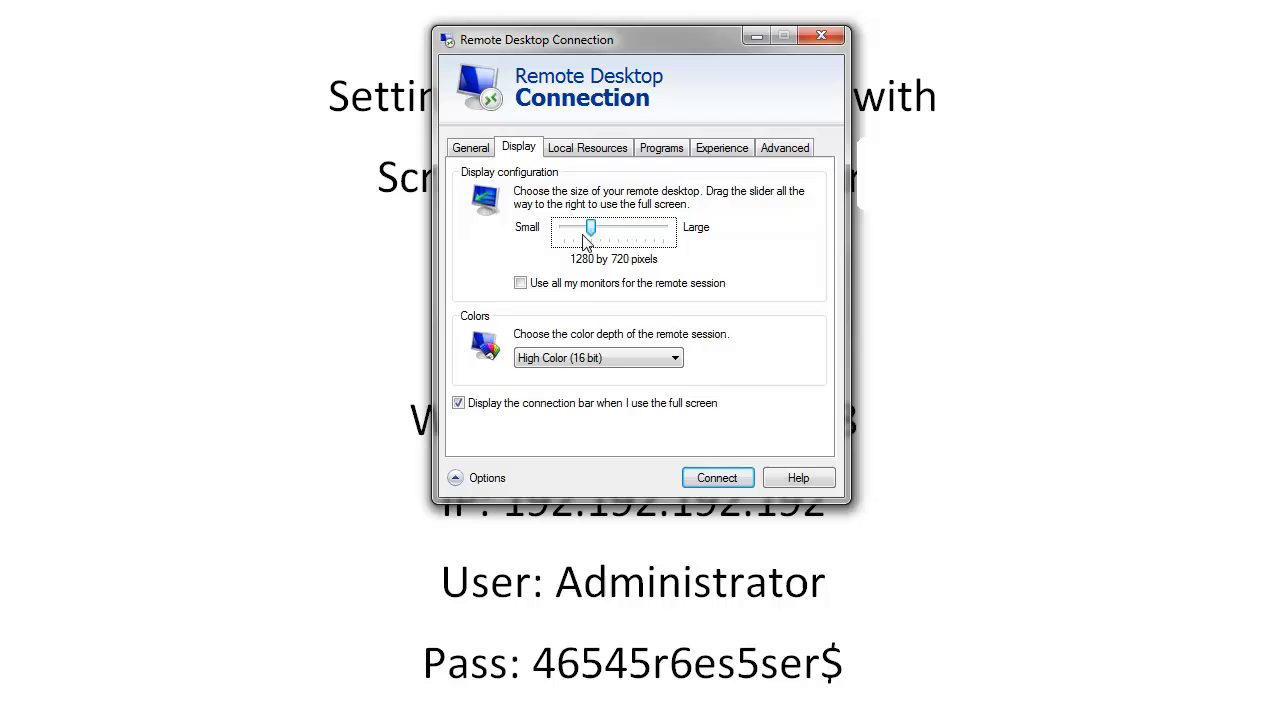
pyautogui.click(470, 148)
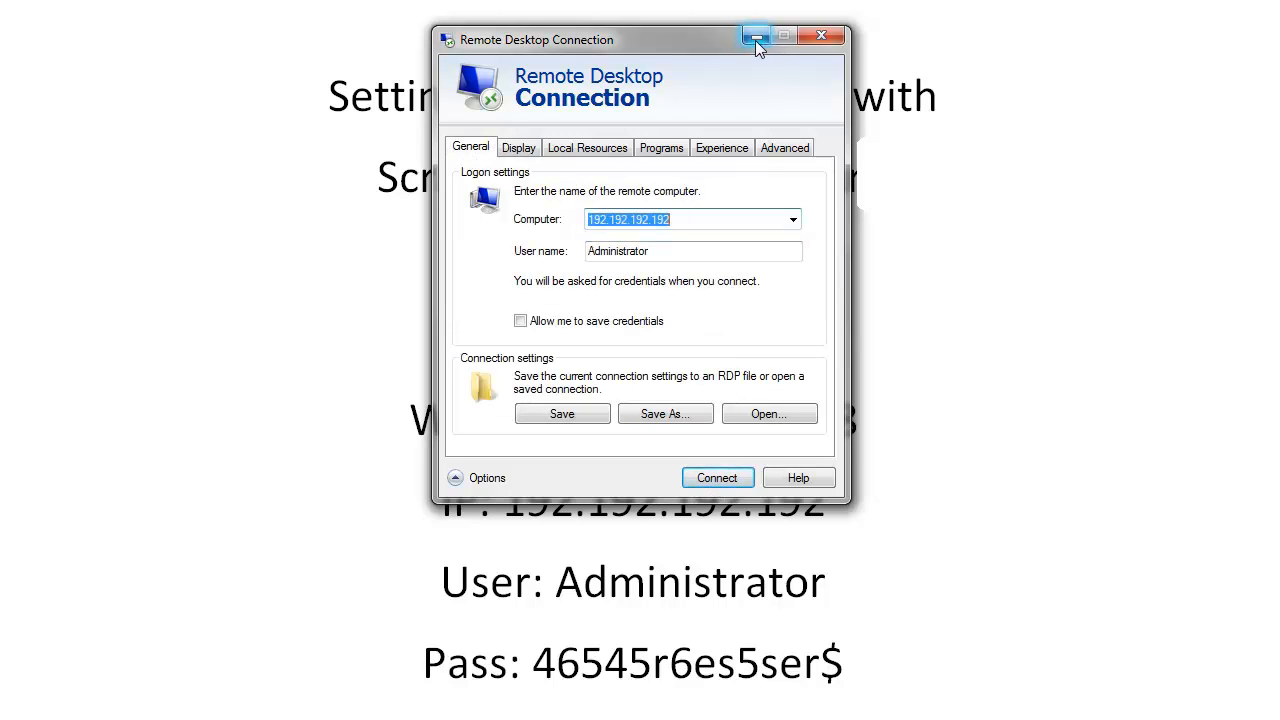
pyautogui.moveTo(756, 36)
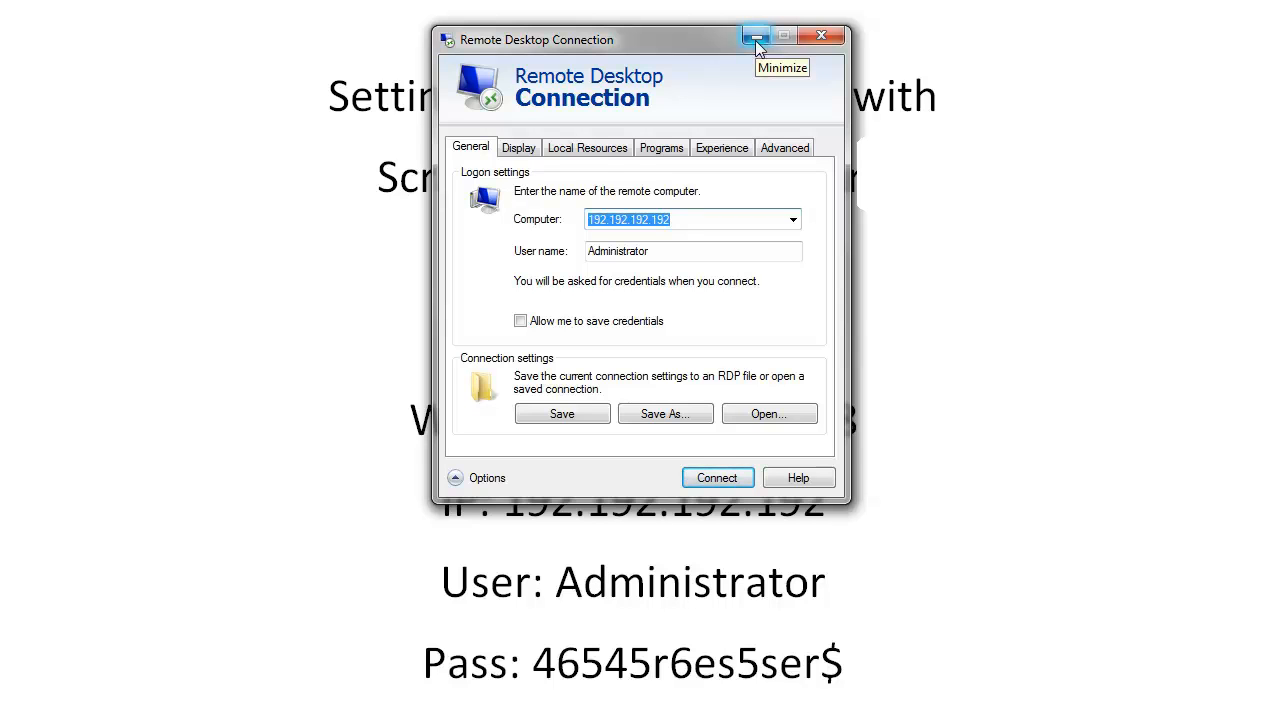
pyautogui.moveTo(756, 40)
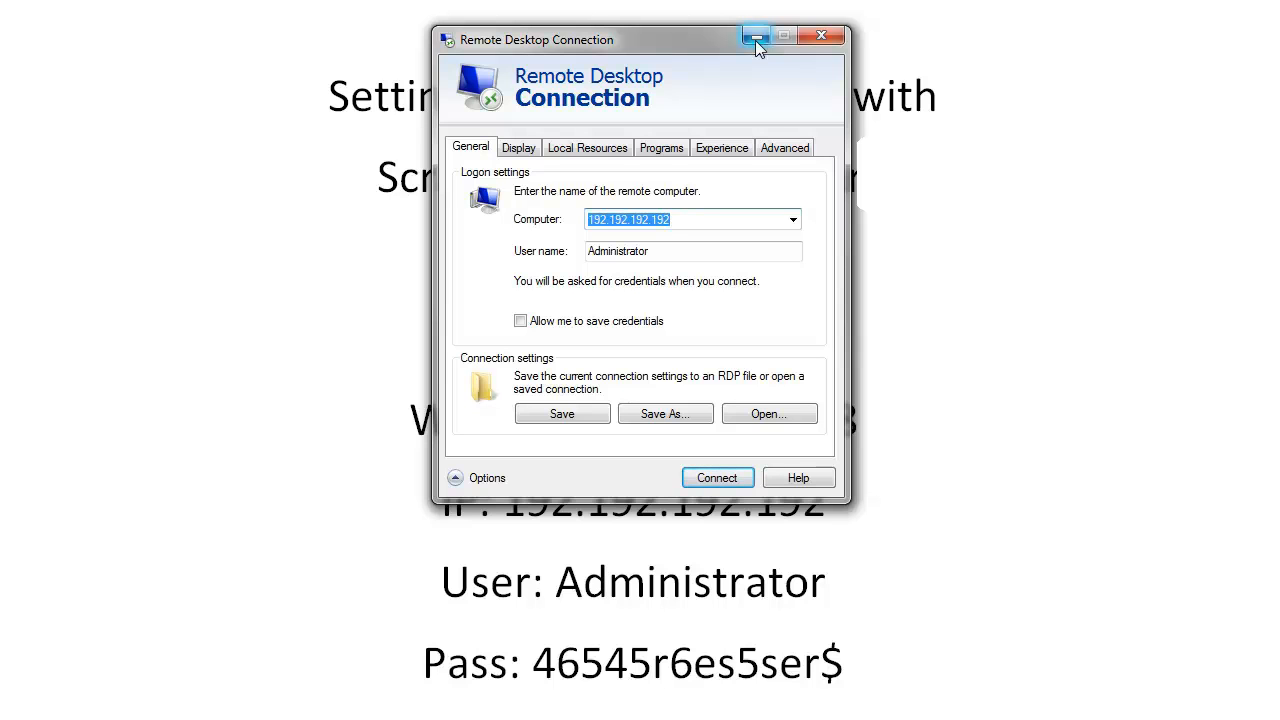
pyautogui.click(756, 36)
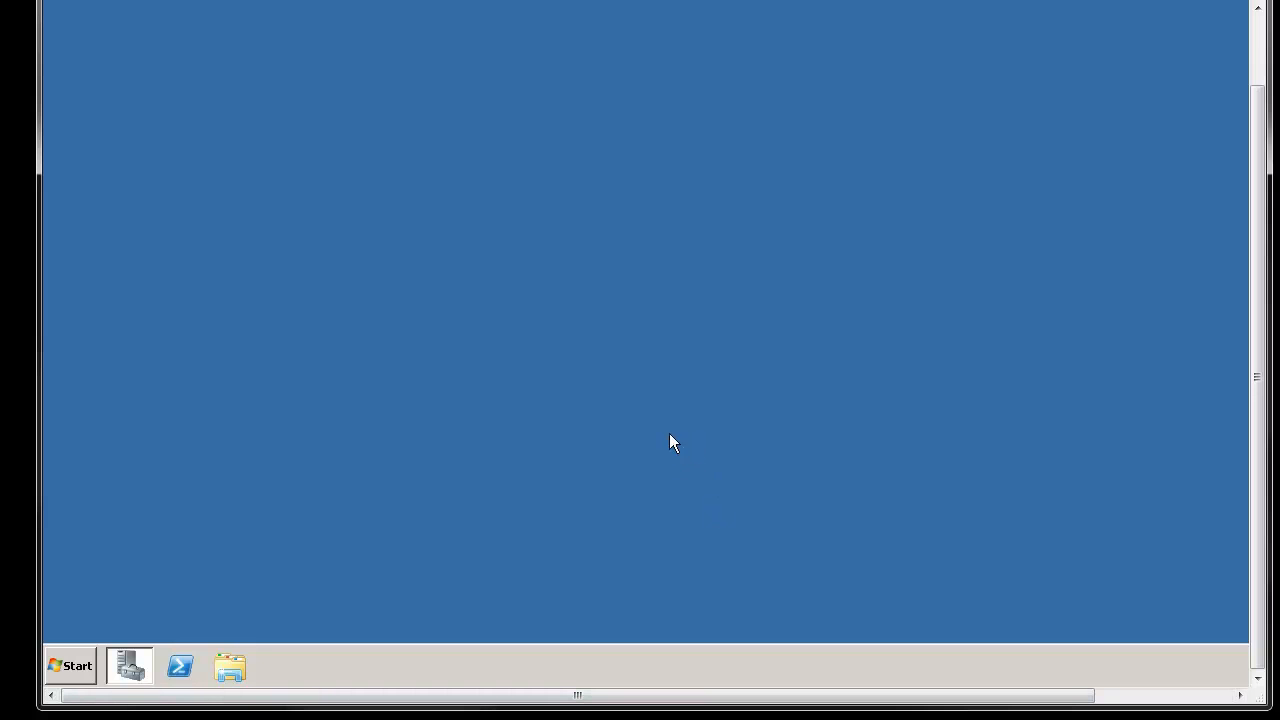
pyautogui.moveTo(592, 452)
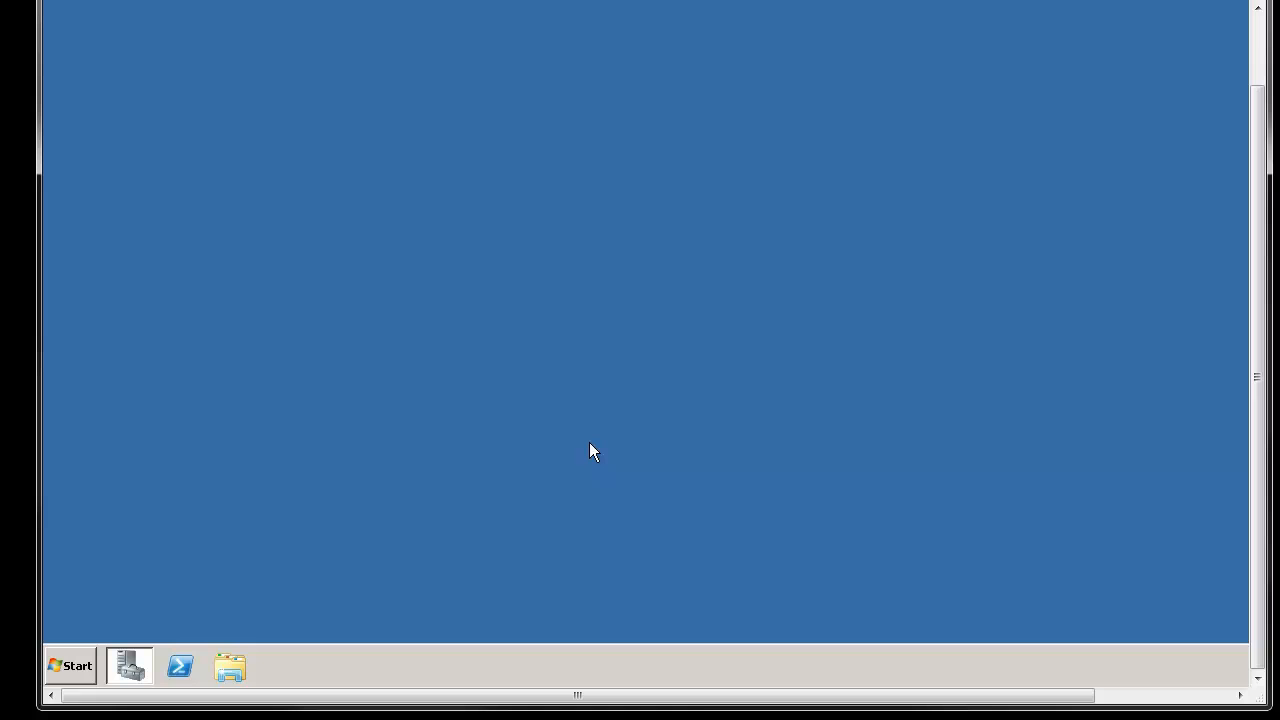
pyautogui.moveTo(336, 500)
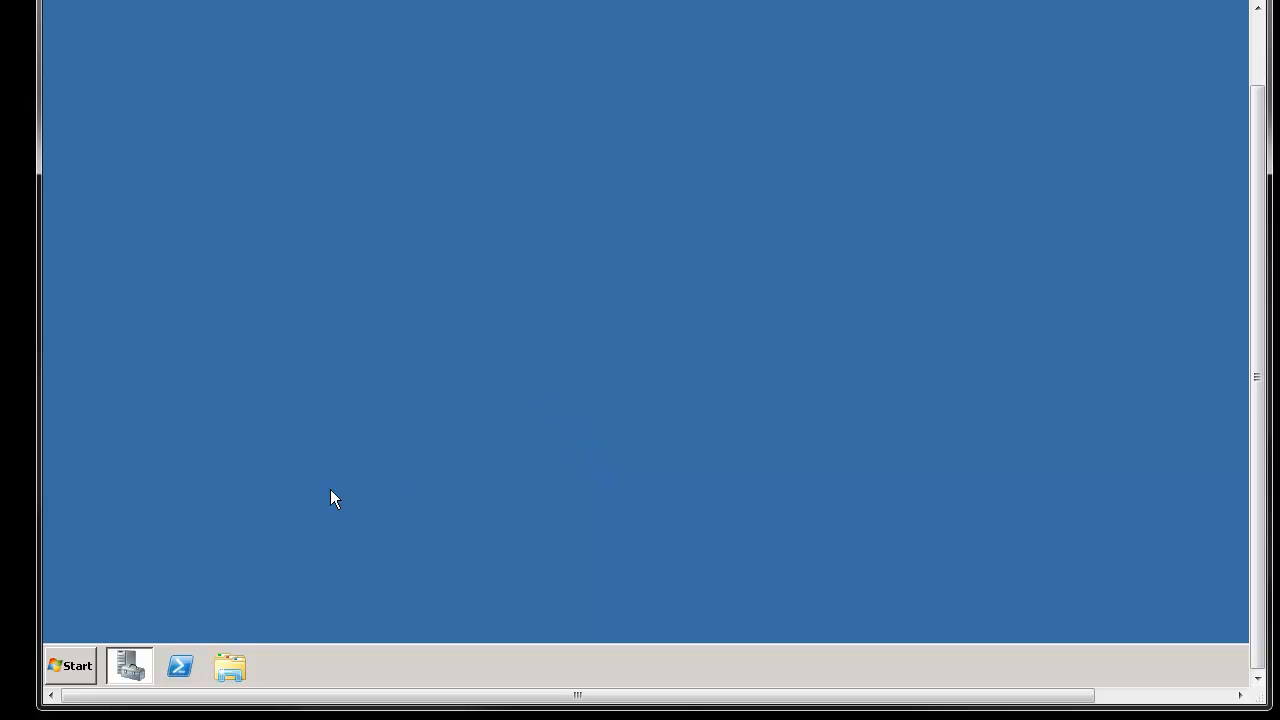
pyautogui.moveTo(128, 668)
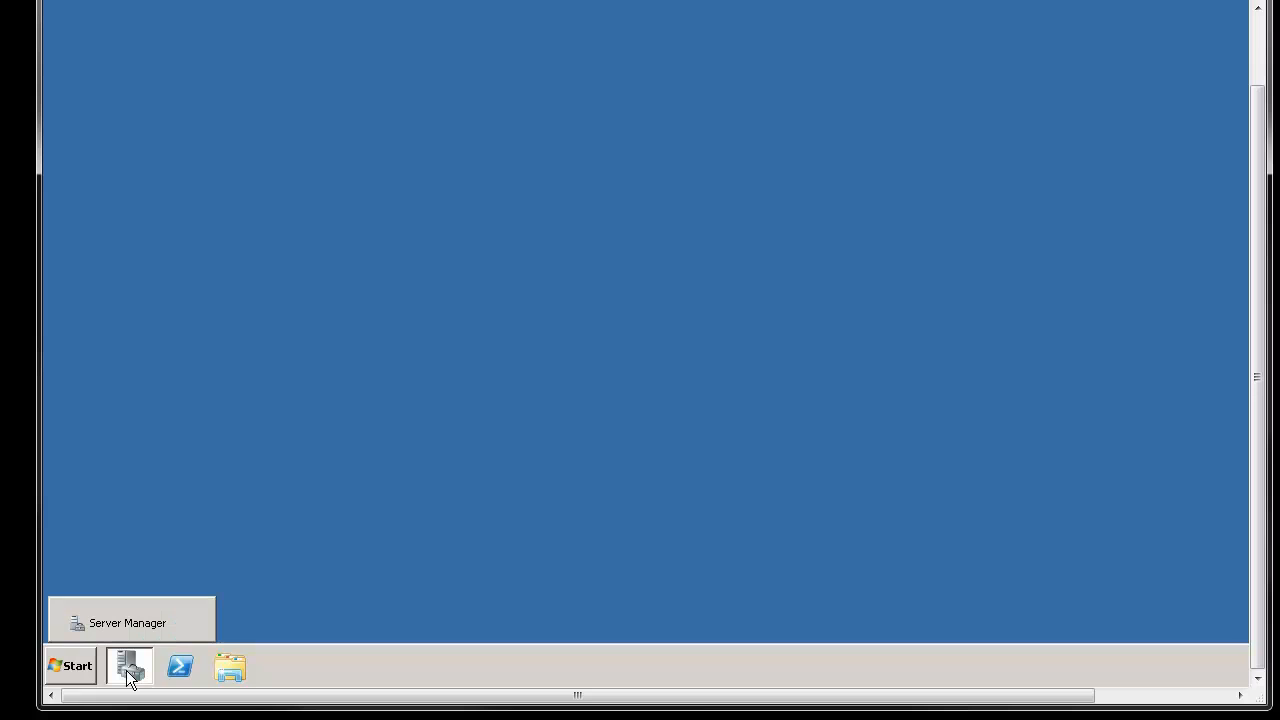
pyautogui.click(68, 664)
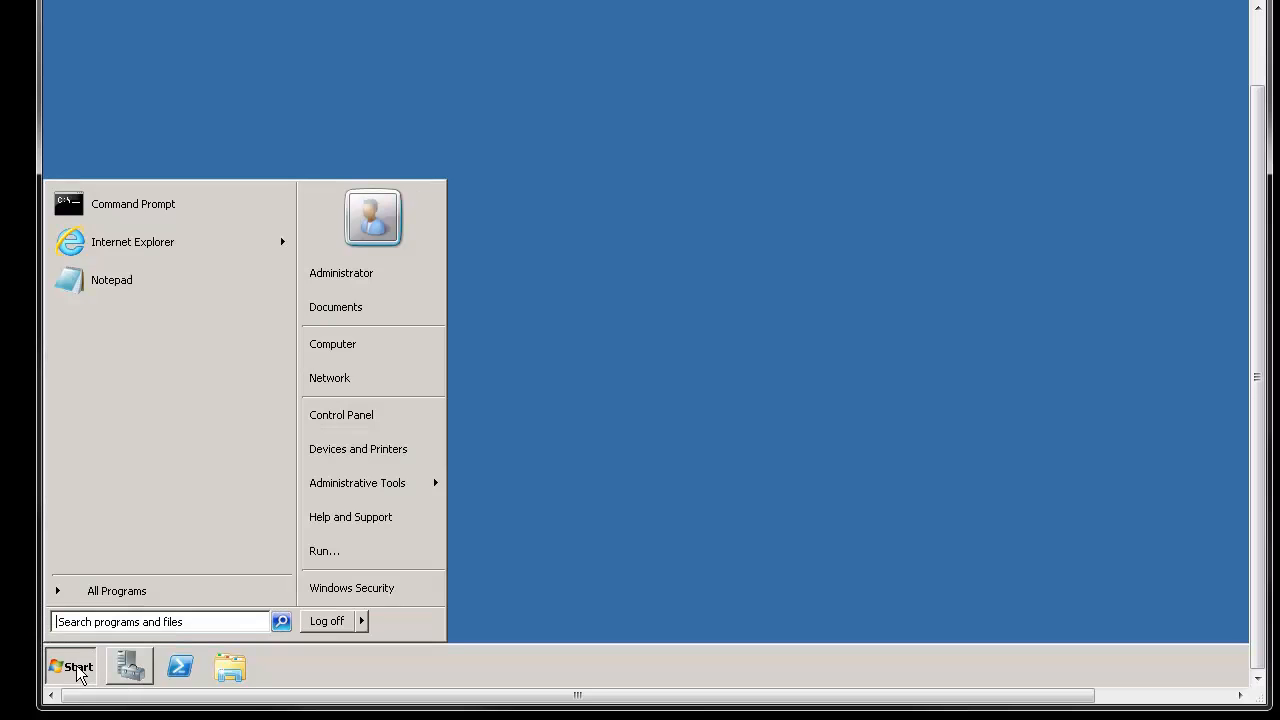
pyautogui.moveTo(356, 482)
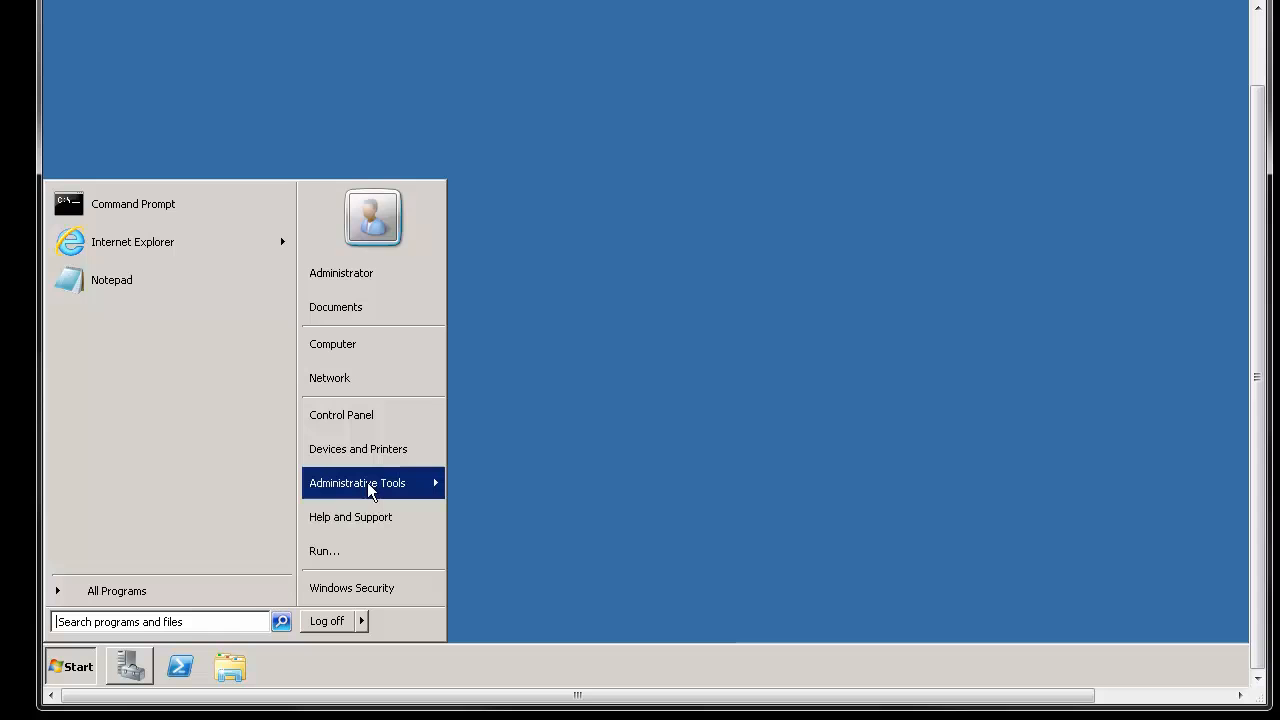
pyautogui.click(356, 482)
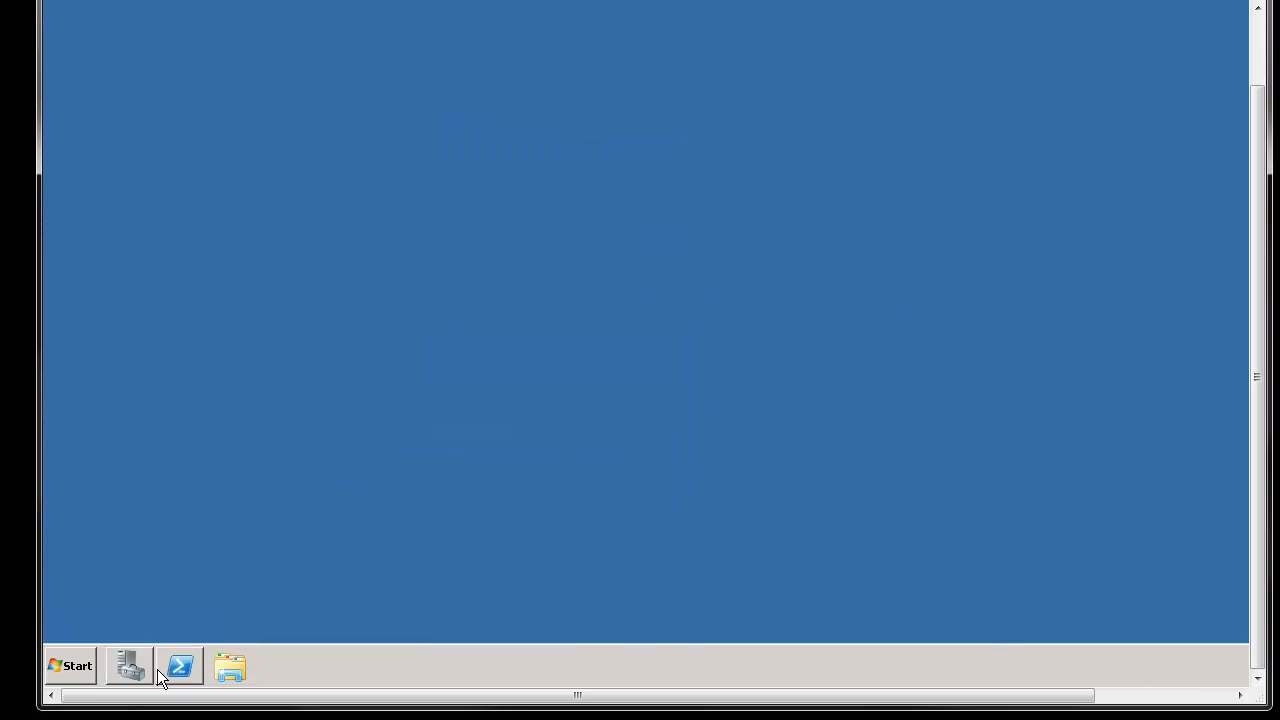
# - In Server Manager turn IE ESC off for administrators and users, then close it
pyautogui.click(128, 666)
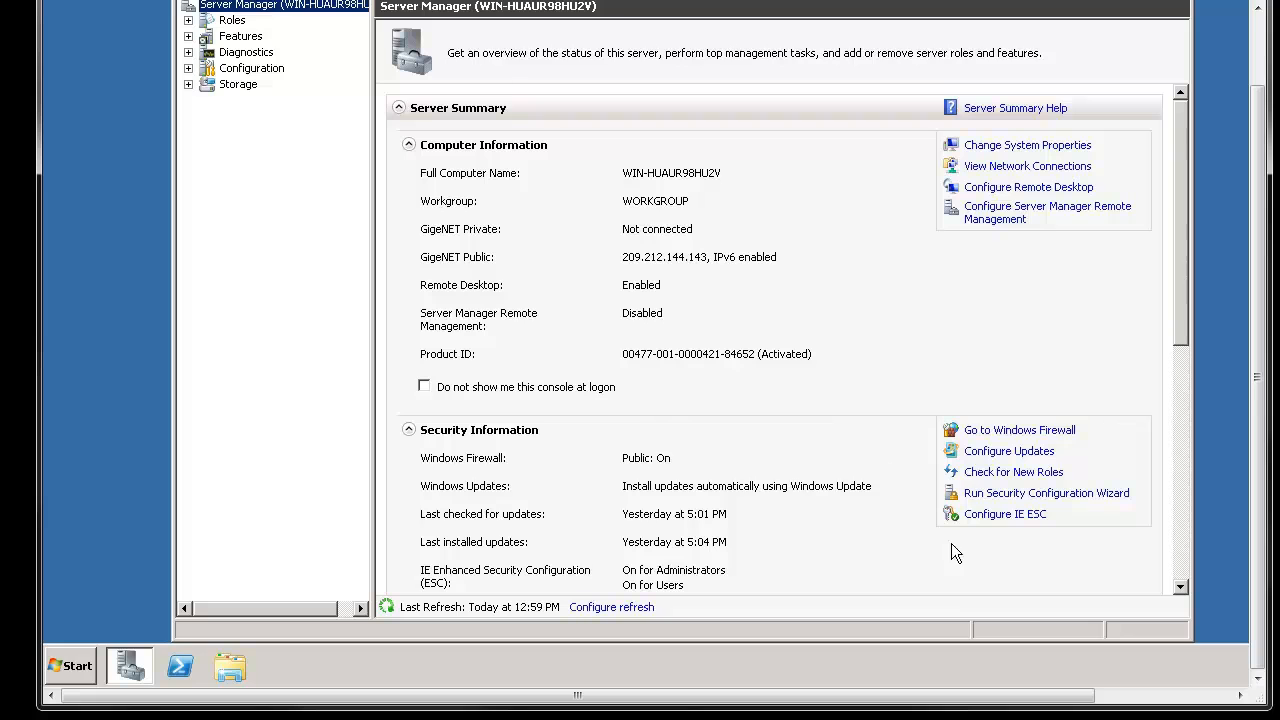
pyautogui.moveTo(1050, 524)
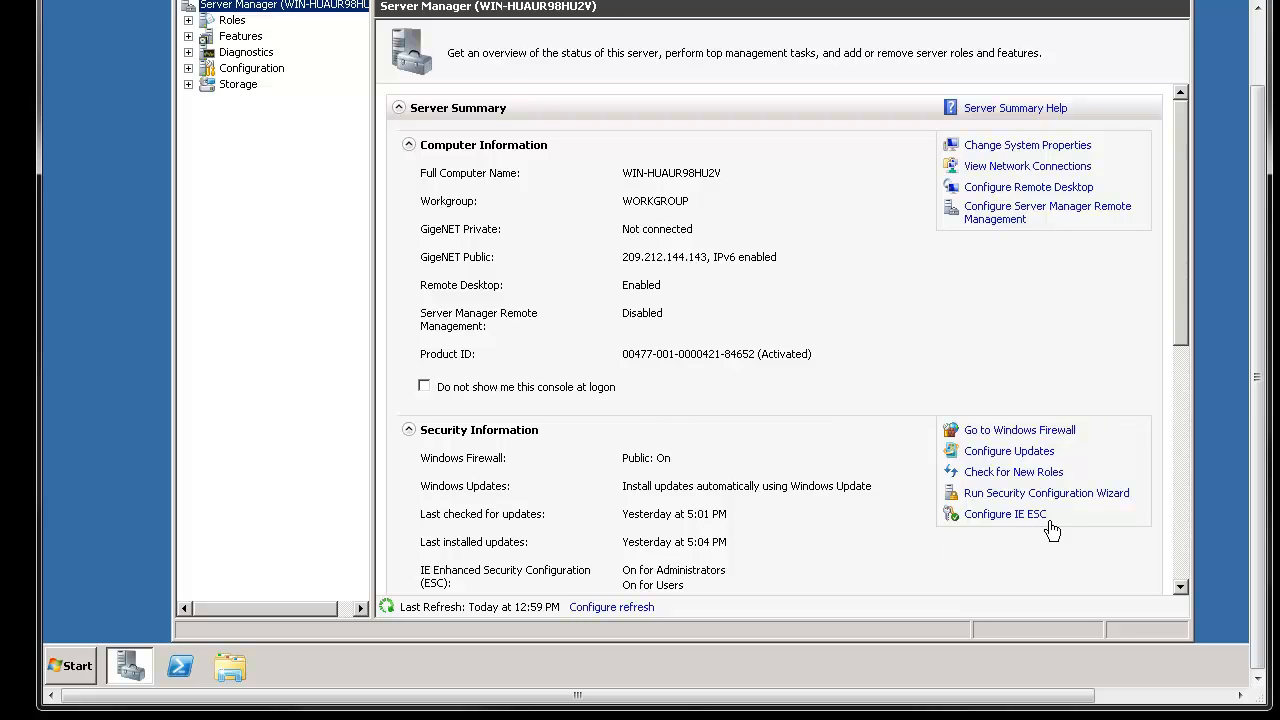
pyautogui.moveTo(1004, 514)
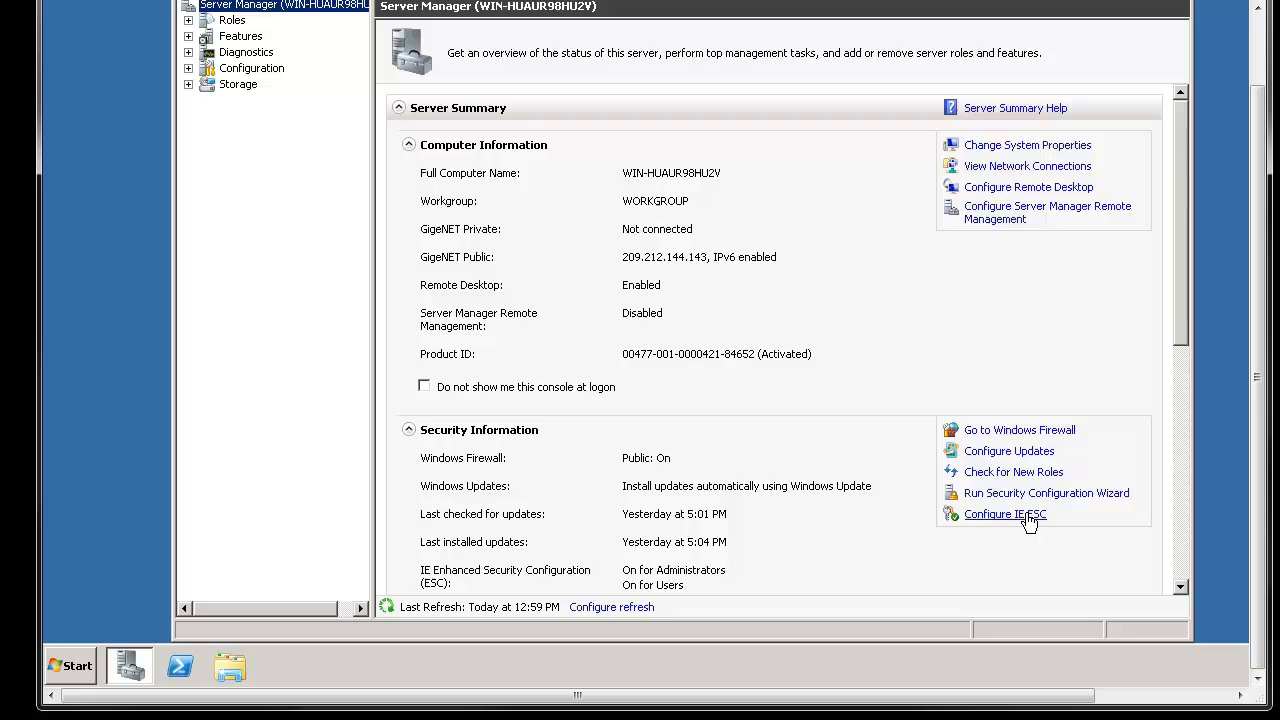
pyautogui.moveTo(996, 522)
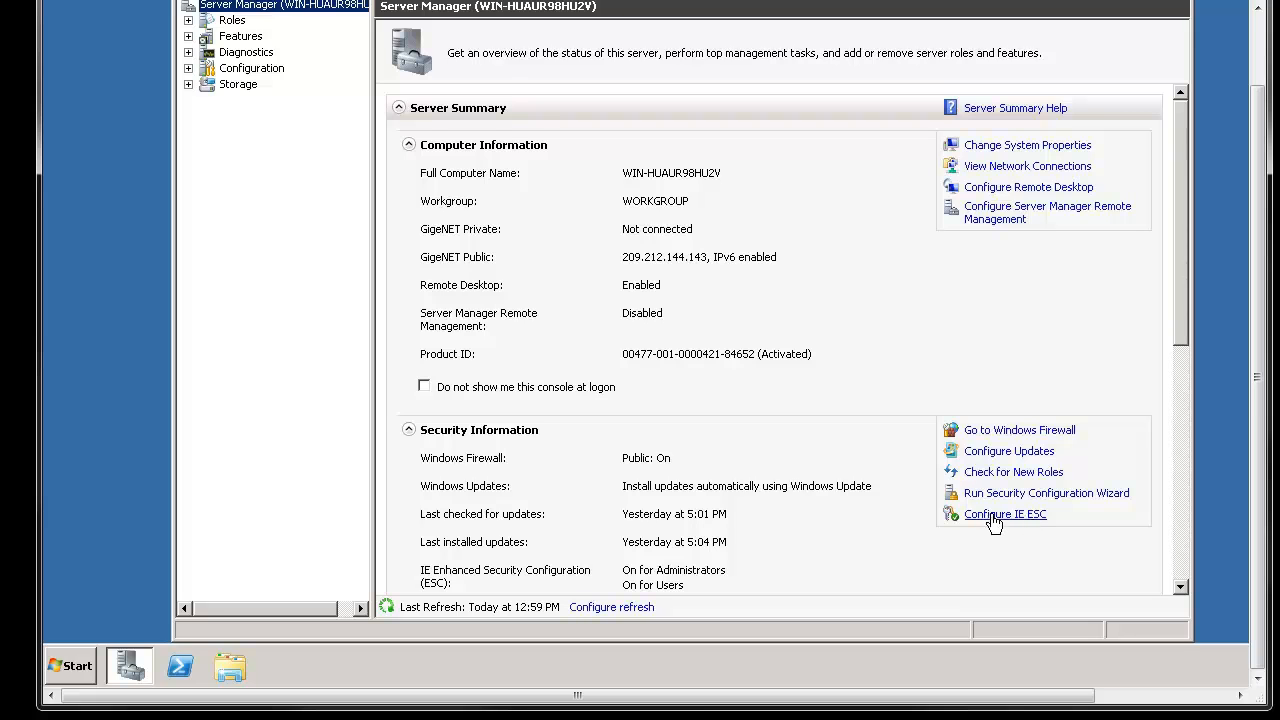
pyautogui.moveTo(1032, 528)
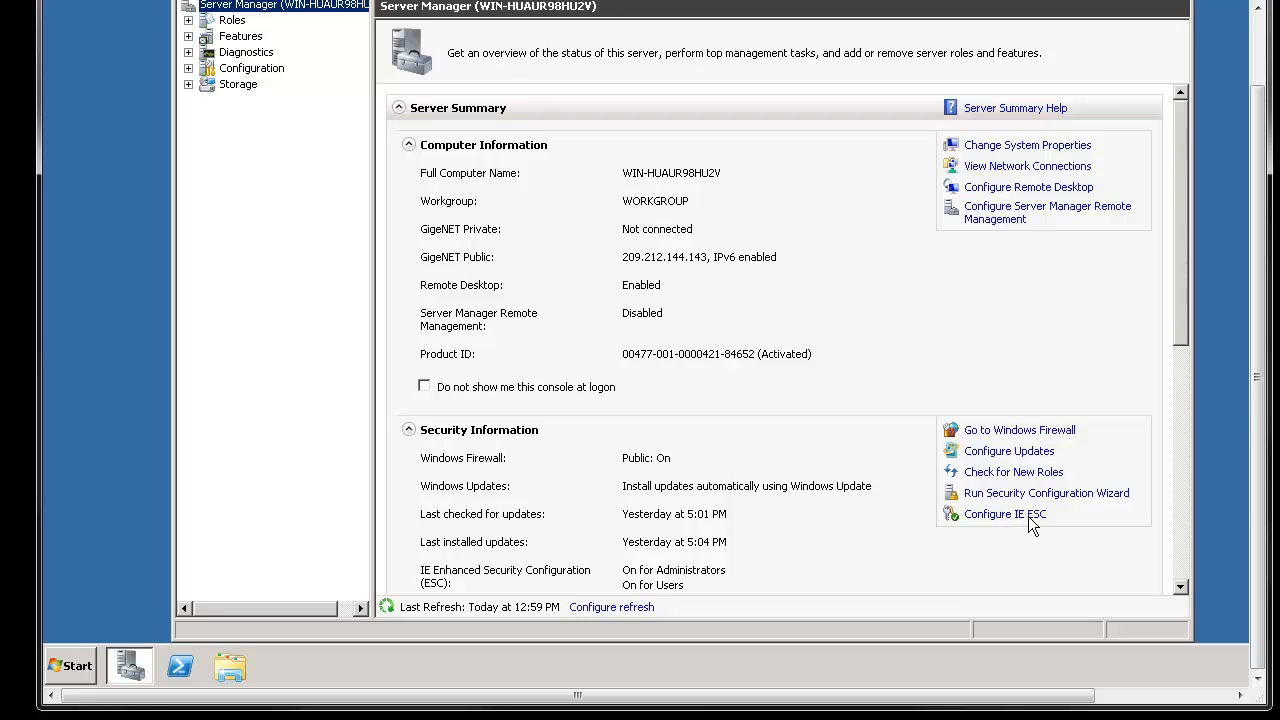
pyautogui.moveTo(1004, 514)
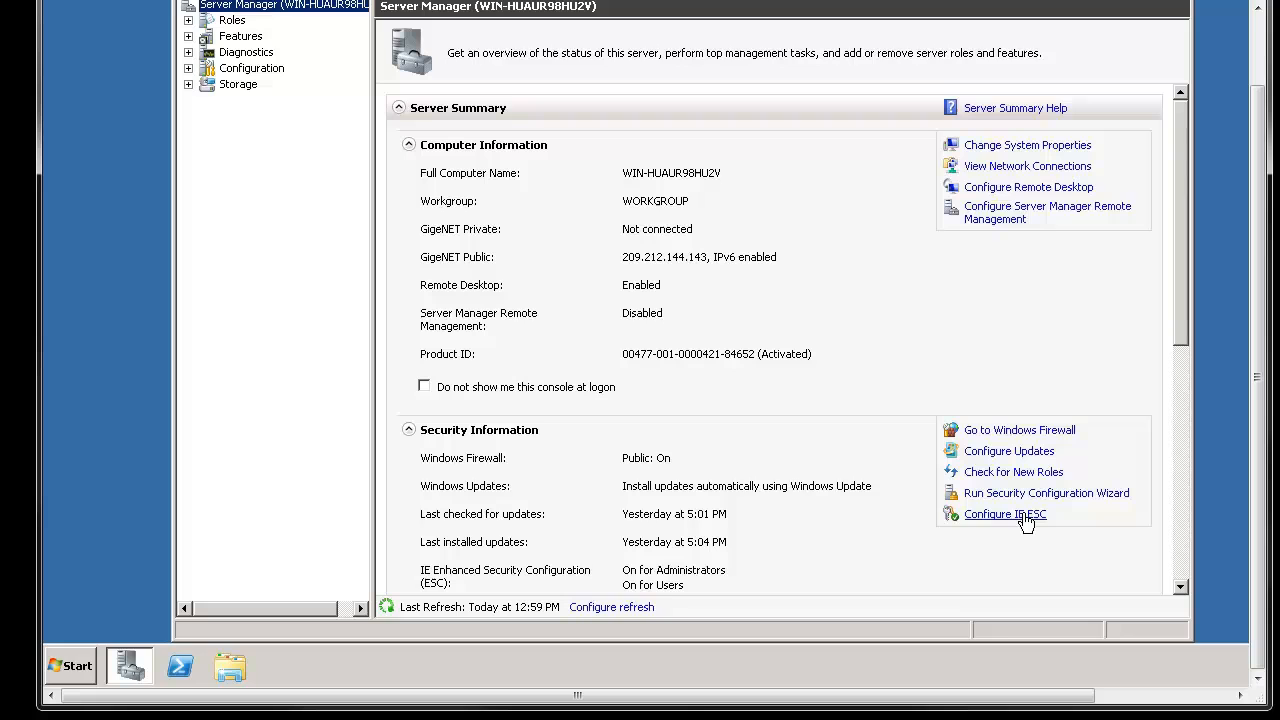
pyautogui.moveTo(976, 508)
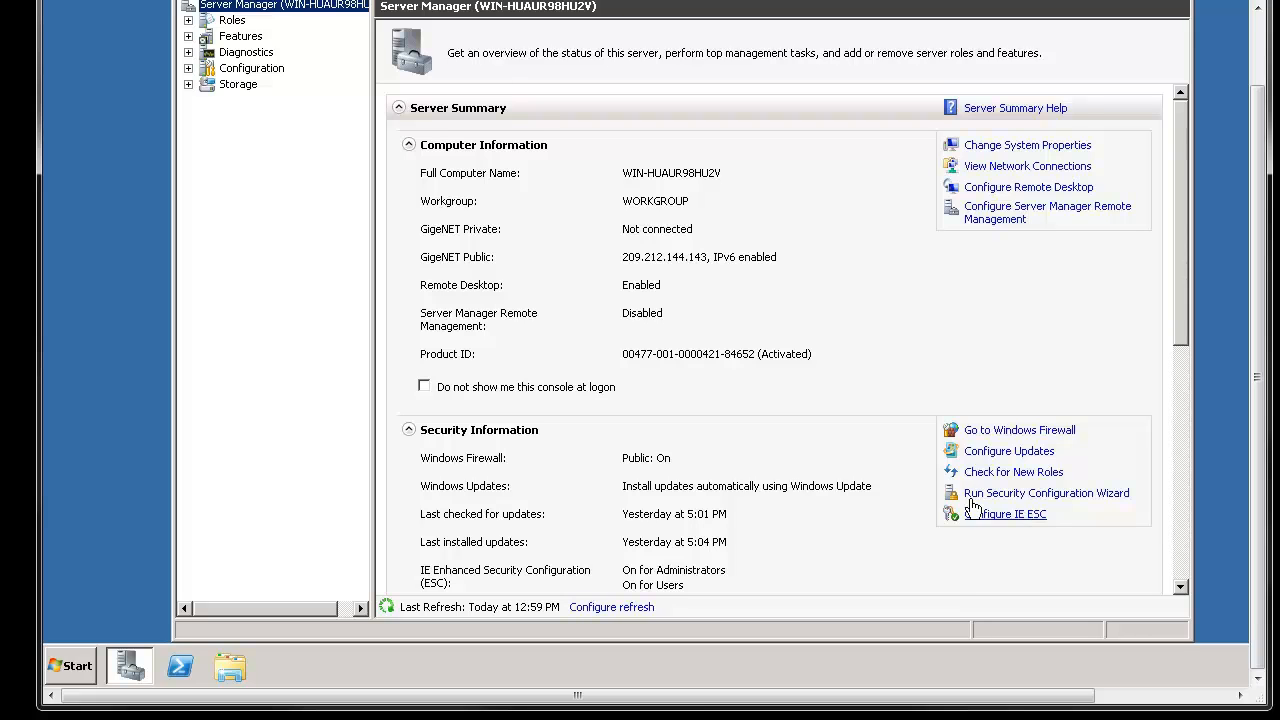
pyautogui.moveTo(1004, 512)
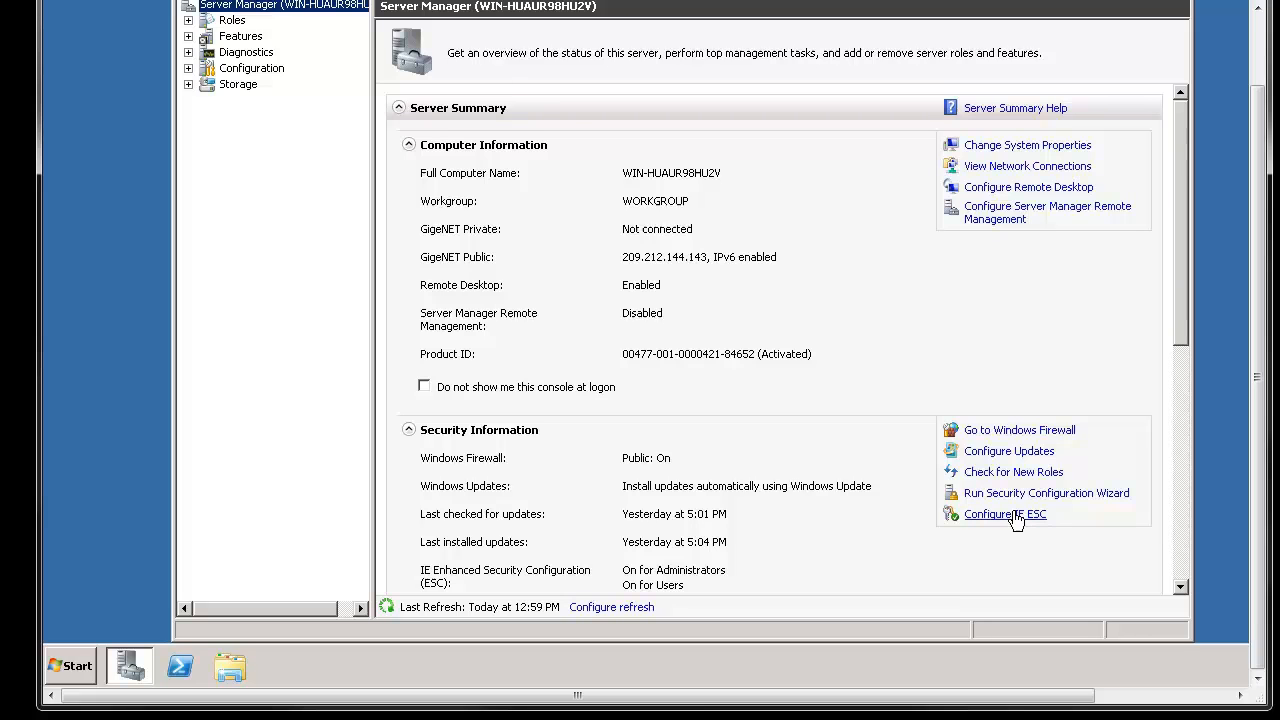
pyautogui.click(1004, 512)
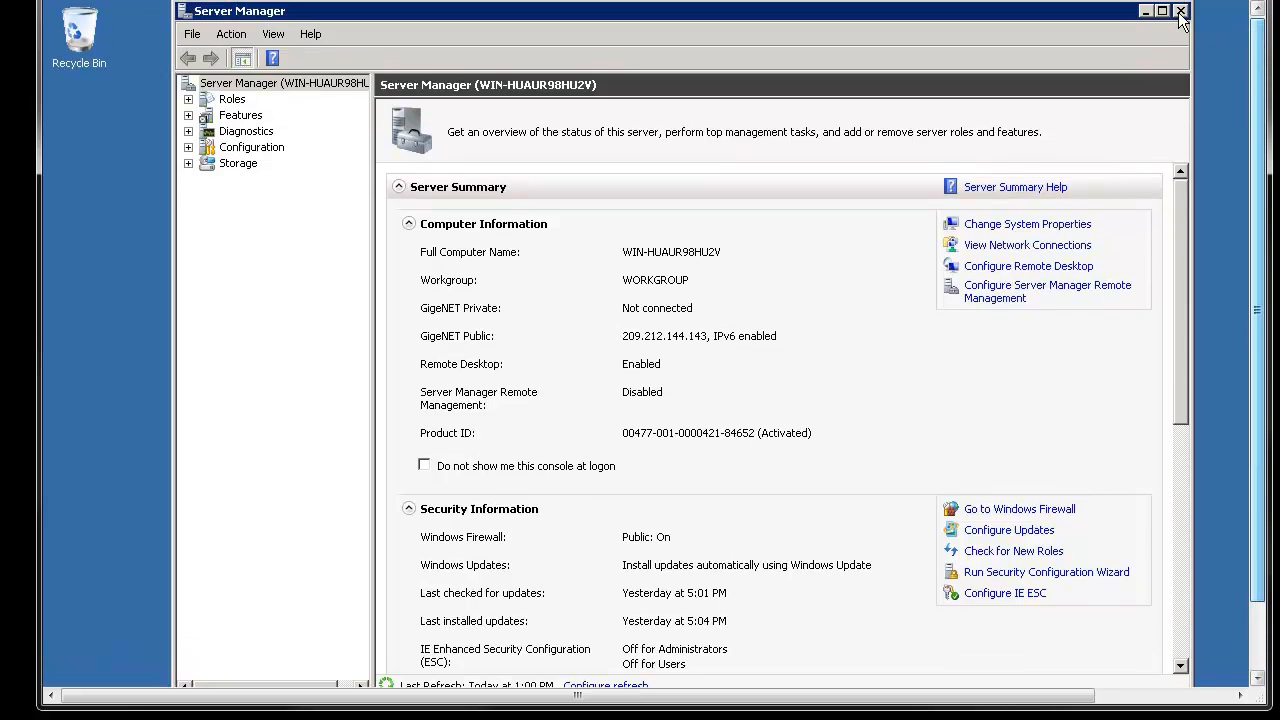
pyautogui.click(1180, 12)
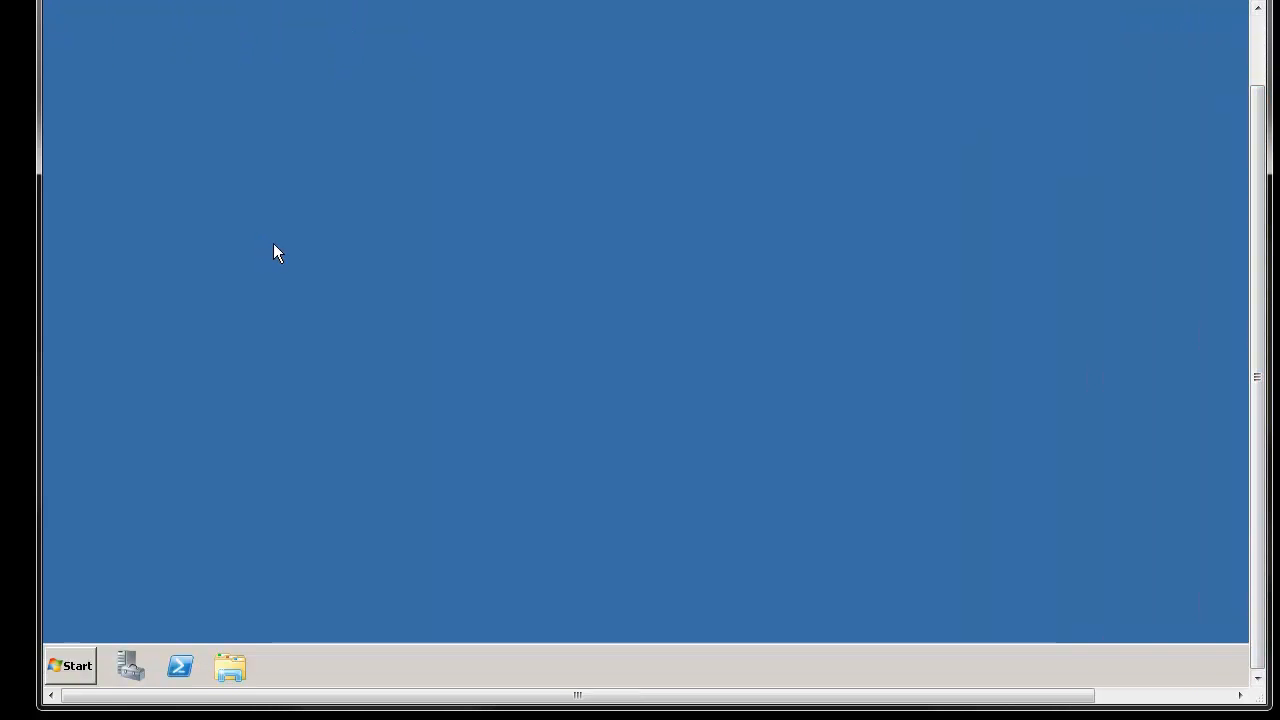
pyautogui.moveTo(144, 598)
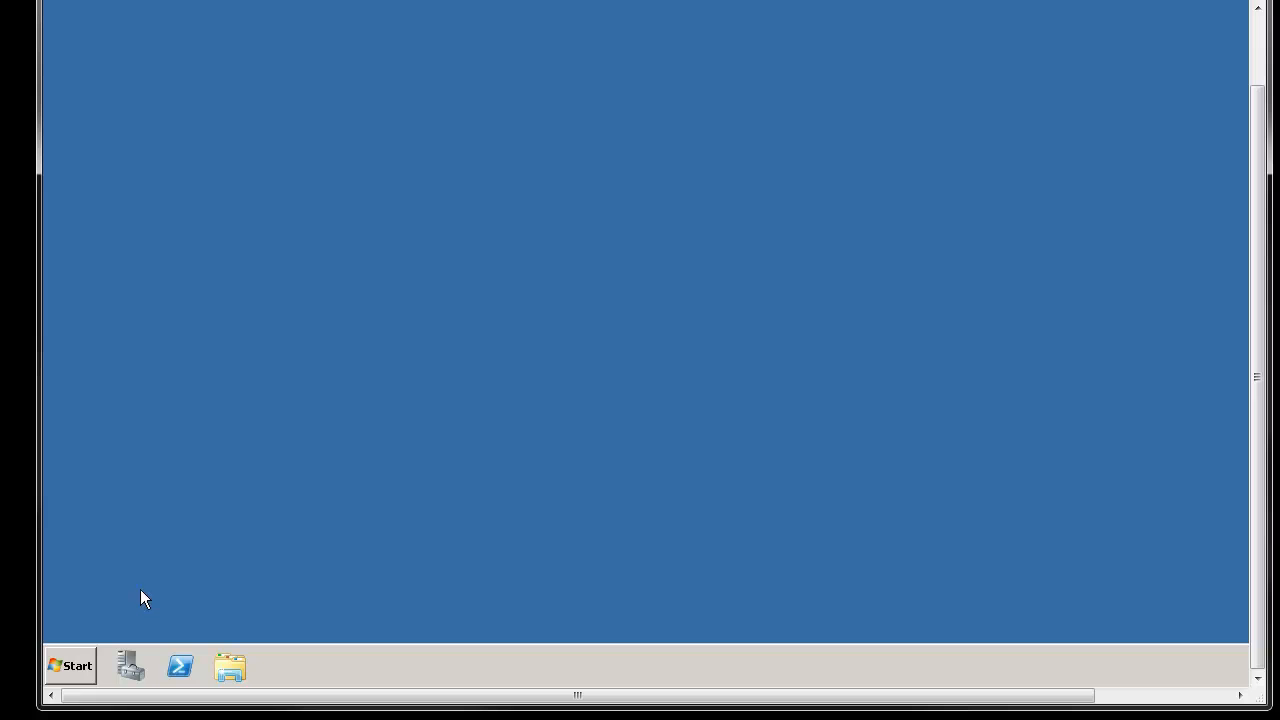
# - Reach the Control Panel's User Accounts page from the Start menu
pyautogui.click(68, 666)
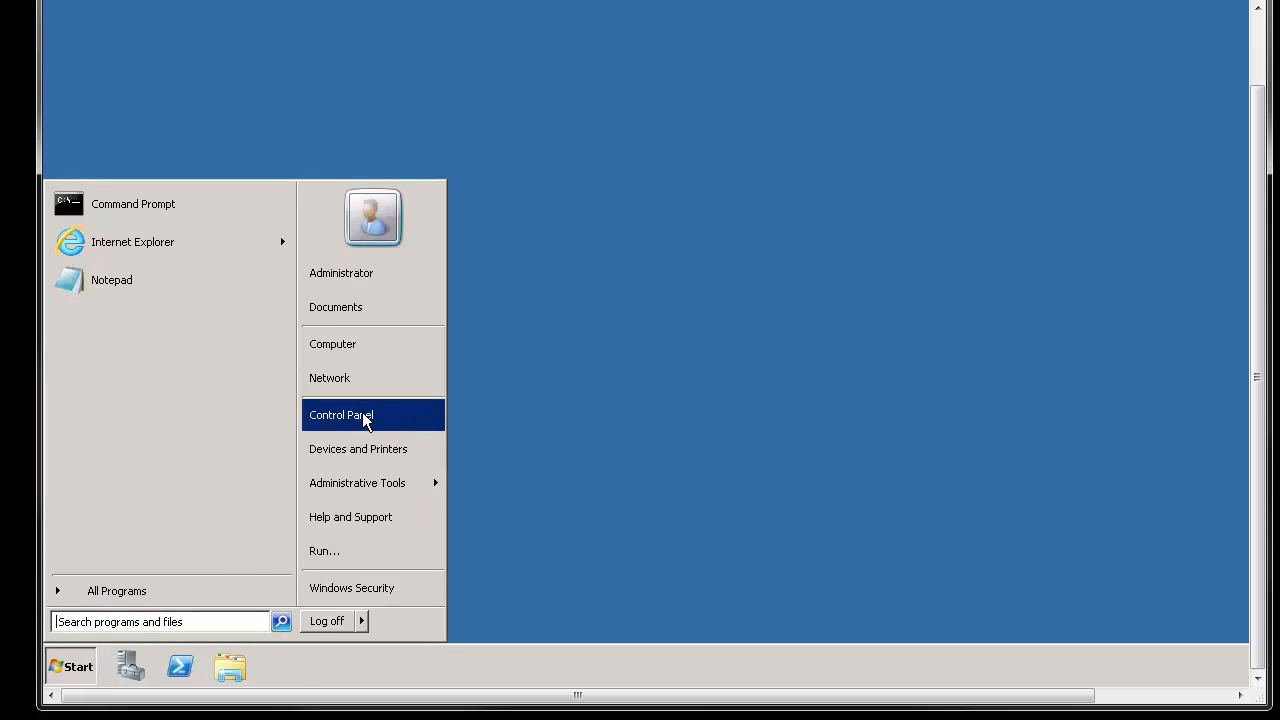
pyautogui.click(340, 414)
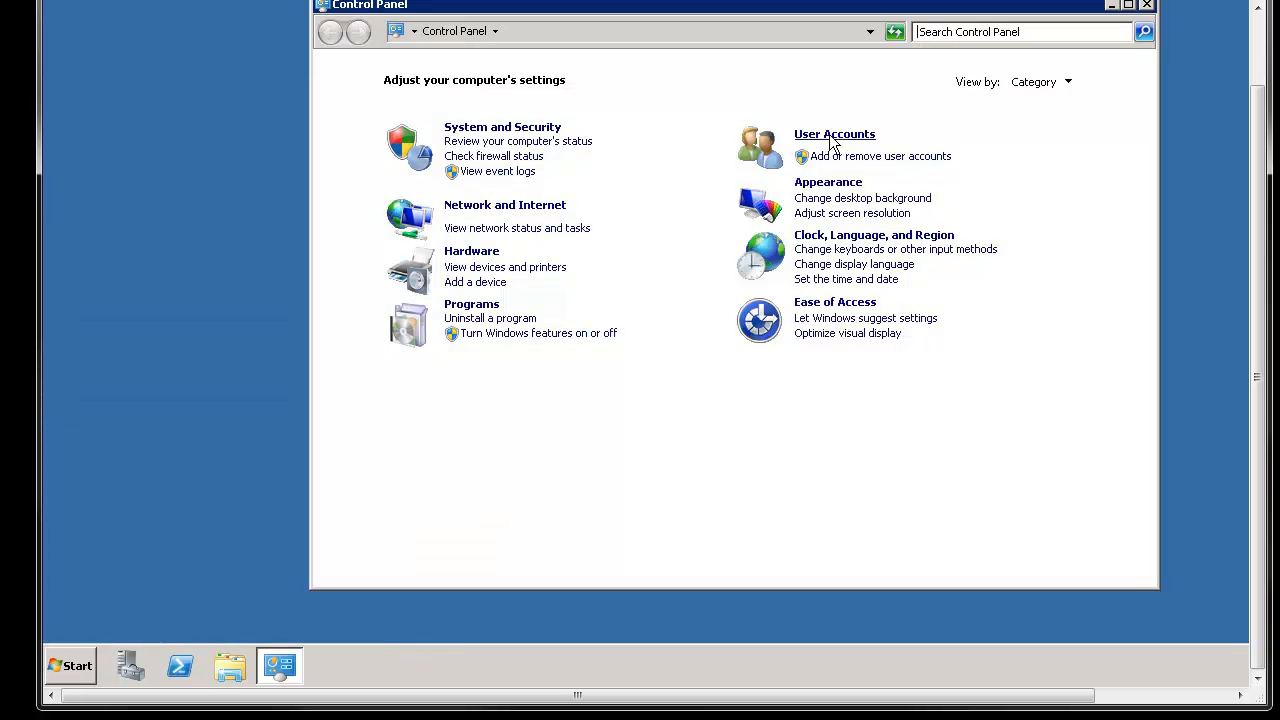
pyautogui.click(834, 134)
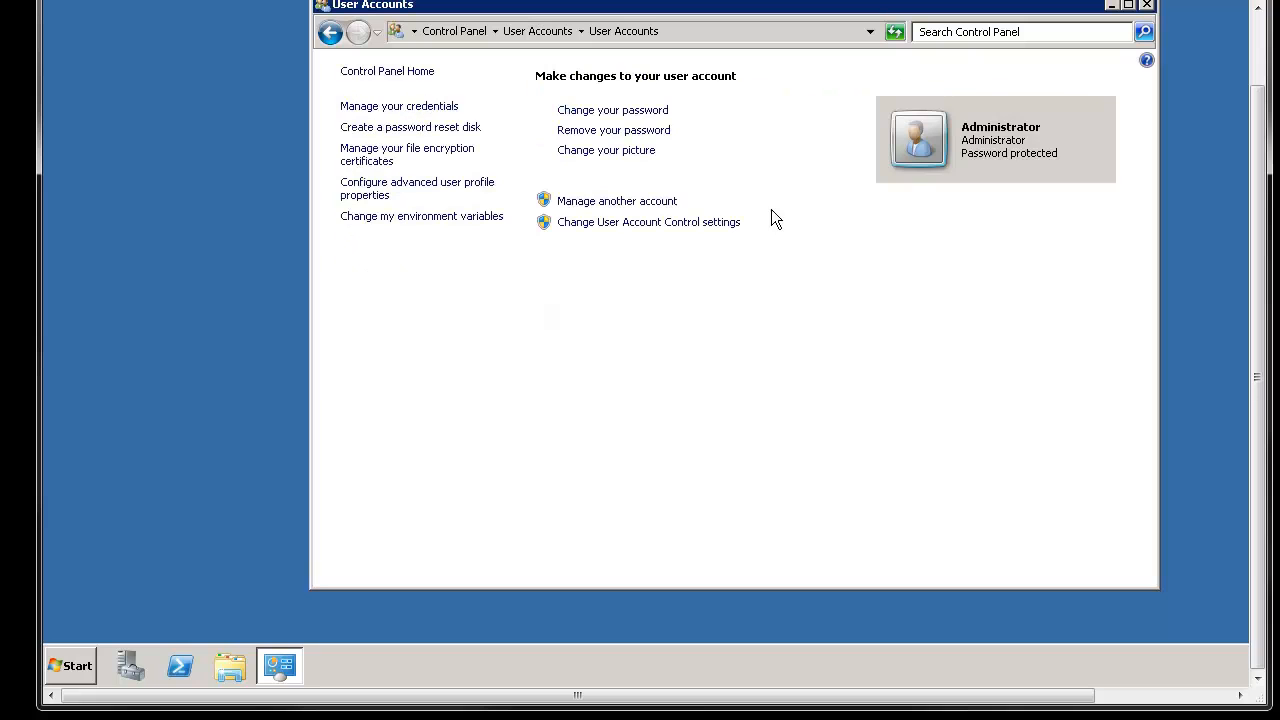
pyautogui.moveTo(584, 172)
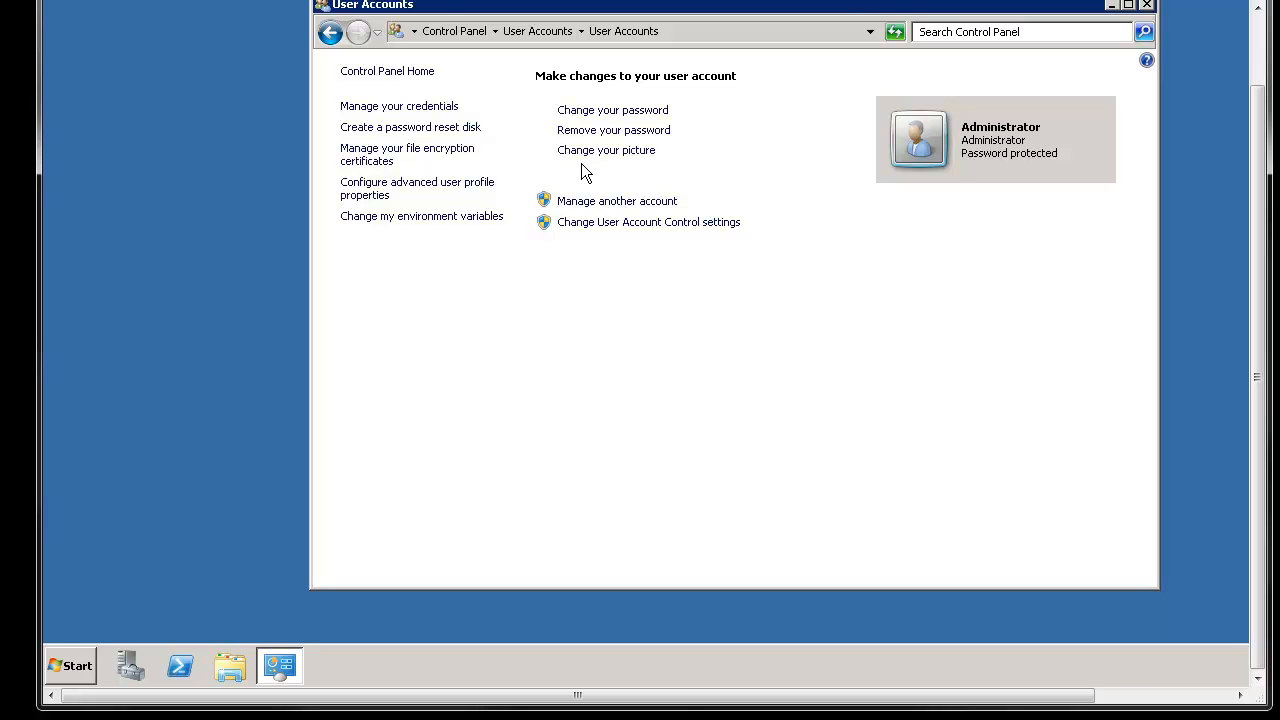
# - Visit the Administrator password-change form and cancel it without entering a new password
pyautogui.click(612, 110)
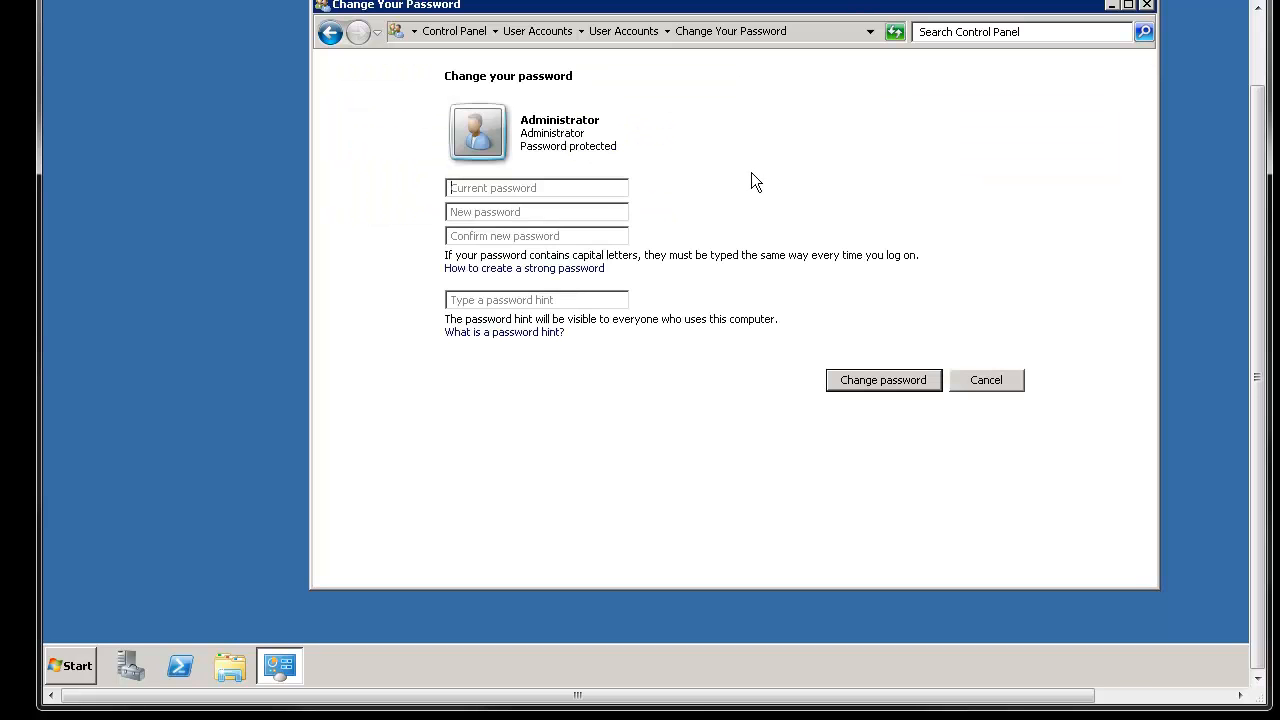
pyautogui.moveTo(528, 188)
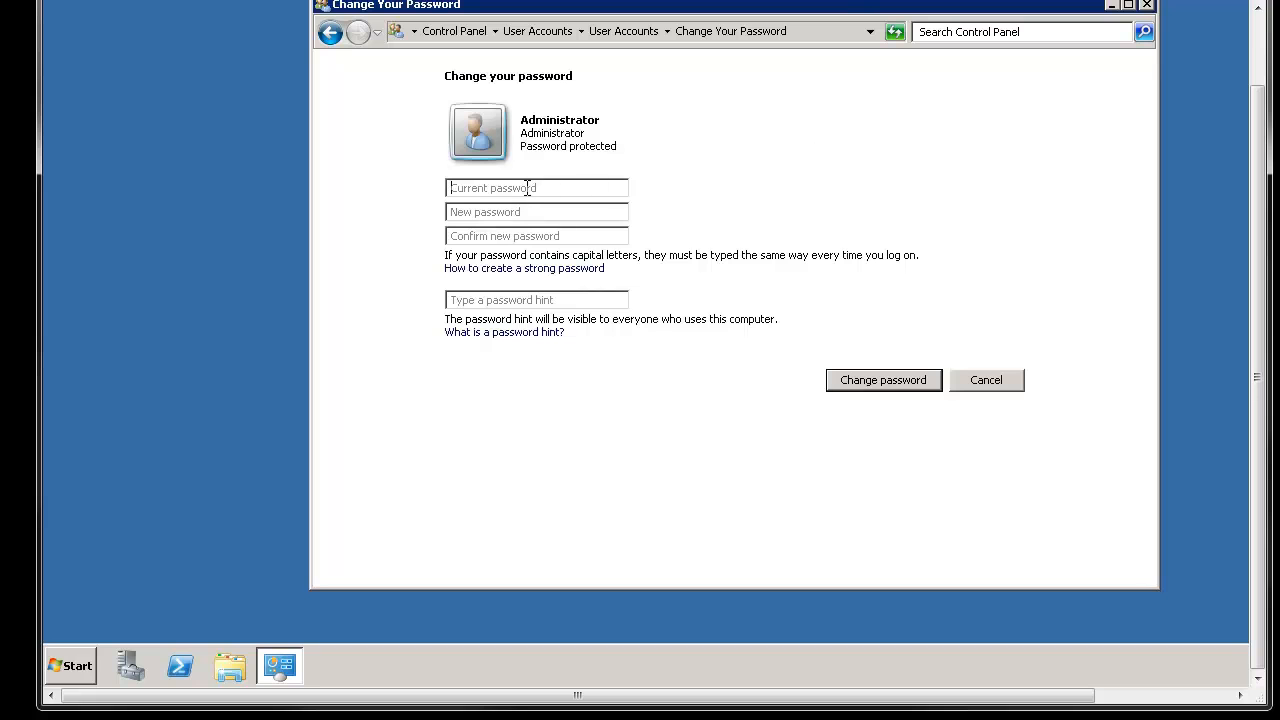
pyautogui.click(536, 212)
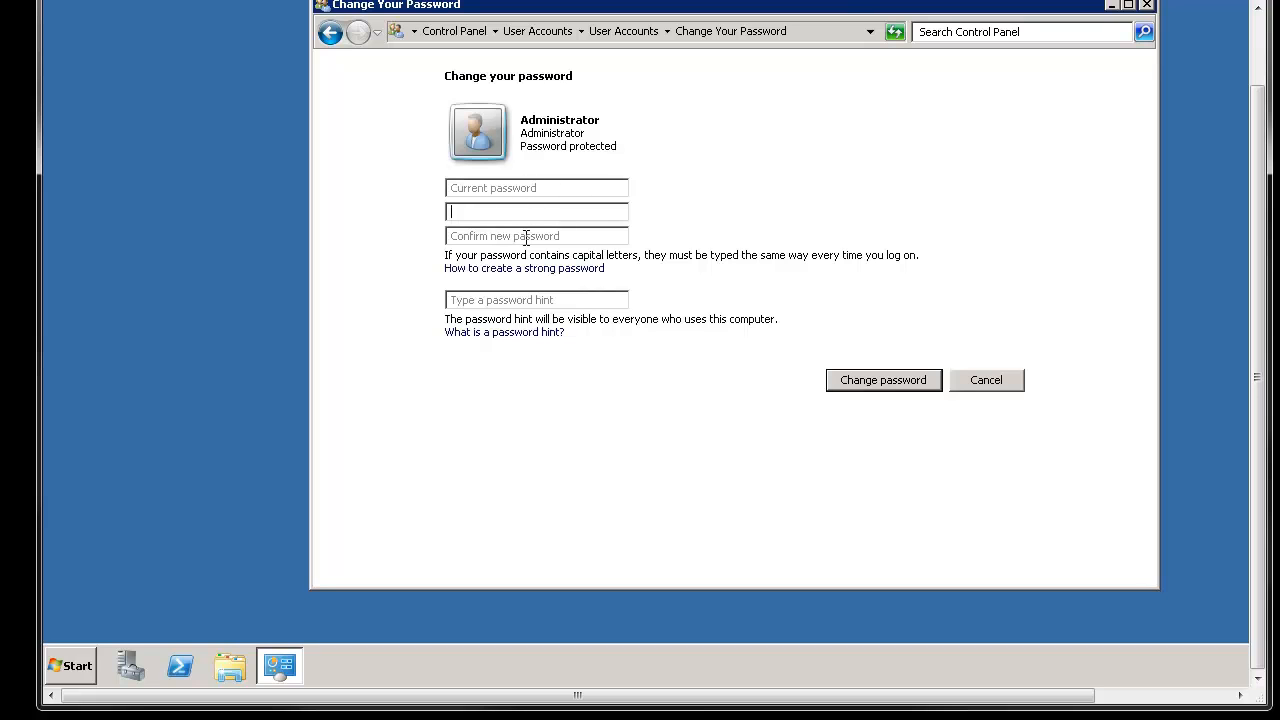
pyautogui.click(536, 300)
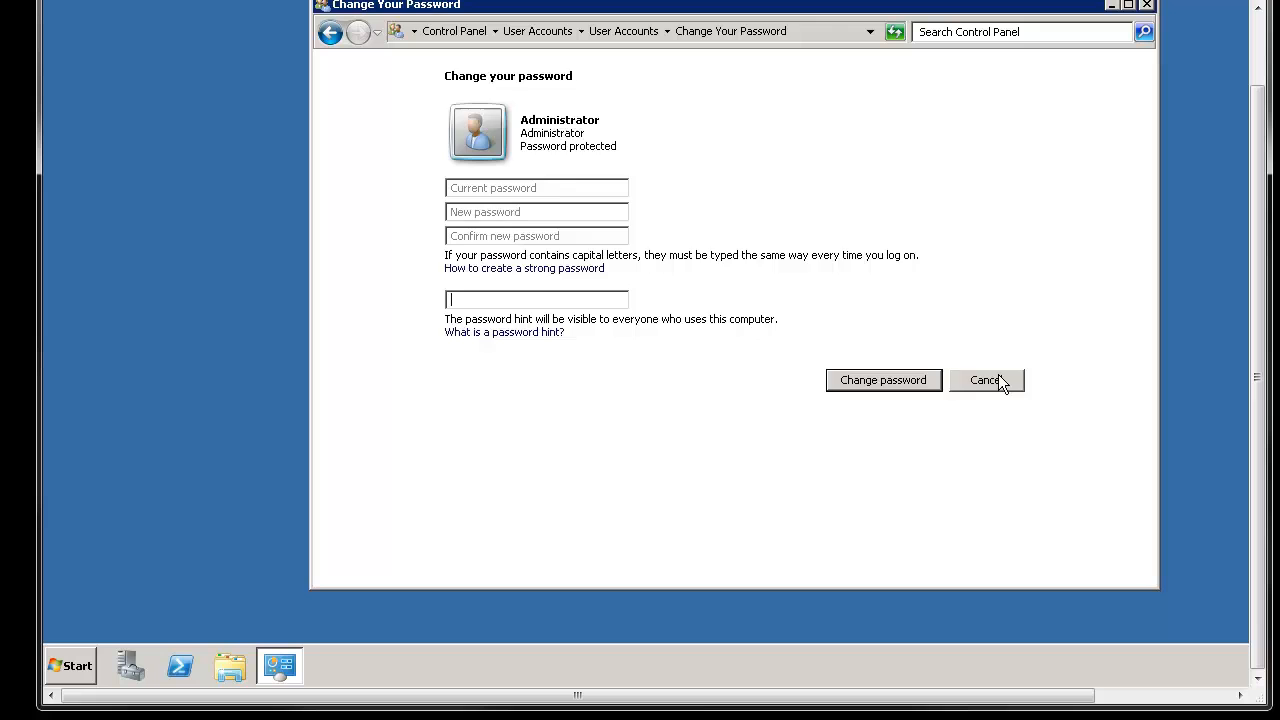
pyautogui.click(984, 380)
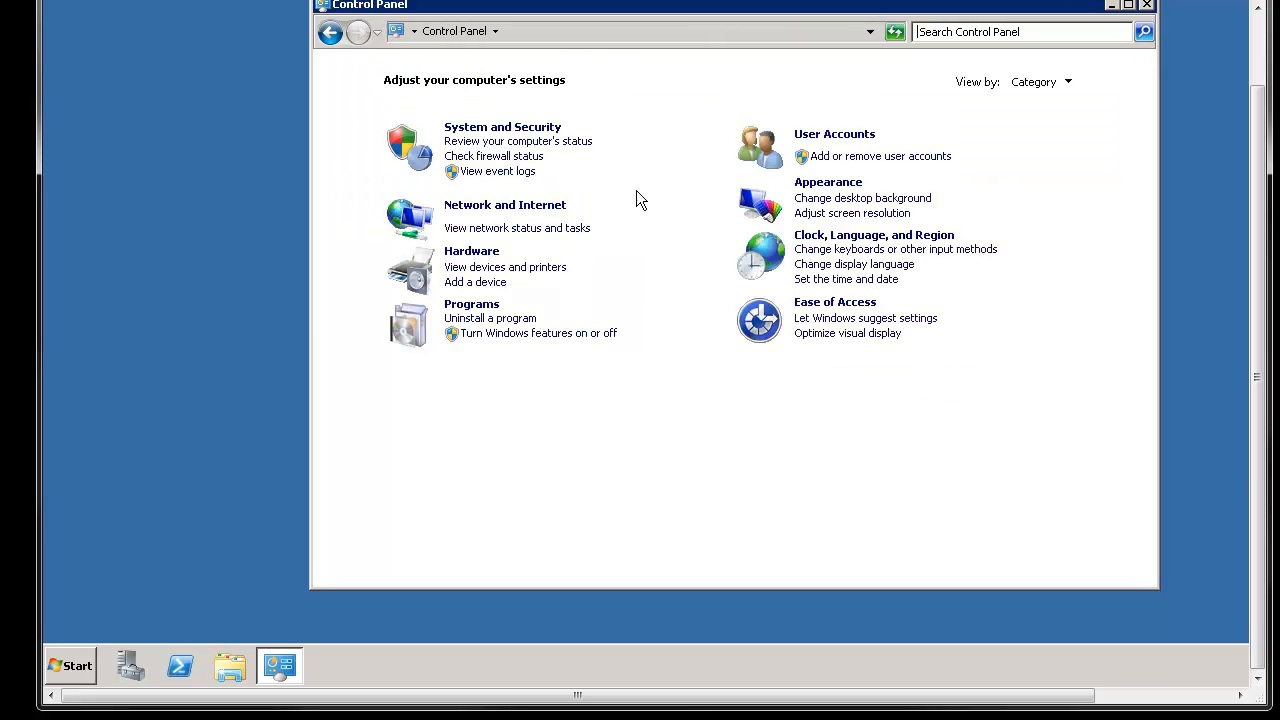
pyautogui.moveTo(656, 192)
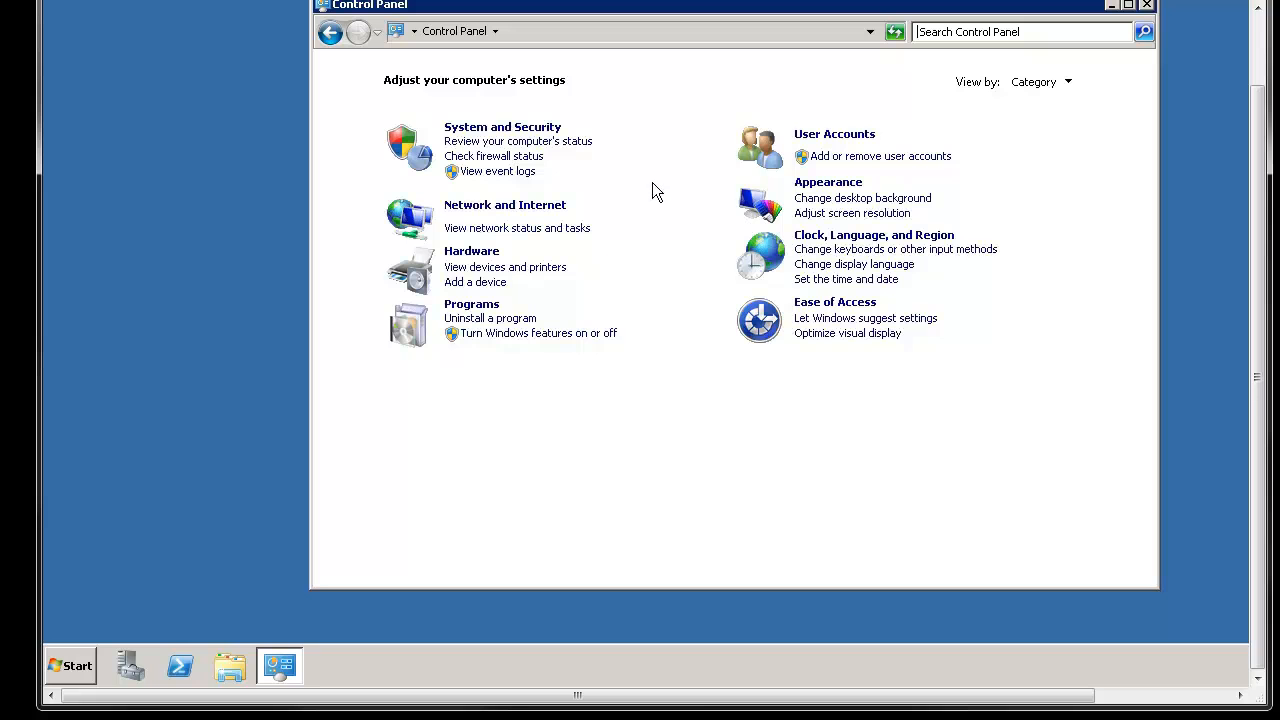
pyautogui.moveTo(828, 182)
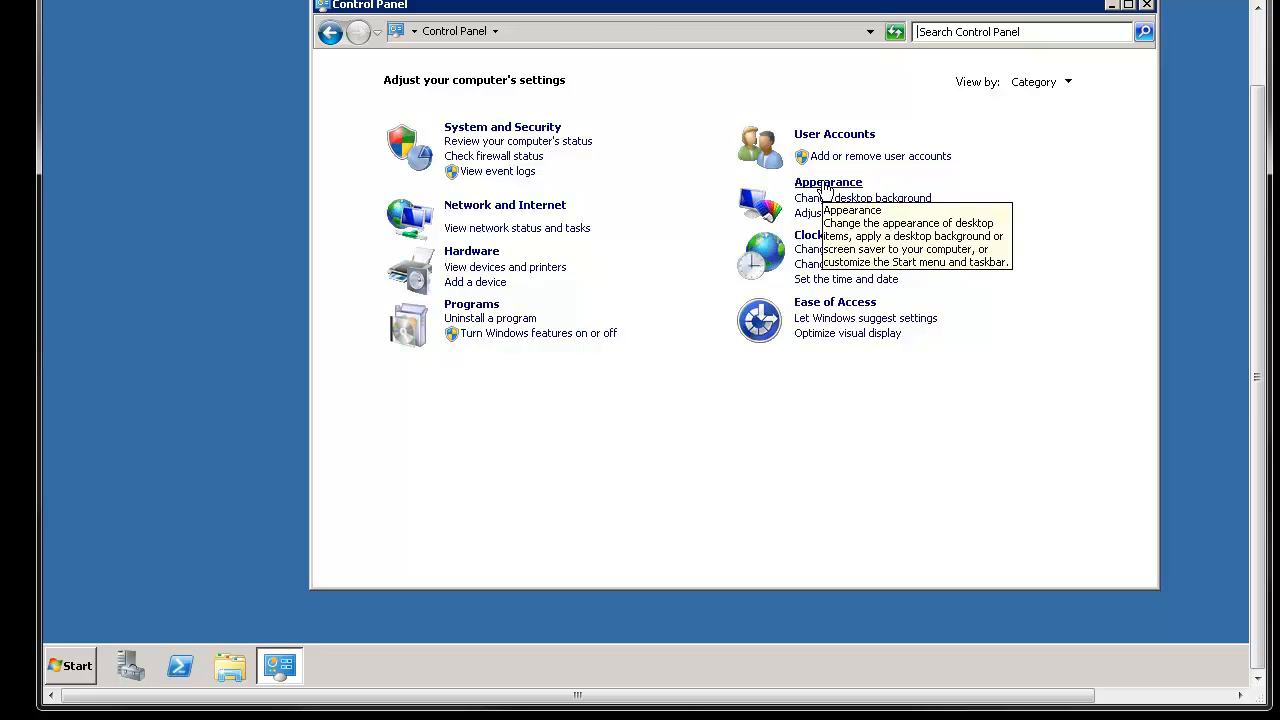
# - Check the screen saver under Appearance, leave it at (None) and close the settings
pyautogui.click(828, 182)
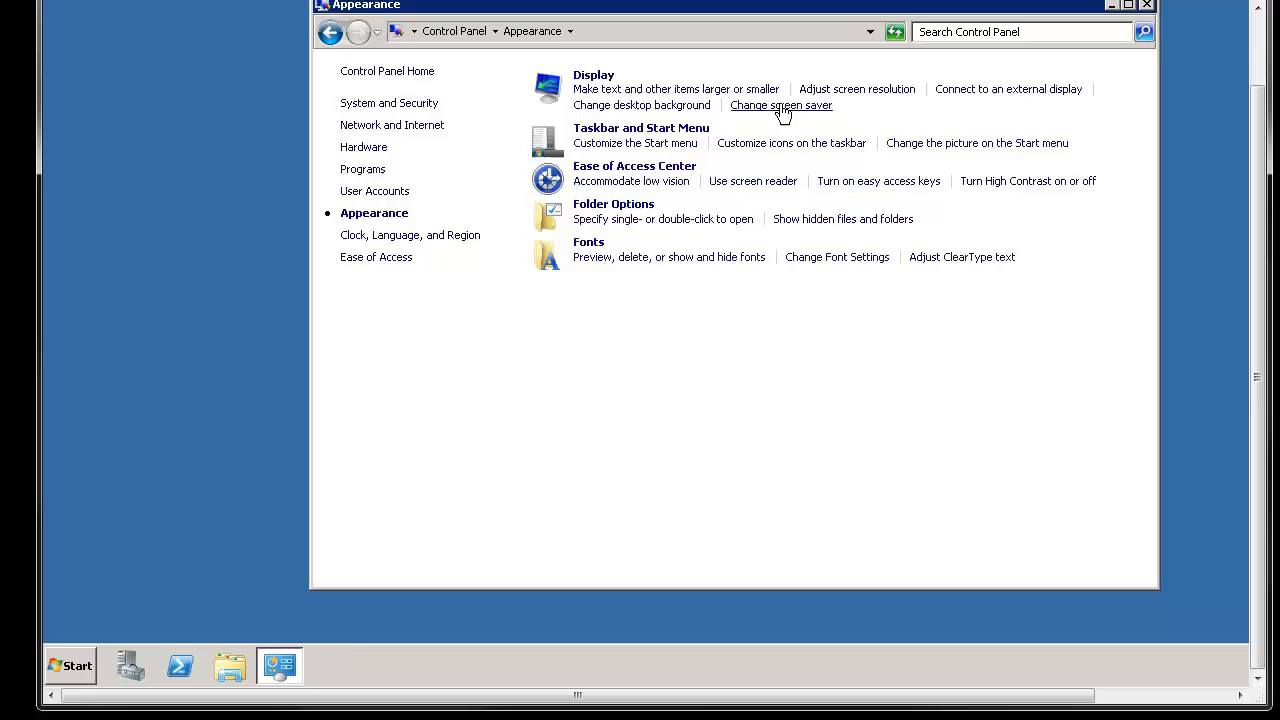
pyautogui.click(780, 104)
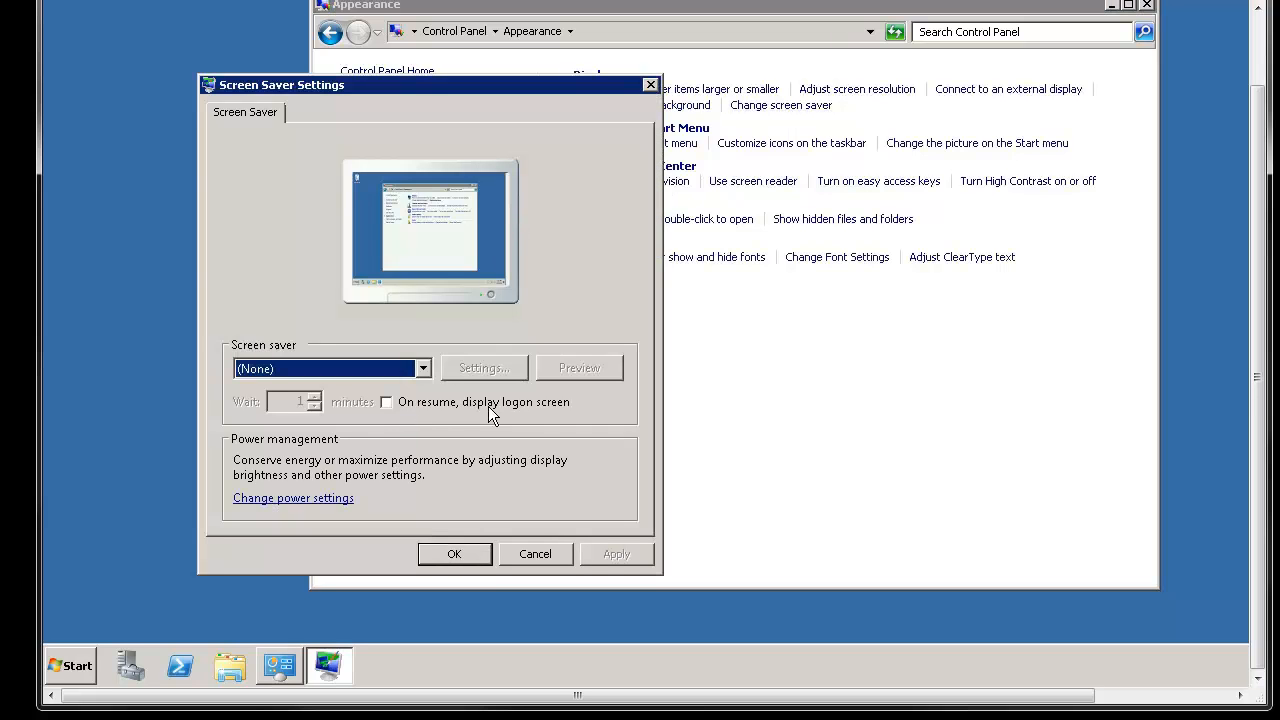
pyautogui.moveTo(390, 418)
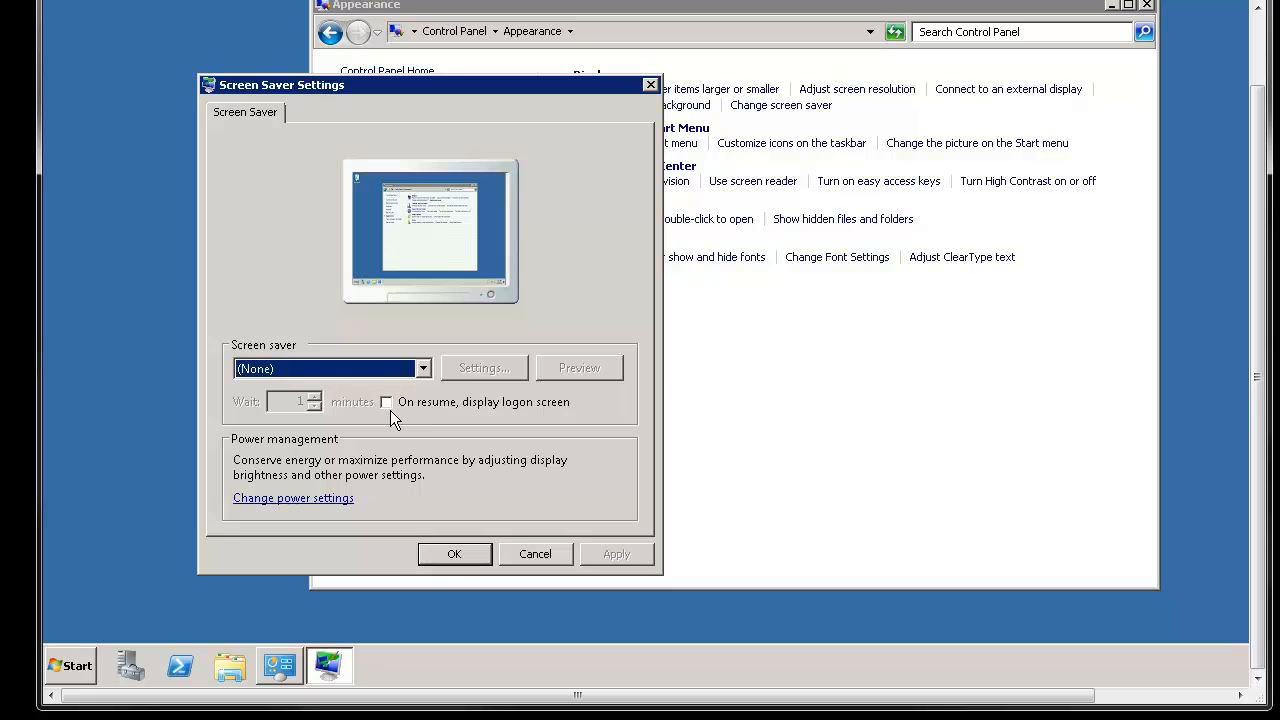
pyautogui.moveTo(302, 428)
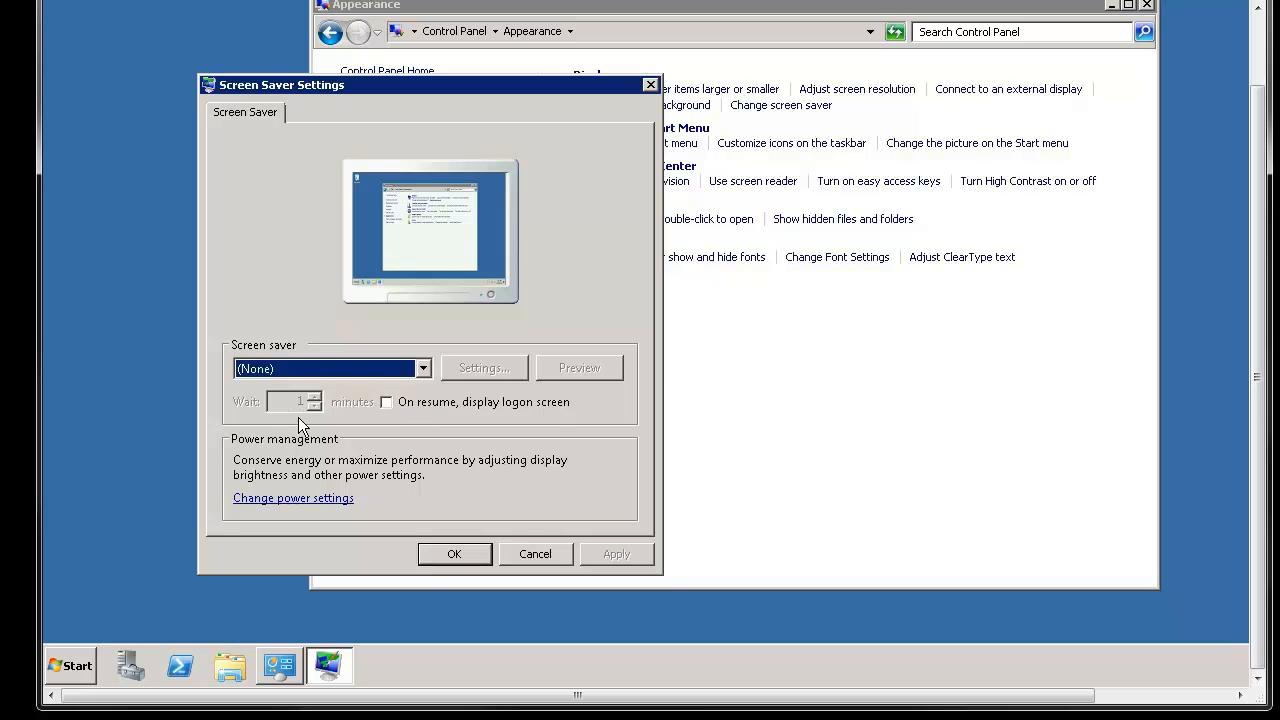
pyautogui.moveTo(364, 428)
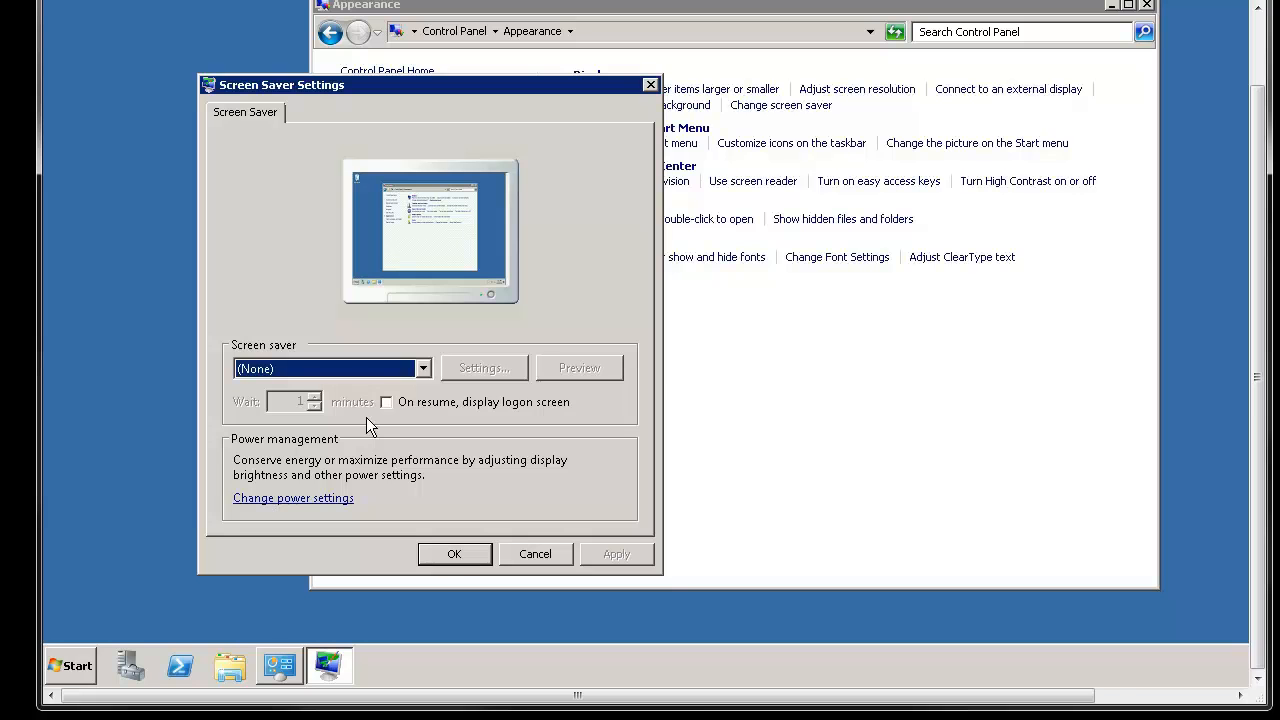
pyautogui.moveTo(512, 404)
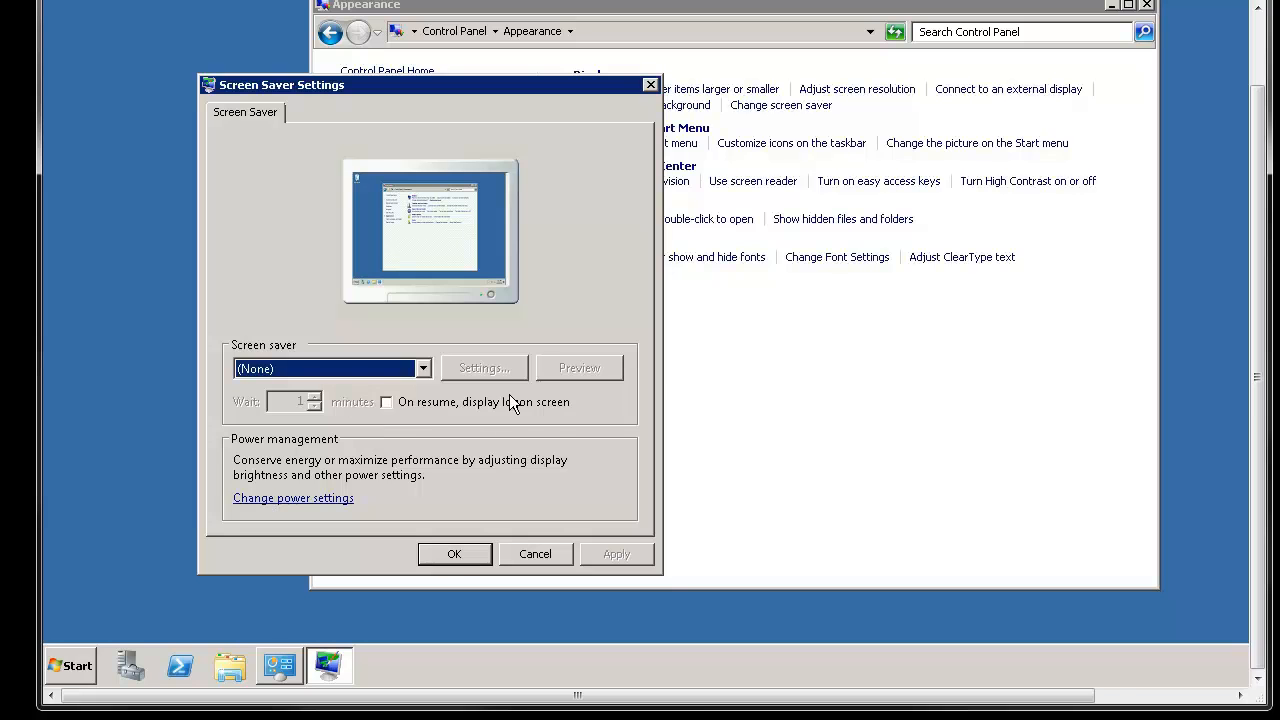
pyautogui.moveTo(400, 414)
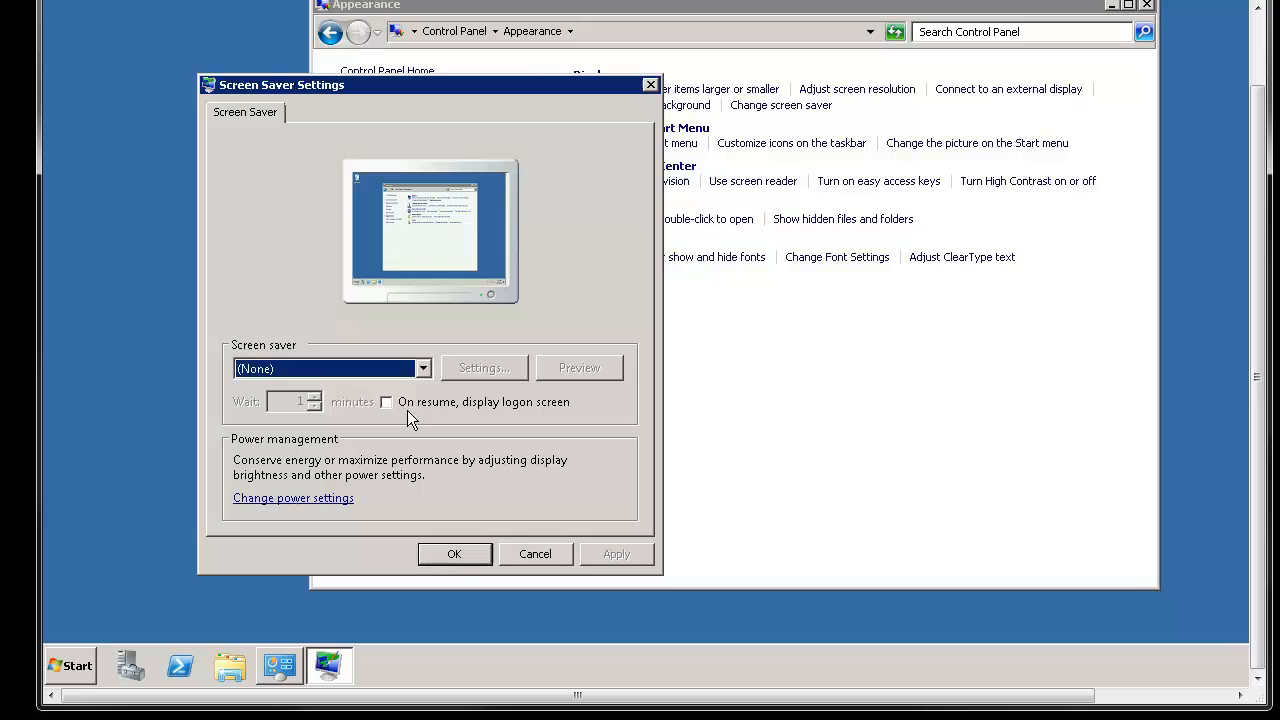
pyautogui.click(534, 552)
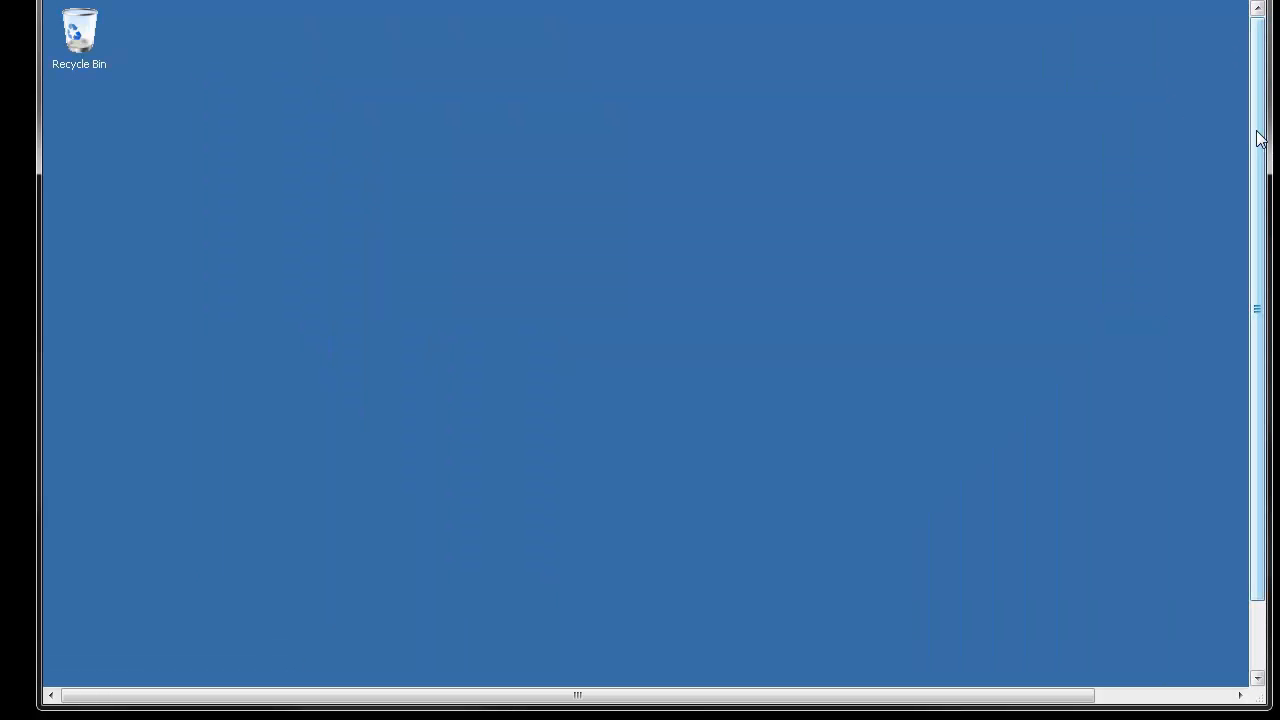
pyautogui.scroll(-3)
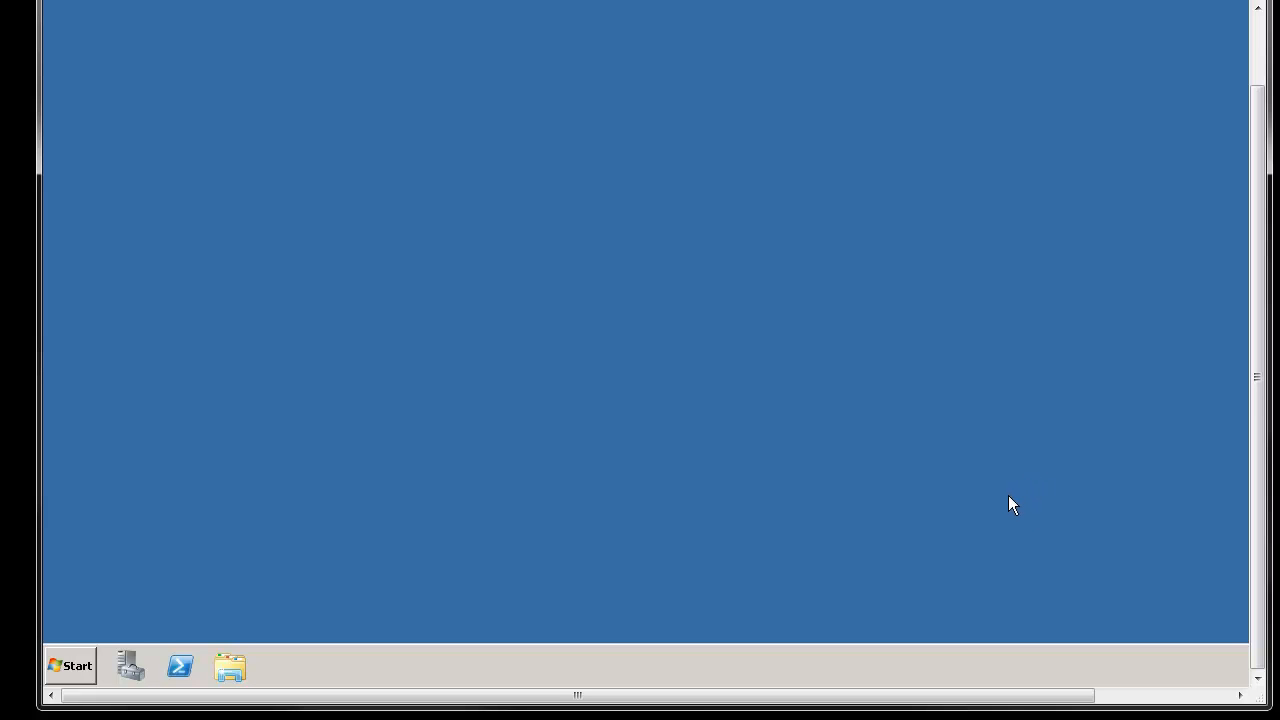
pyautogui.moveTo(624, 476)
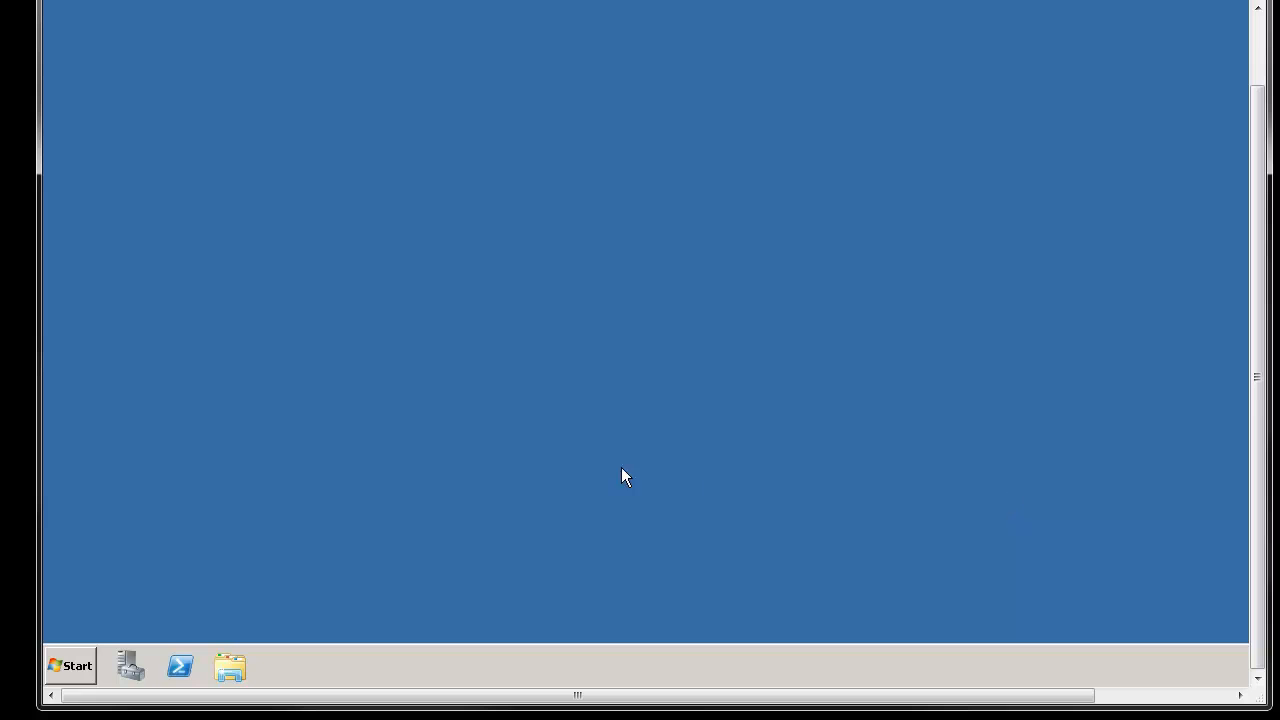
pyautogui.moveTo(432, 464)
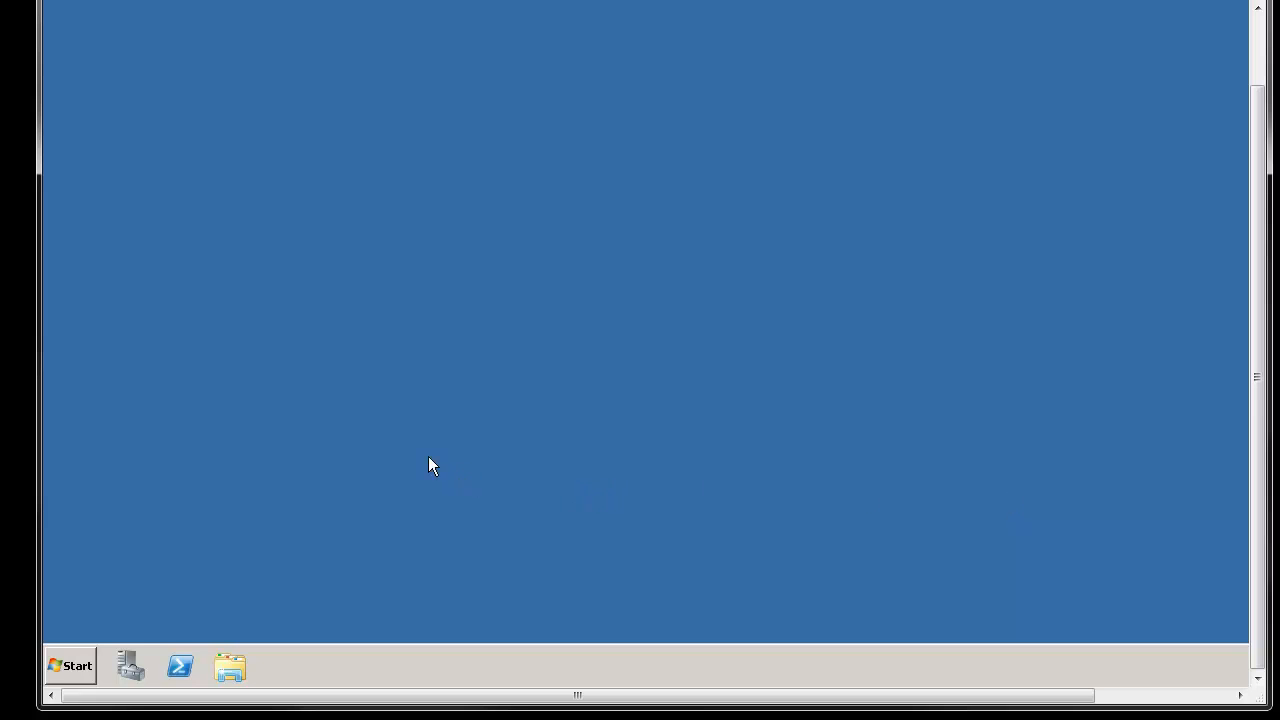
# - Launch Notepad and jot the line 'CTRL + ALT + Pause/Break'
pyautogui.click(68, 666)
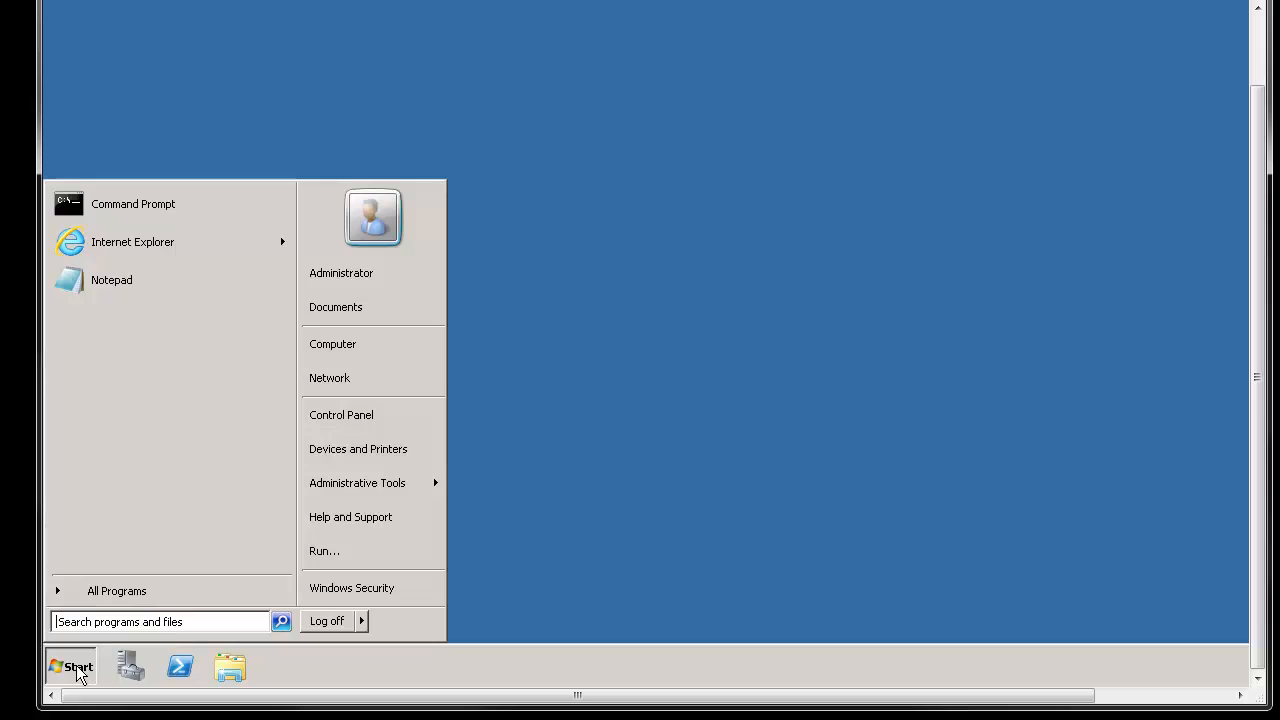
pyautogui.click(112, 280)
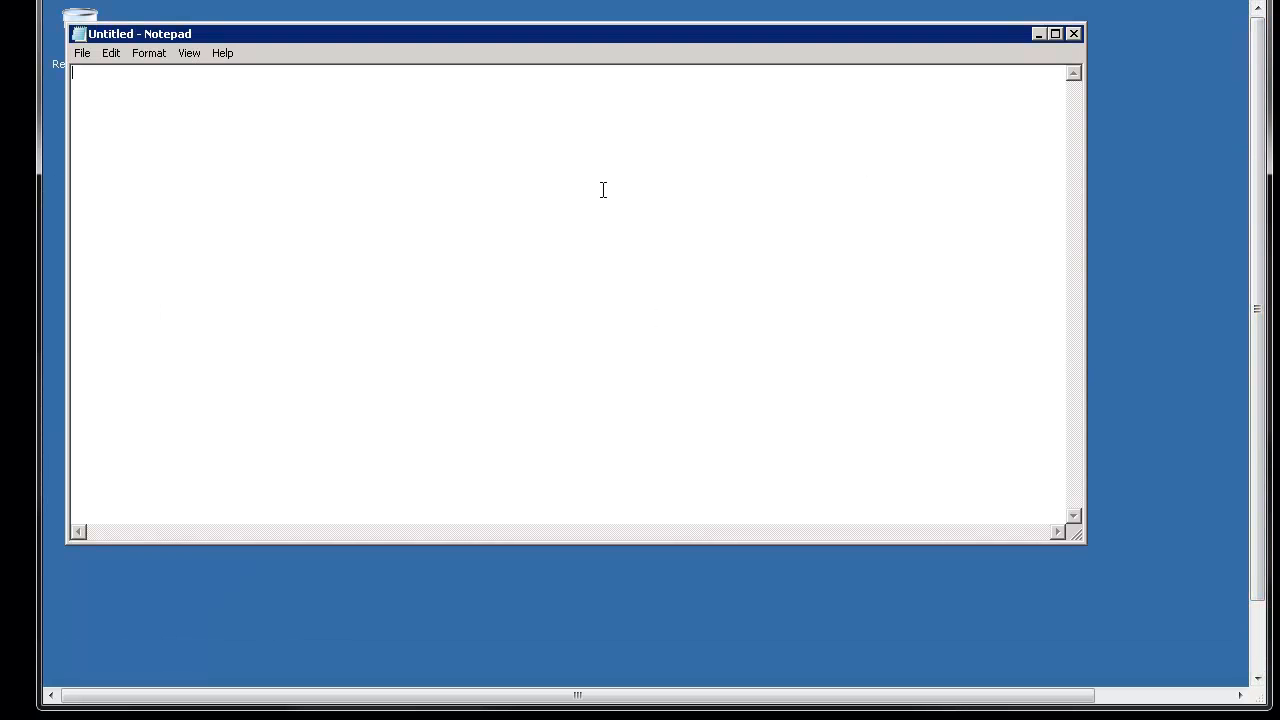
pyautogui.write('C')
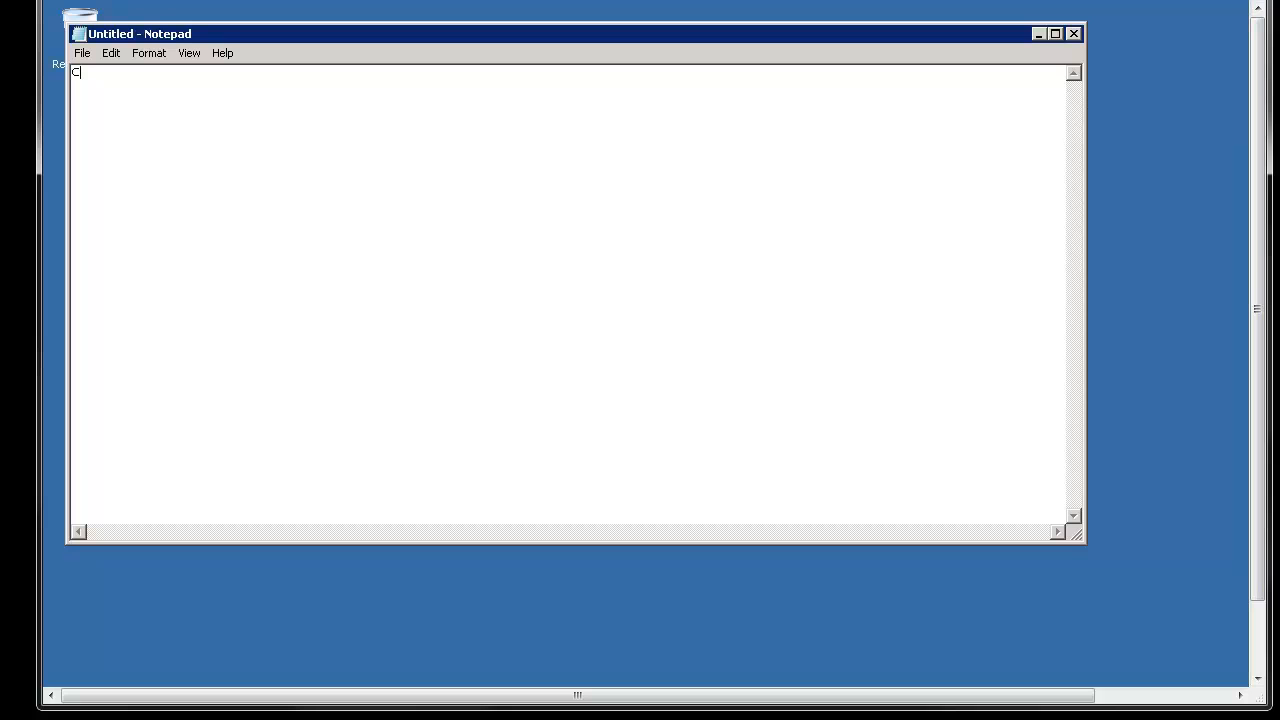
pyautogui.write('RL +')
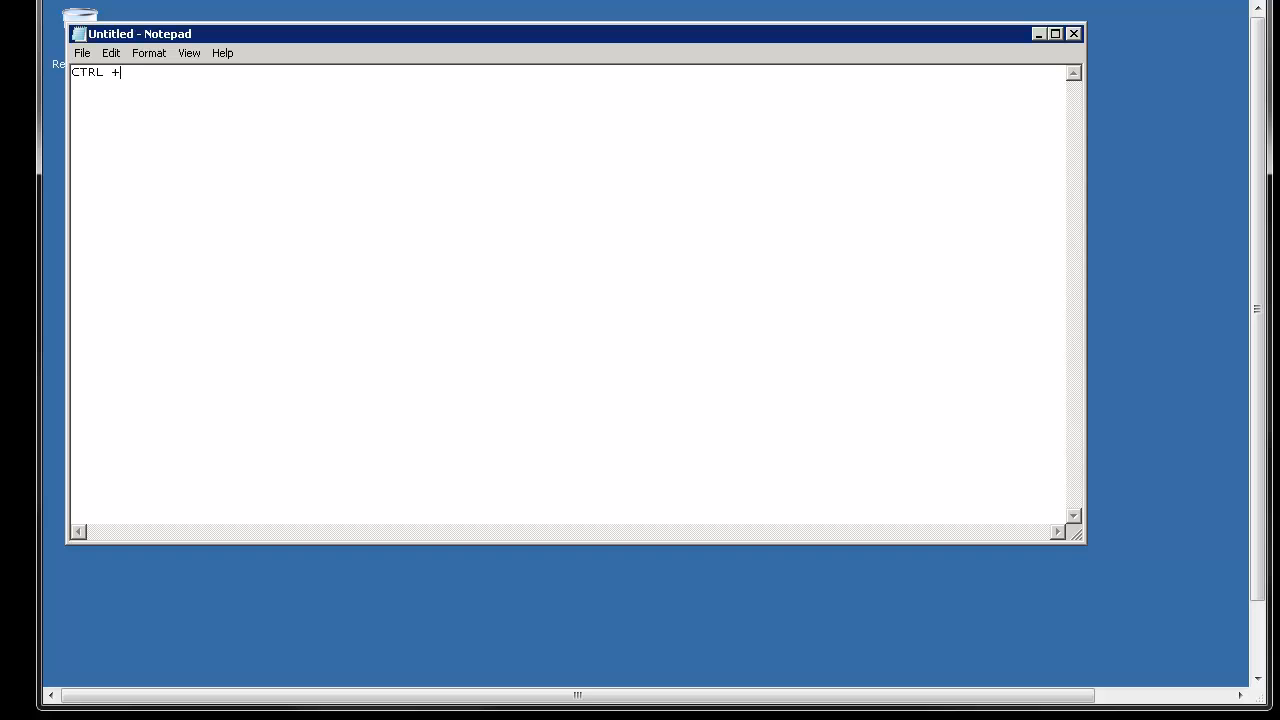
pyautogui.write('ALT')
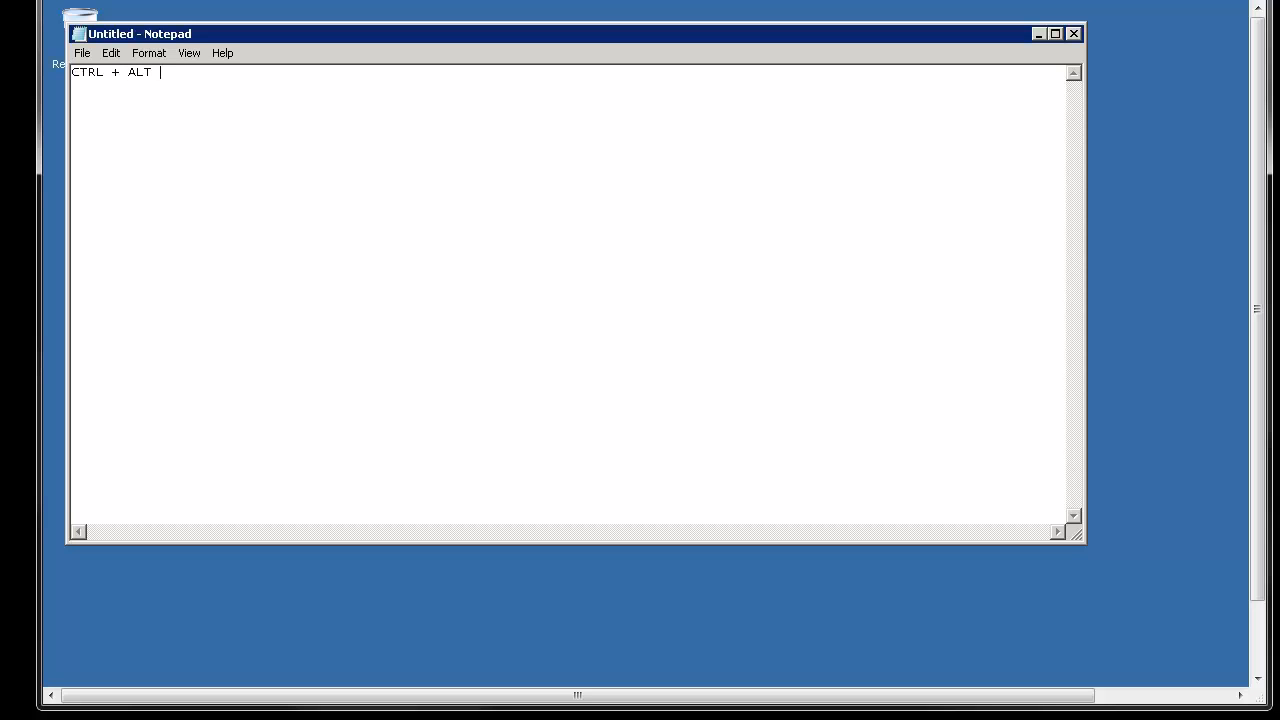
pyautogui.write('+ Pa')
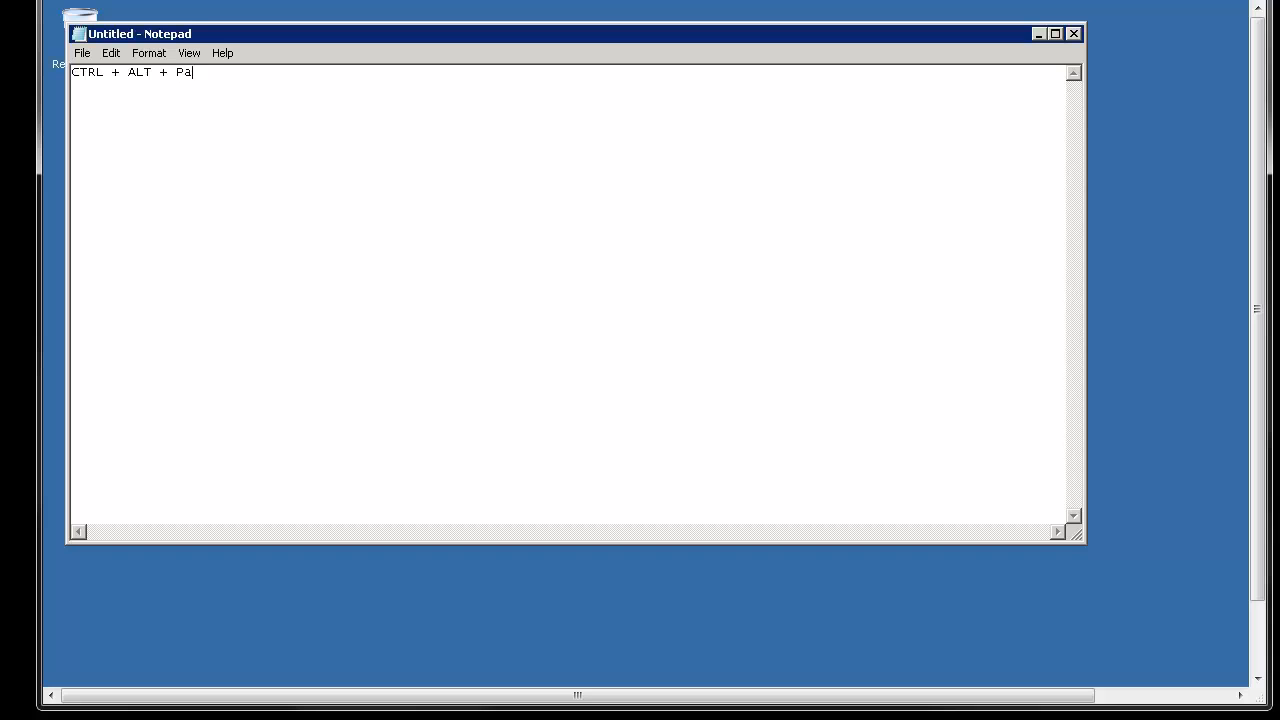
pyautogui.write('use')
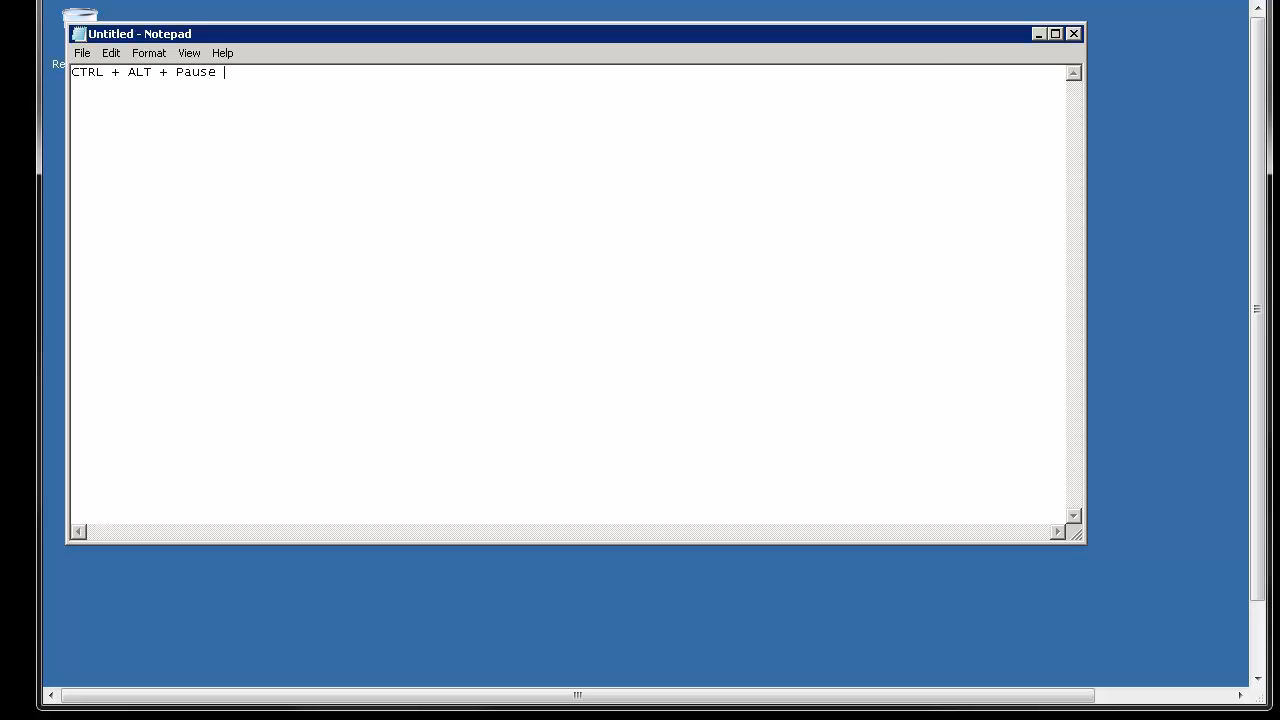
pyautogui.write('/Bre')
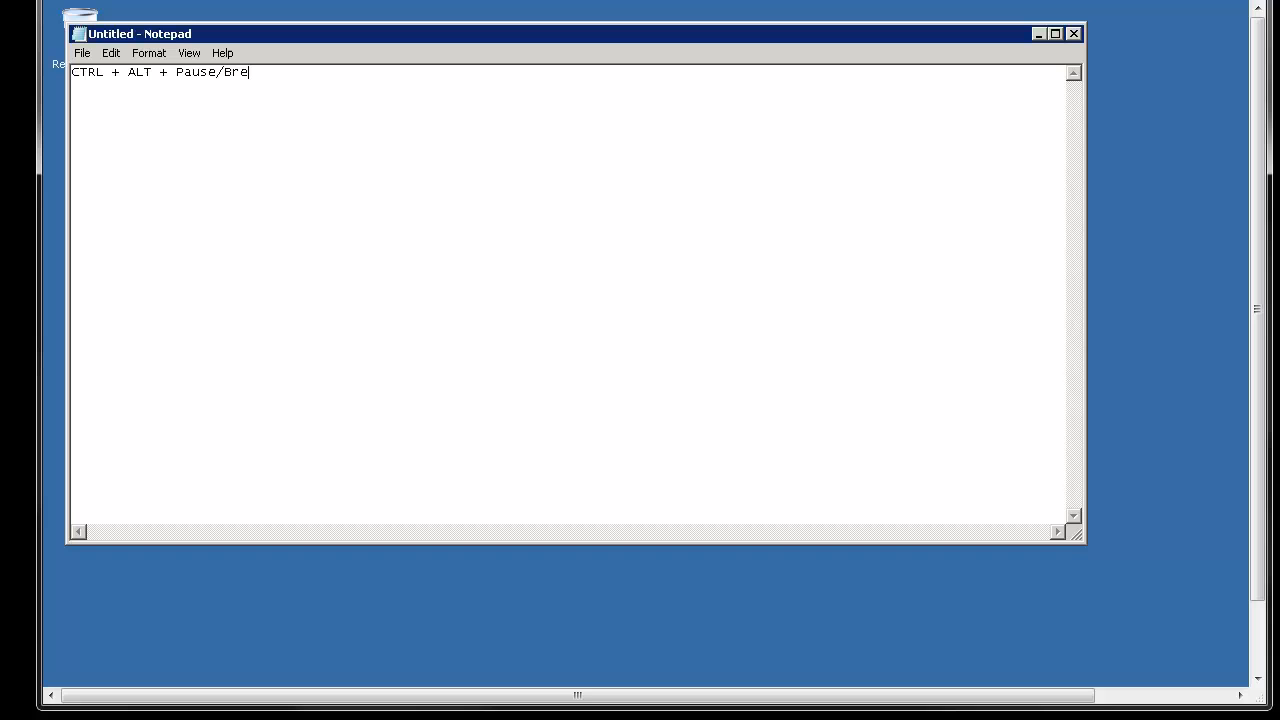
pyautogui.write('ak')
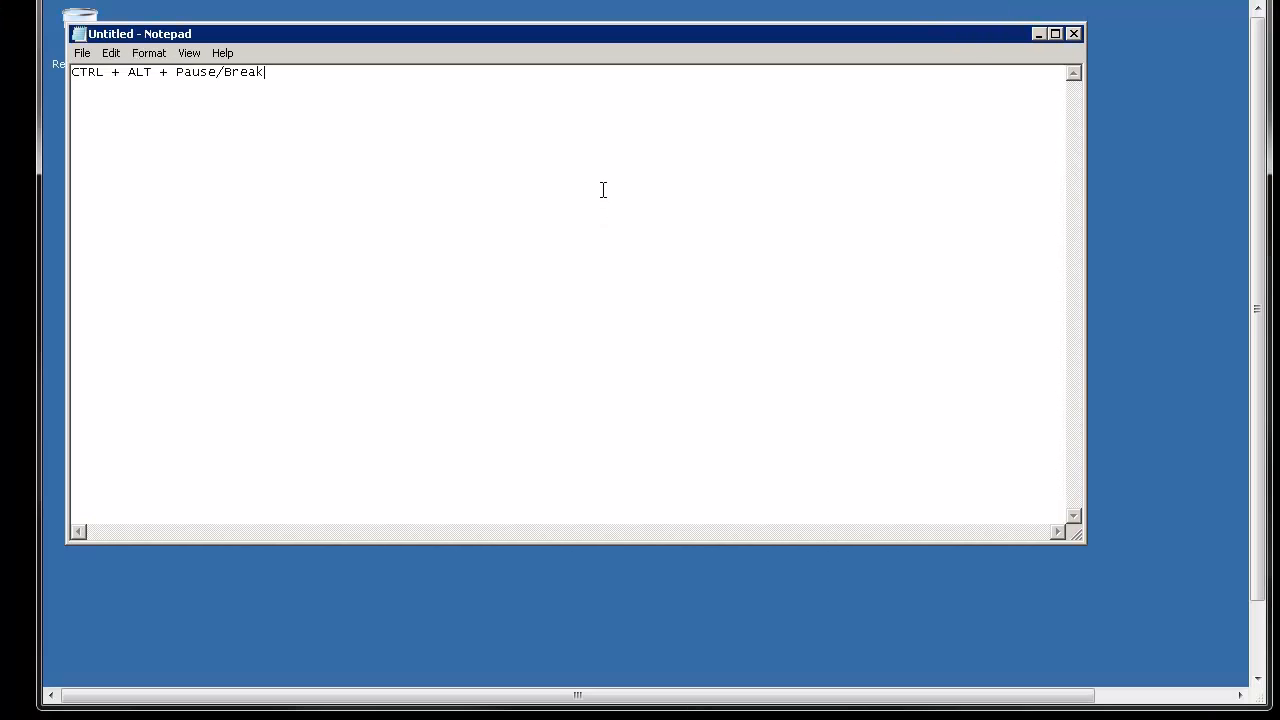
pyautogui.moveTo(1184, 130)
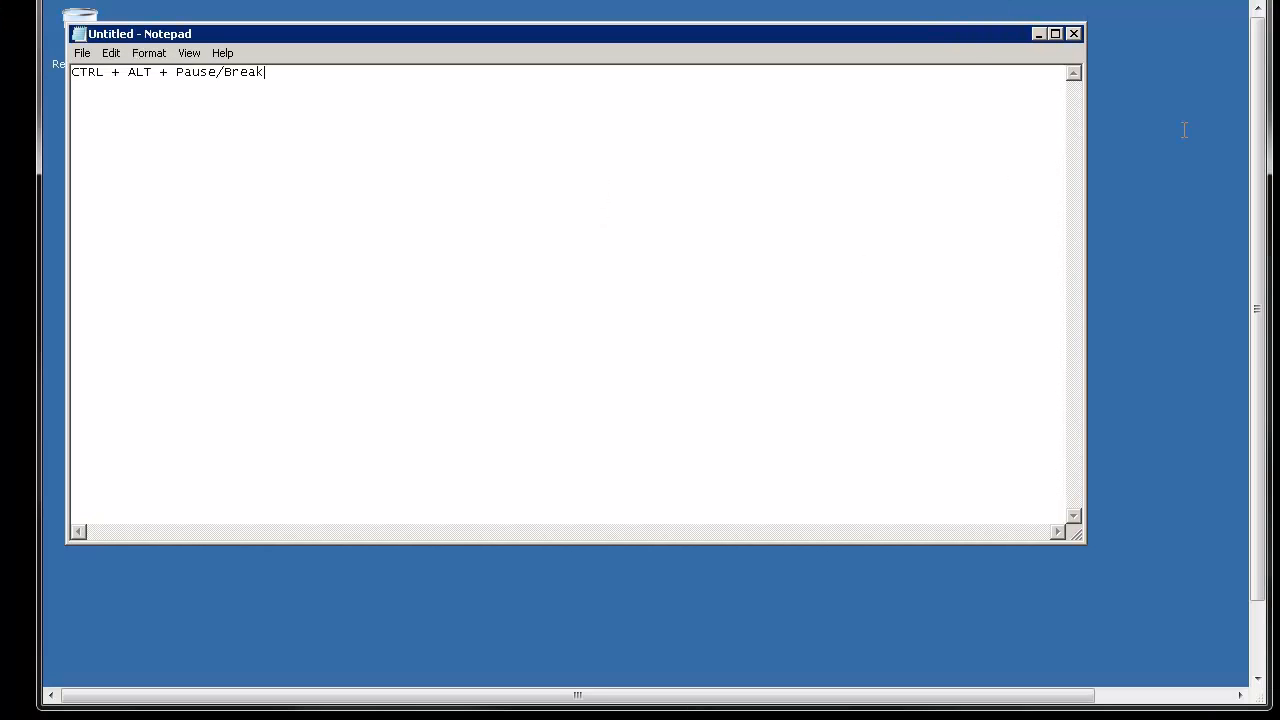
pyautogui.moveTo(1144, 88)
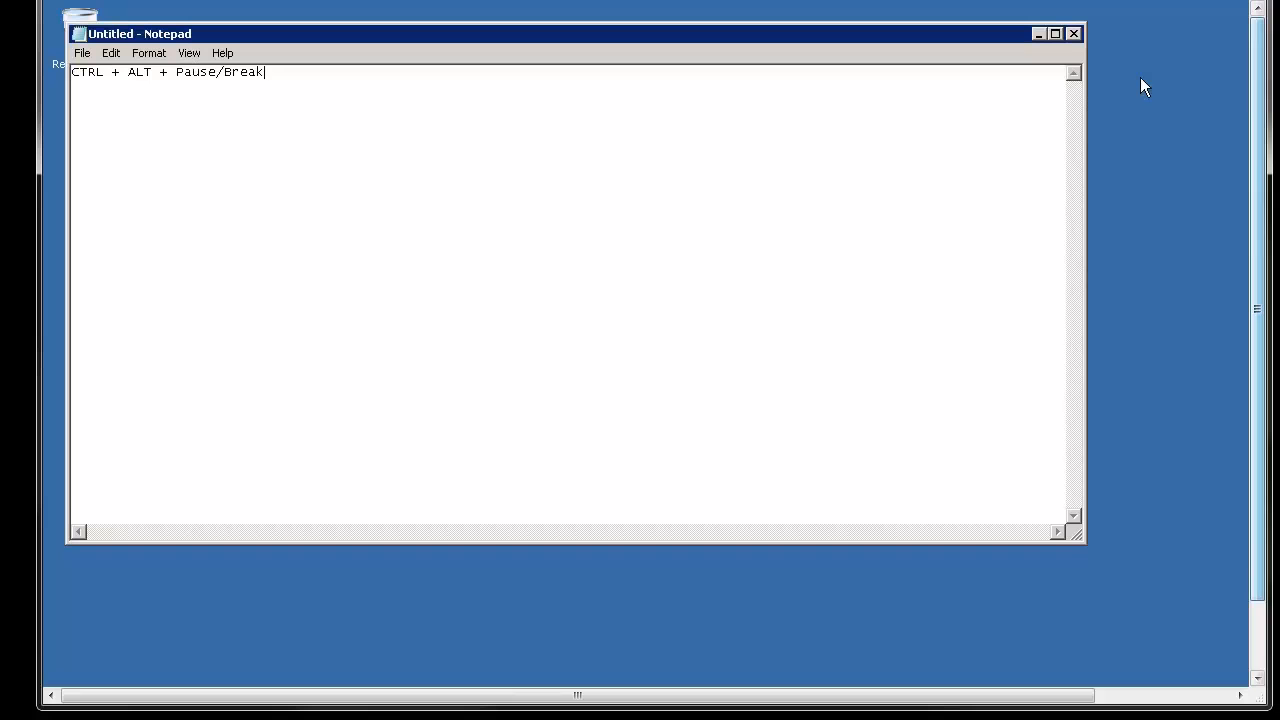
pyautogui.moveTo(1094, 128)
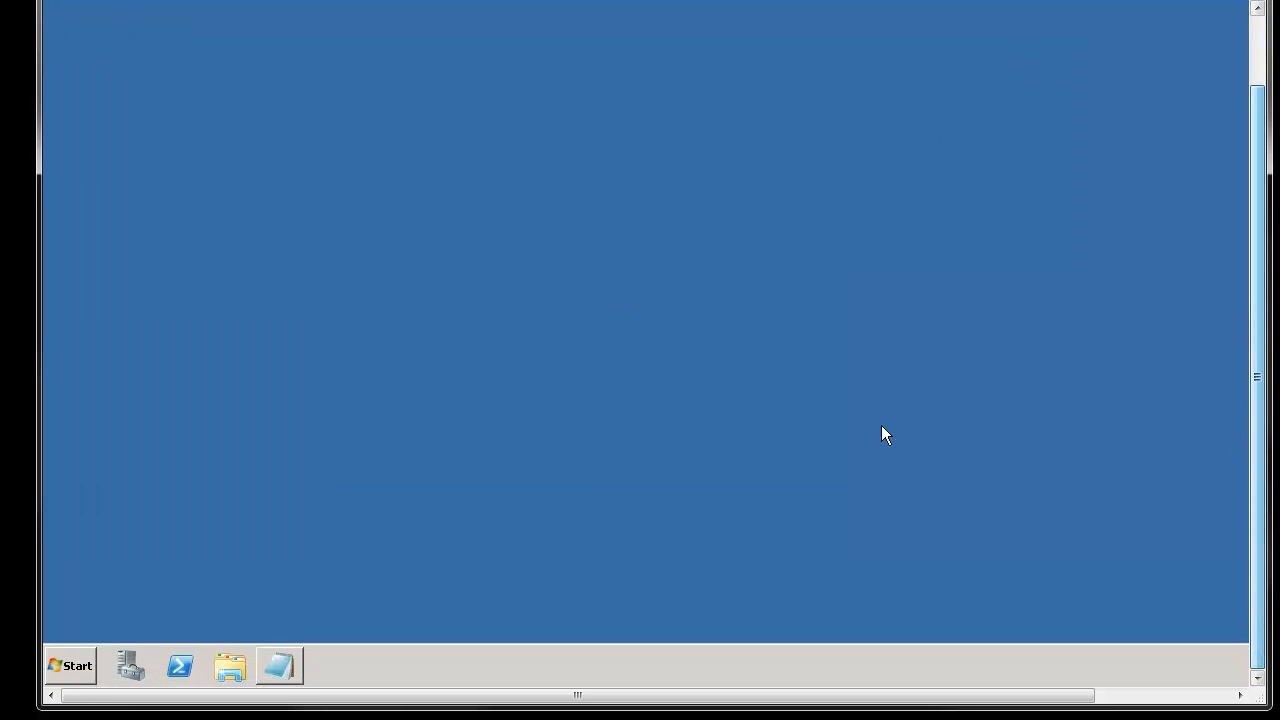
pyautogui.moveTo(310, 292)
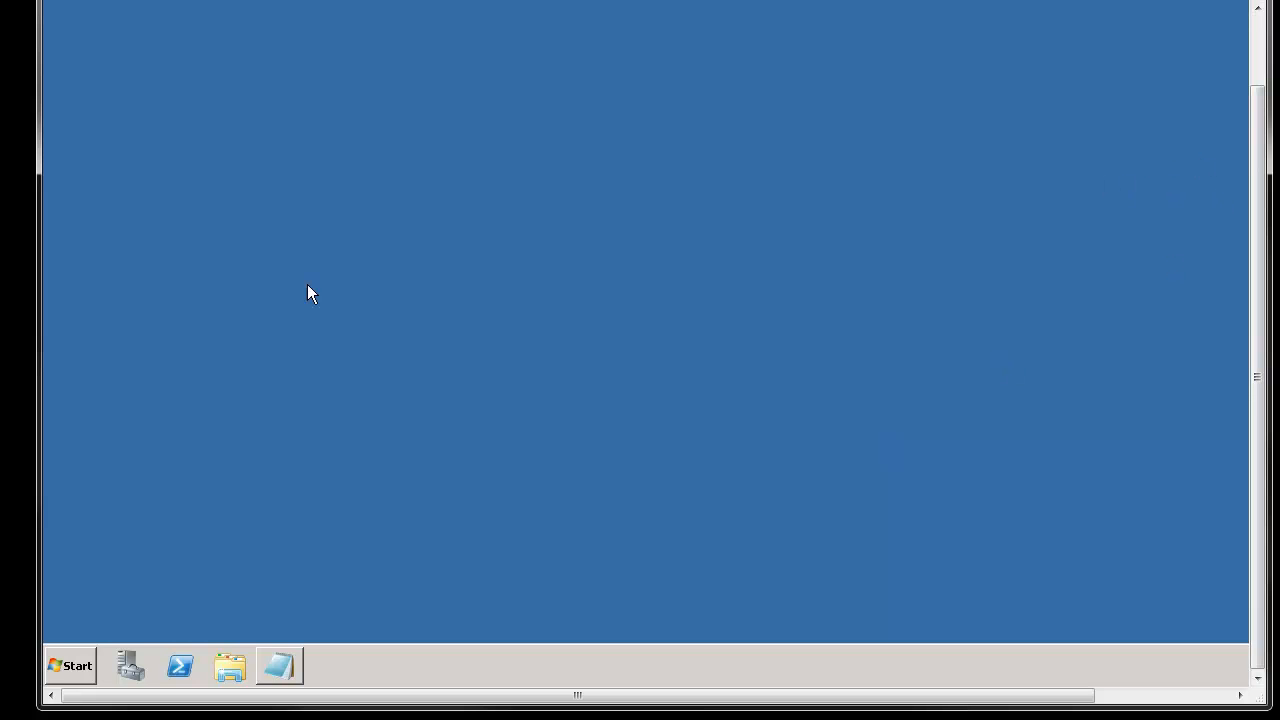
pyautogui.moveTo(296, 632)
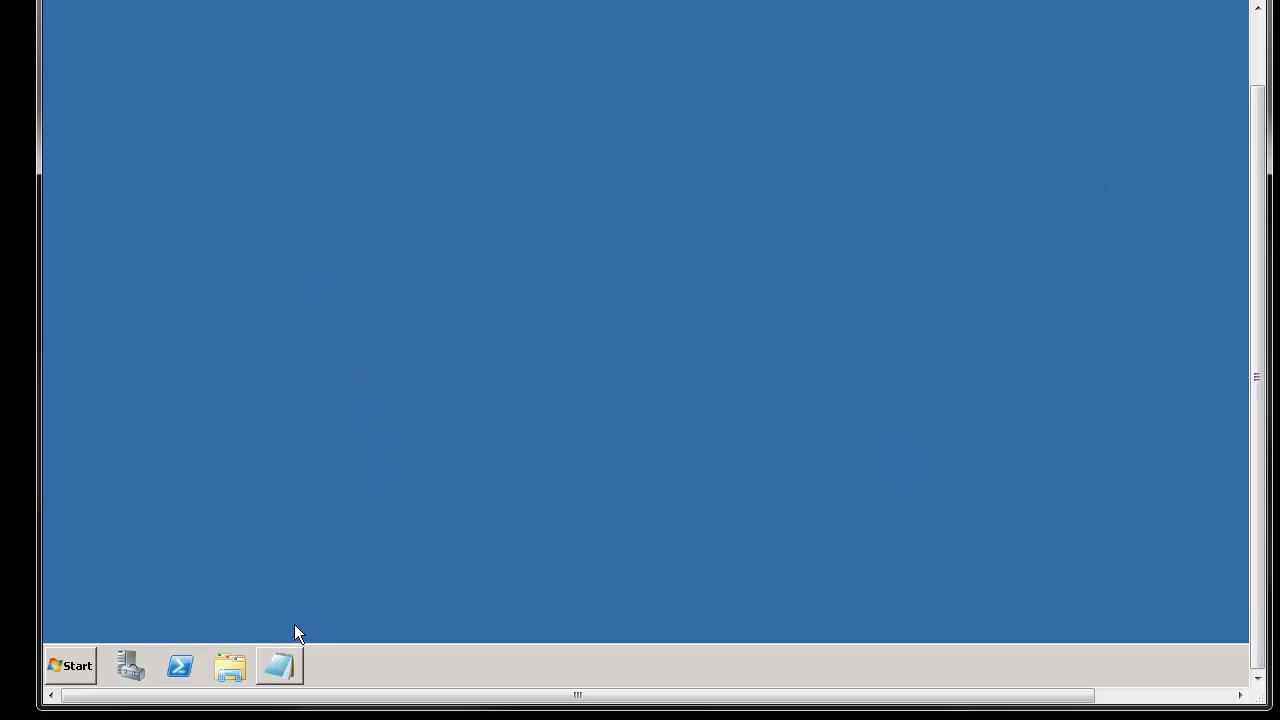
# - Bring up the remote server's Start menu from the taskbar
pyautogui.click(68, 664)
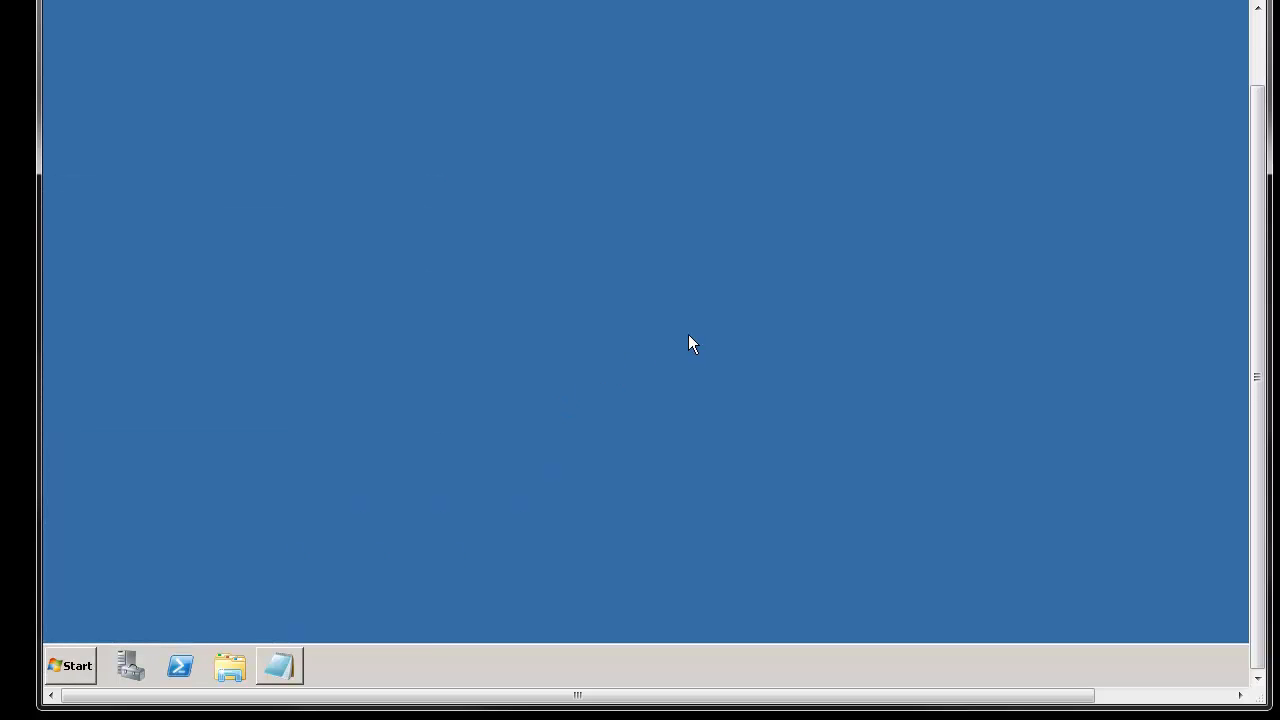
pyautogui.moveTo(312, 392)
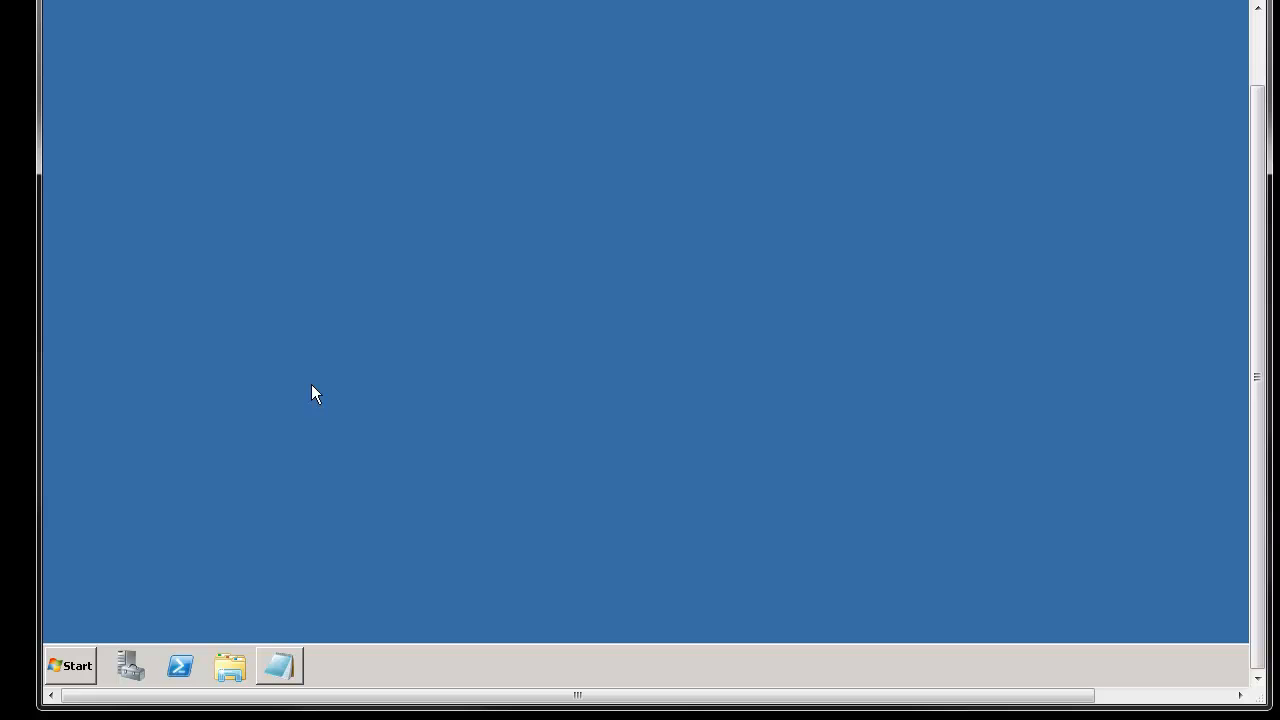
pyautogui.moveTo(350, 418)
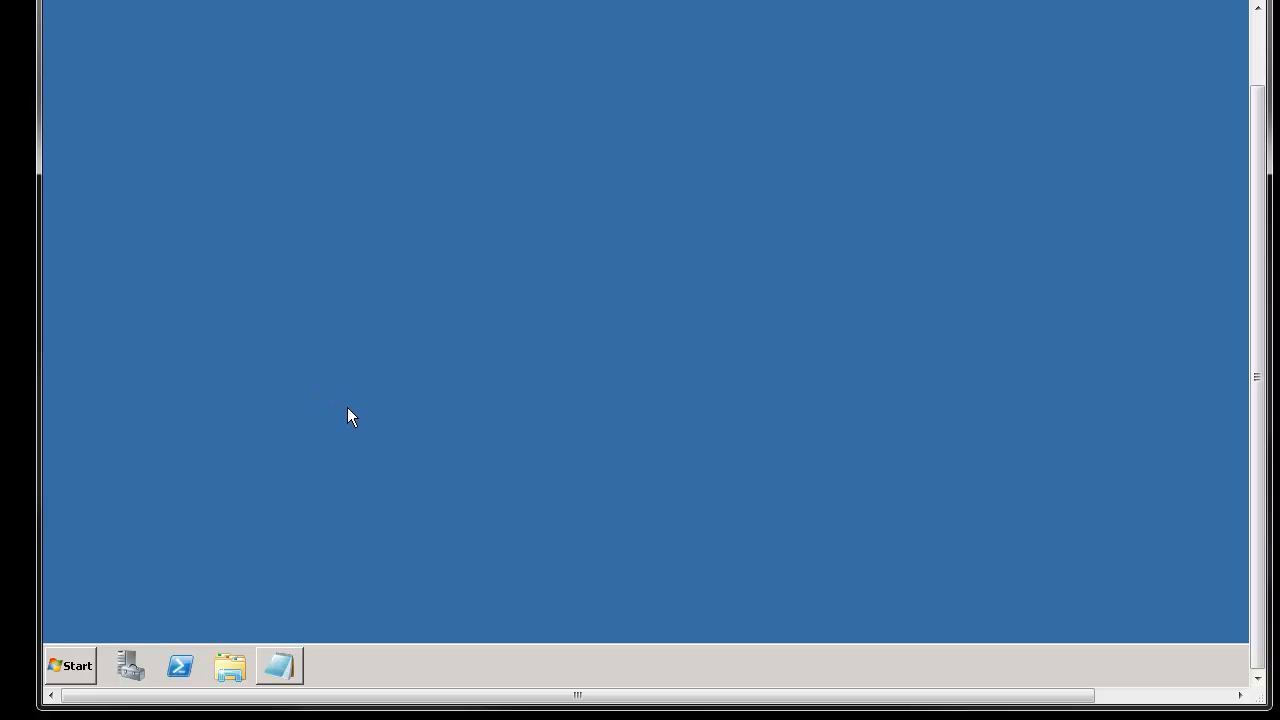
pyautogui.click(68, 666)
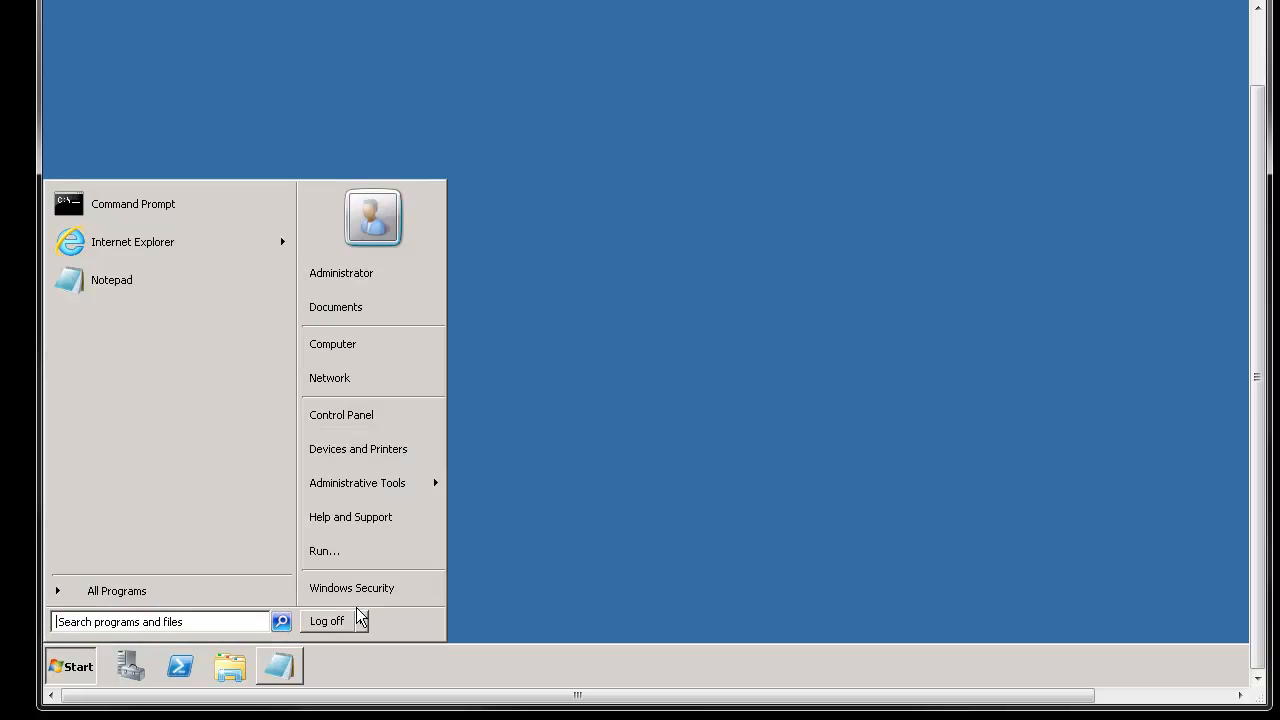
# - Launch Task Manager via Windows Security, centre it, glance at Processes and settle on the Performance readout
pyautogui.click(352, 588)
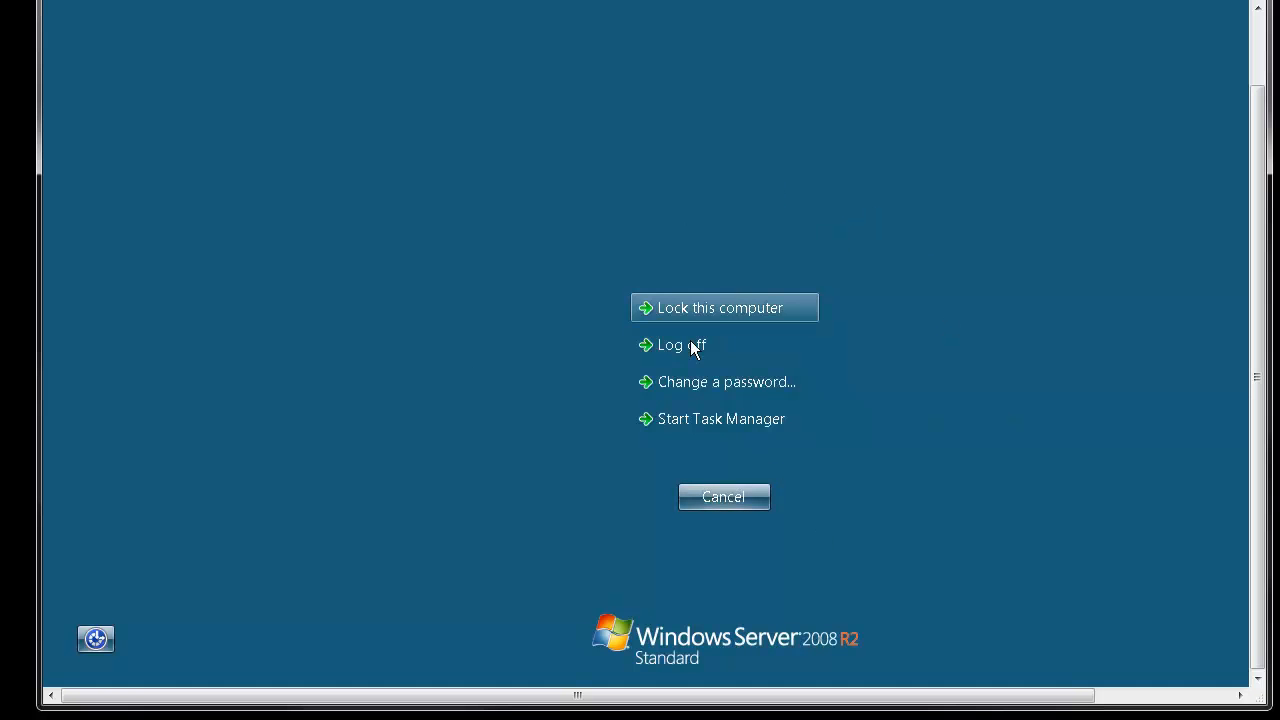
pyautogui.moveTo(724, 418)
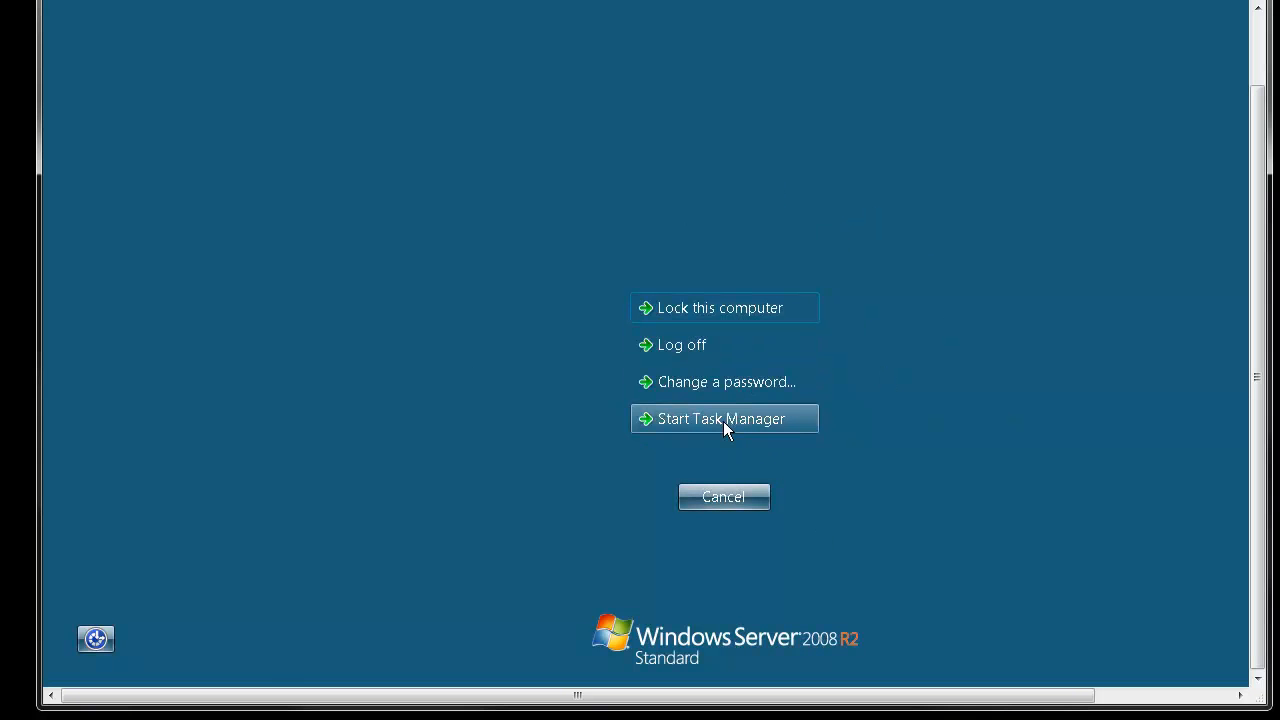
pyautogui.click(724, 418)
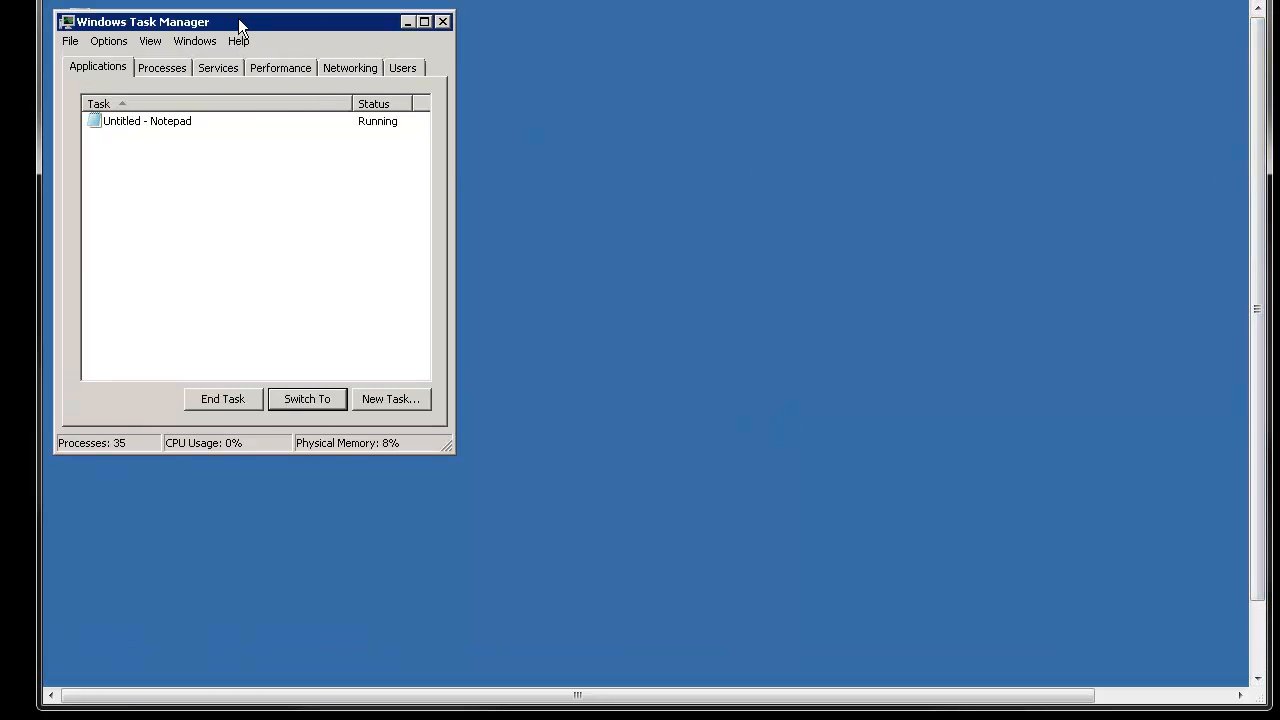
pyautogui.moveTo(240, 20); pyautogui.dragTo(660, 92)
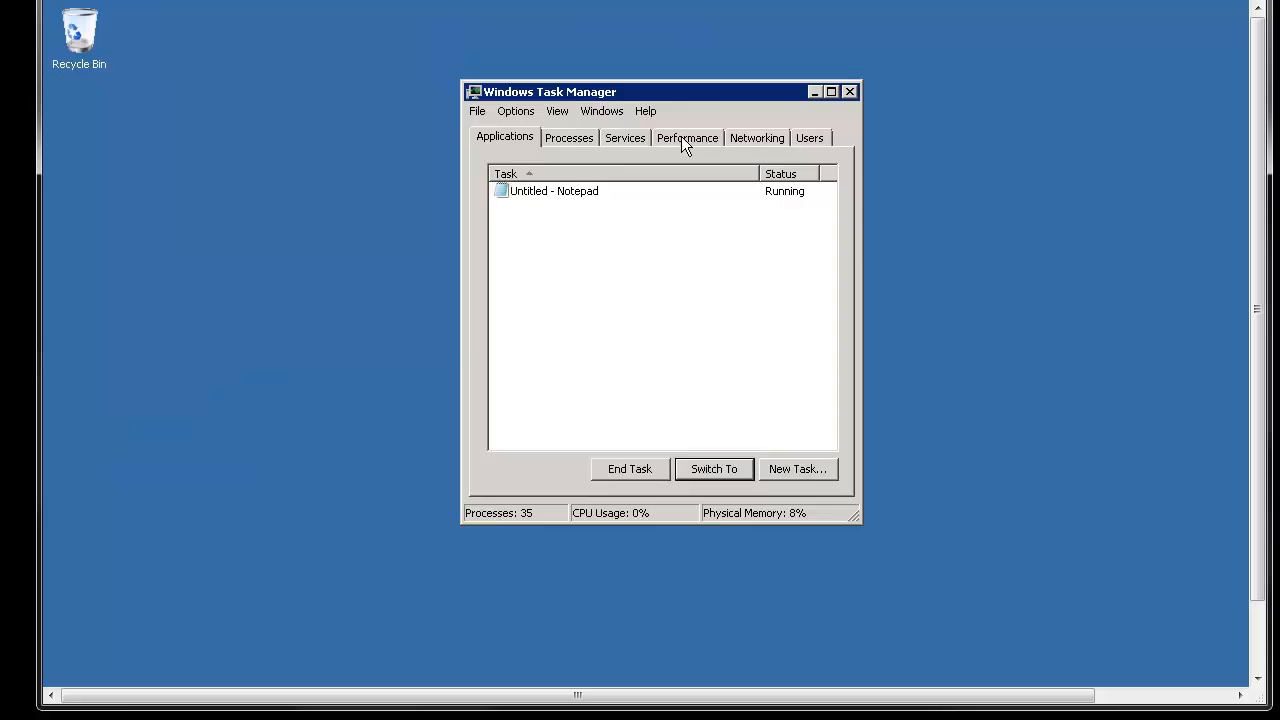
pyautogui.click(688, 136)
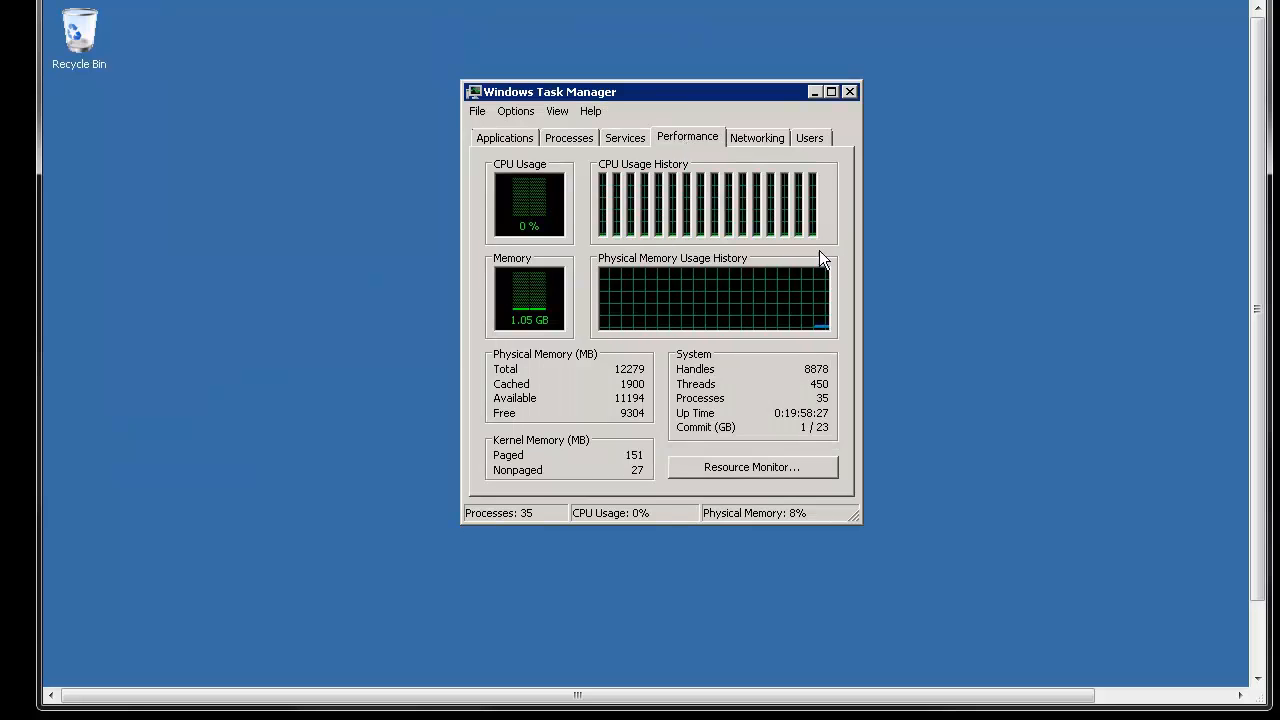
pyautogui.click(568, 136)
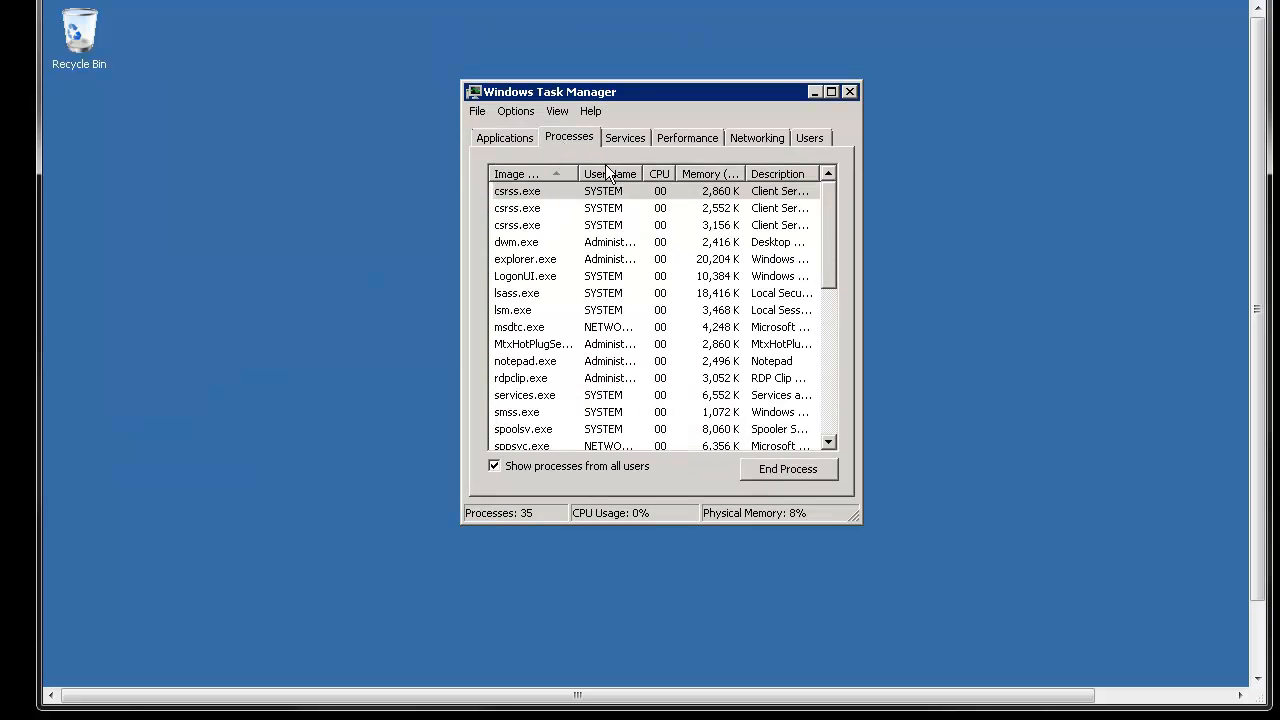
pyautogui.moveTo(696, 158)
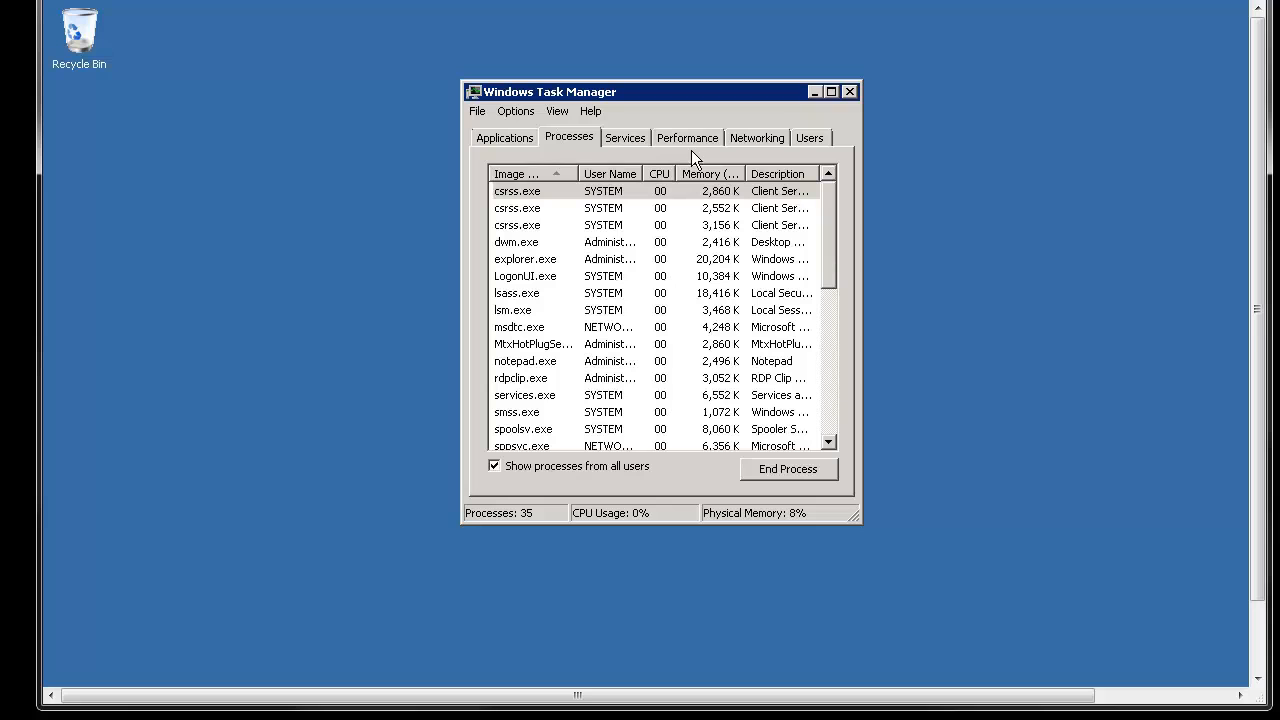
pyautogui.moveTo(696, 148)
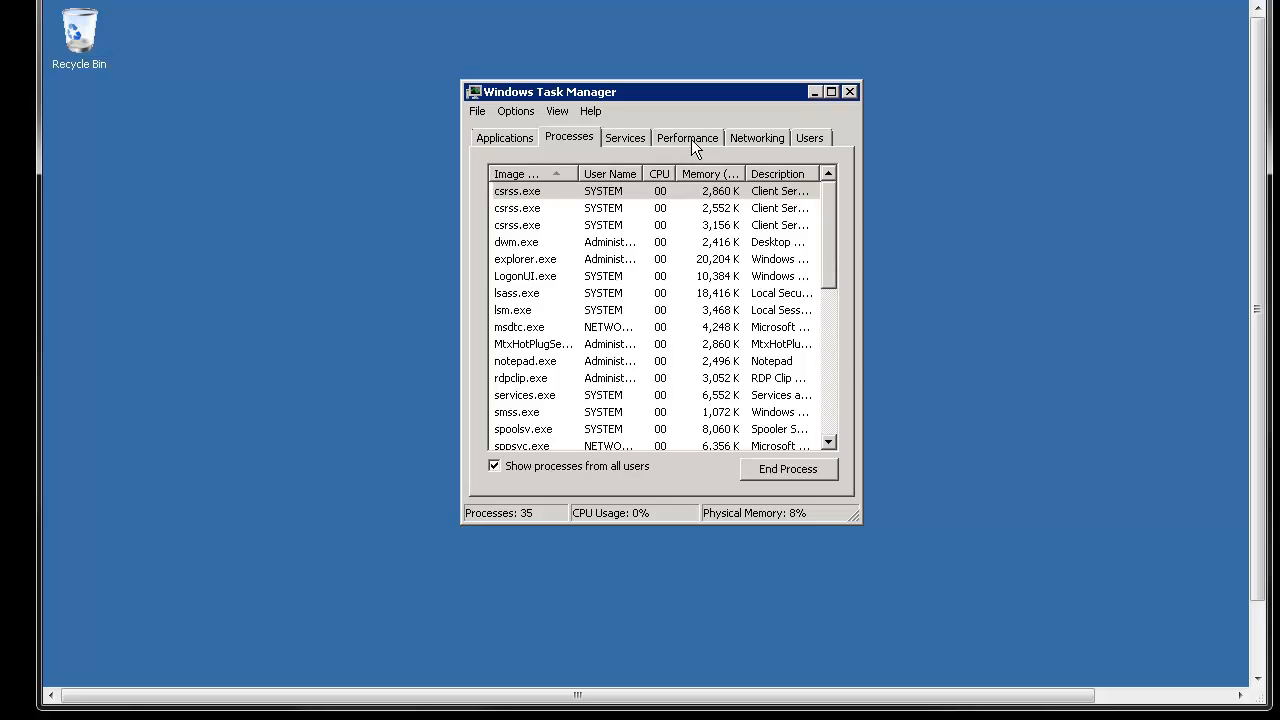
pyautogui.click(688, 136)
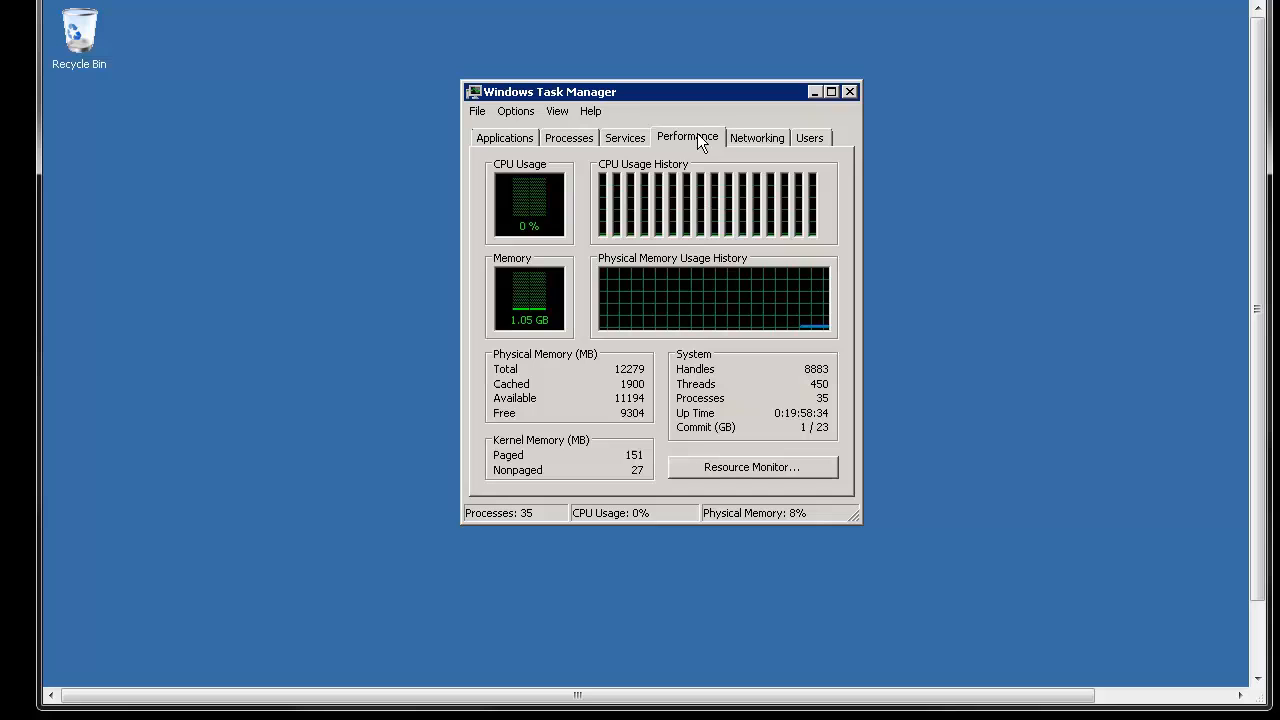
# - Shift the Task Manager window leftward to give its graphs more room
pyautogui.moveTo(660, 92); pyautogui.dragTo(536, 82)
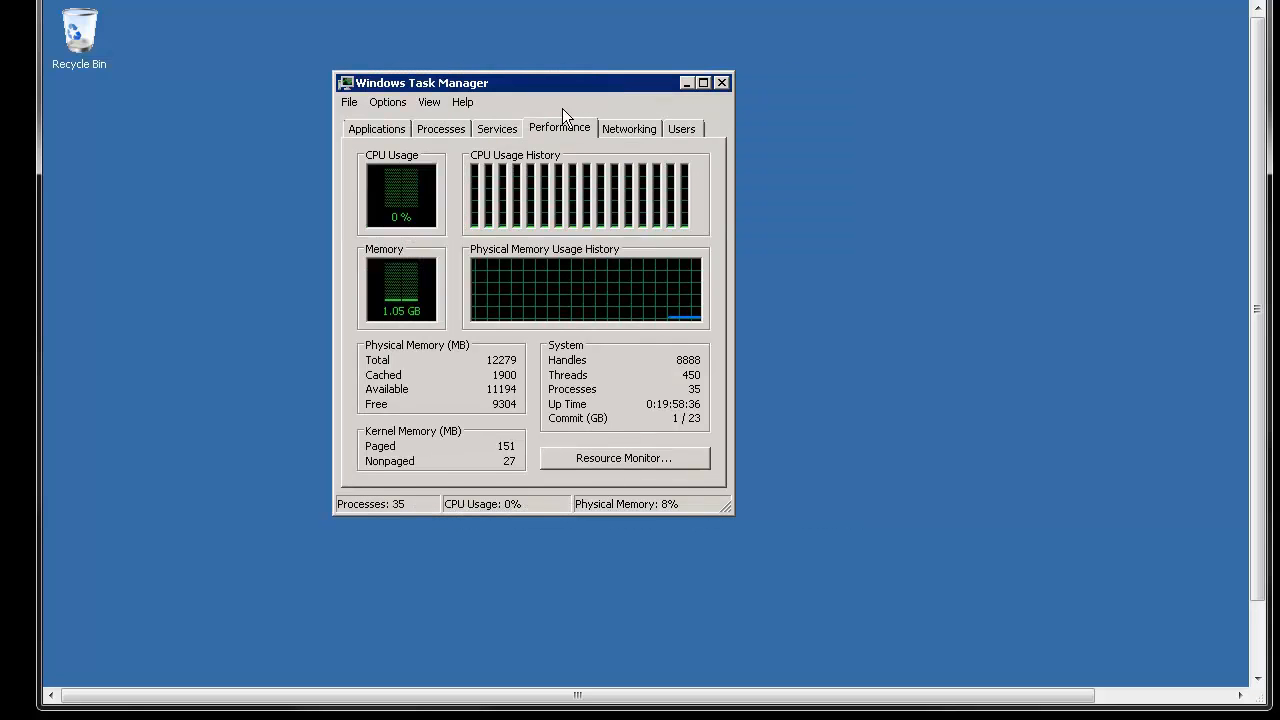
pyautogui.moveTo(742, 238)
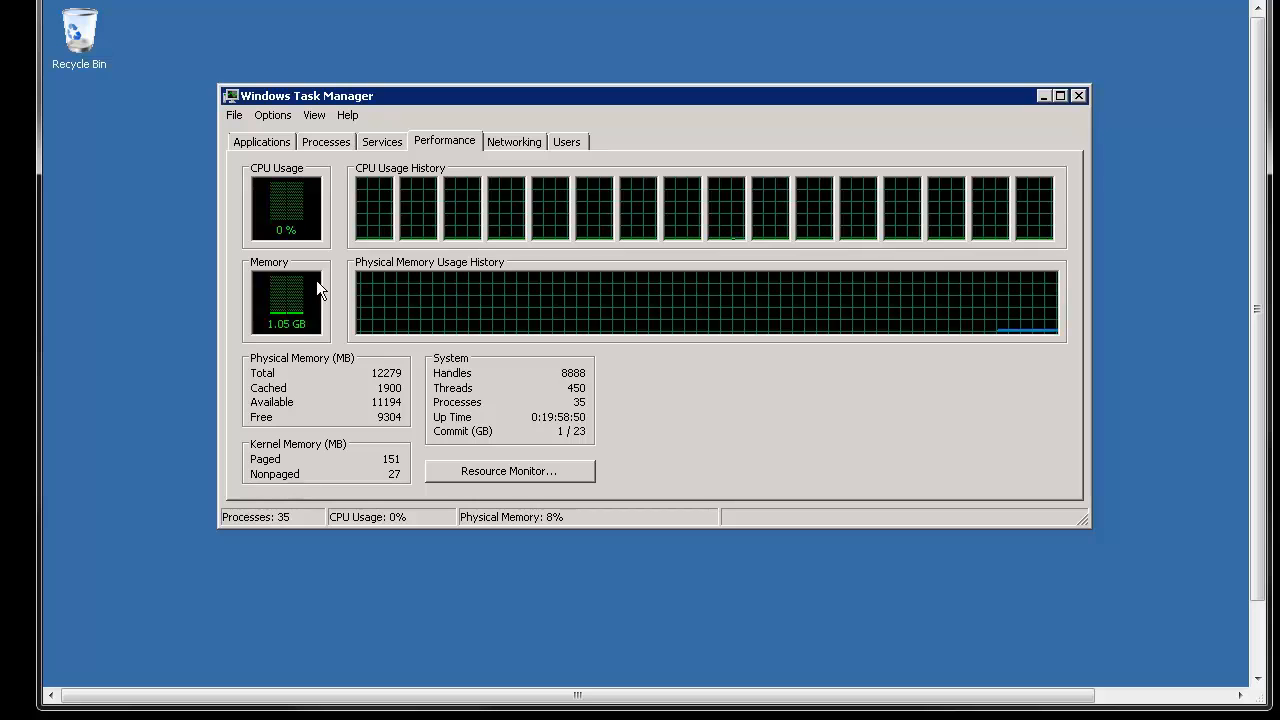
# - Check the GigeNET Public and Private adapters under Networking, then return to the Performance overview
pyautogui.click(514, 140)
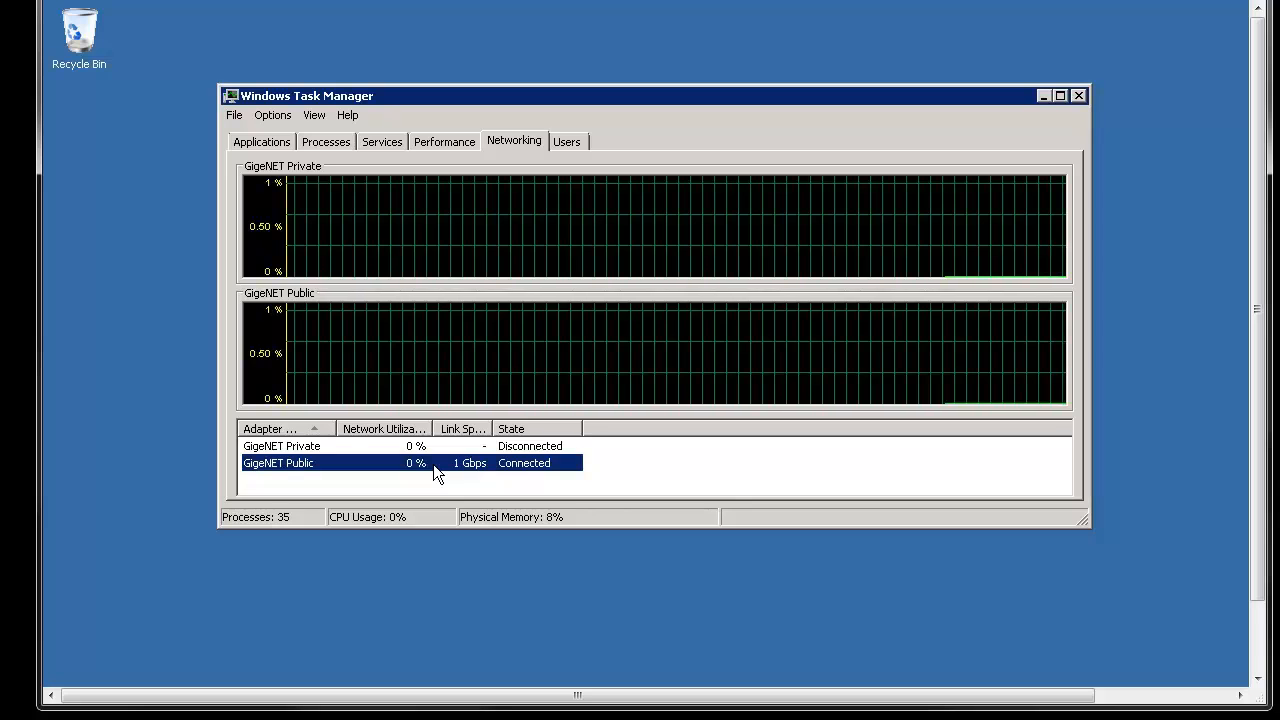
pyautogui.moveTo(670, 398)
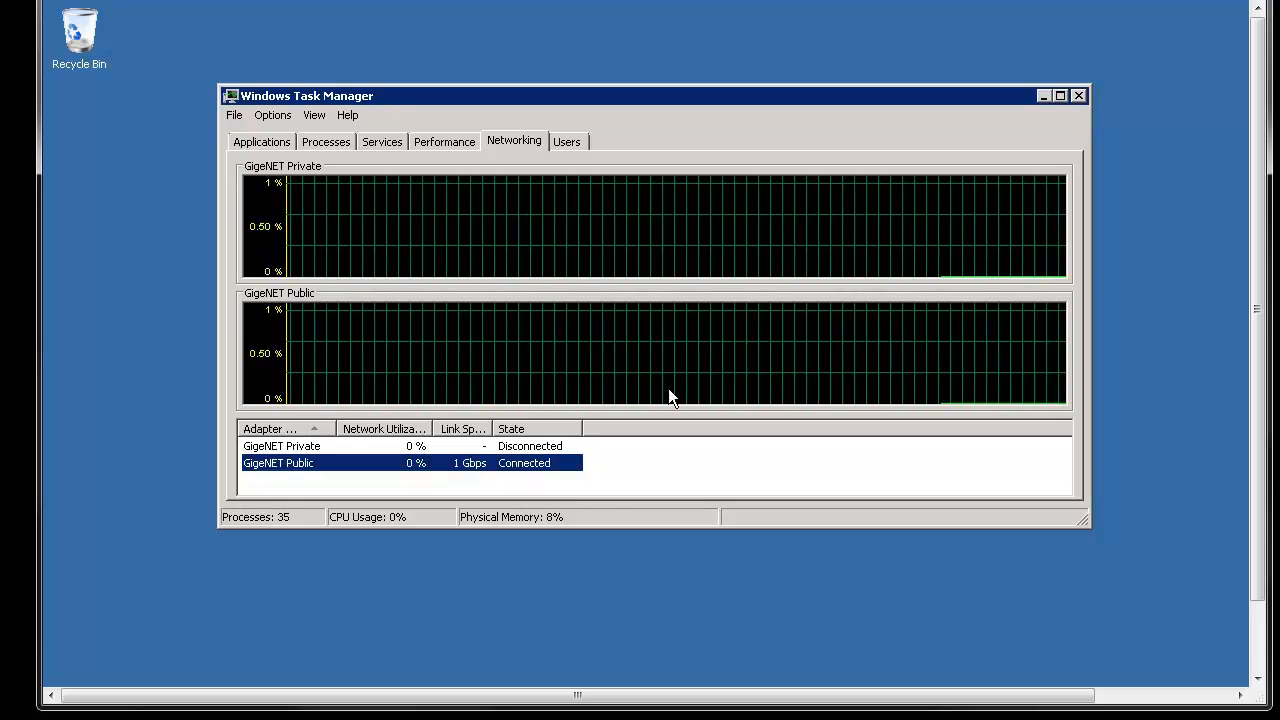
pyautogui.moveTo(790, 336)
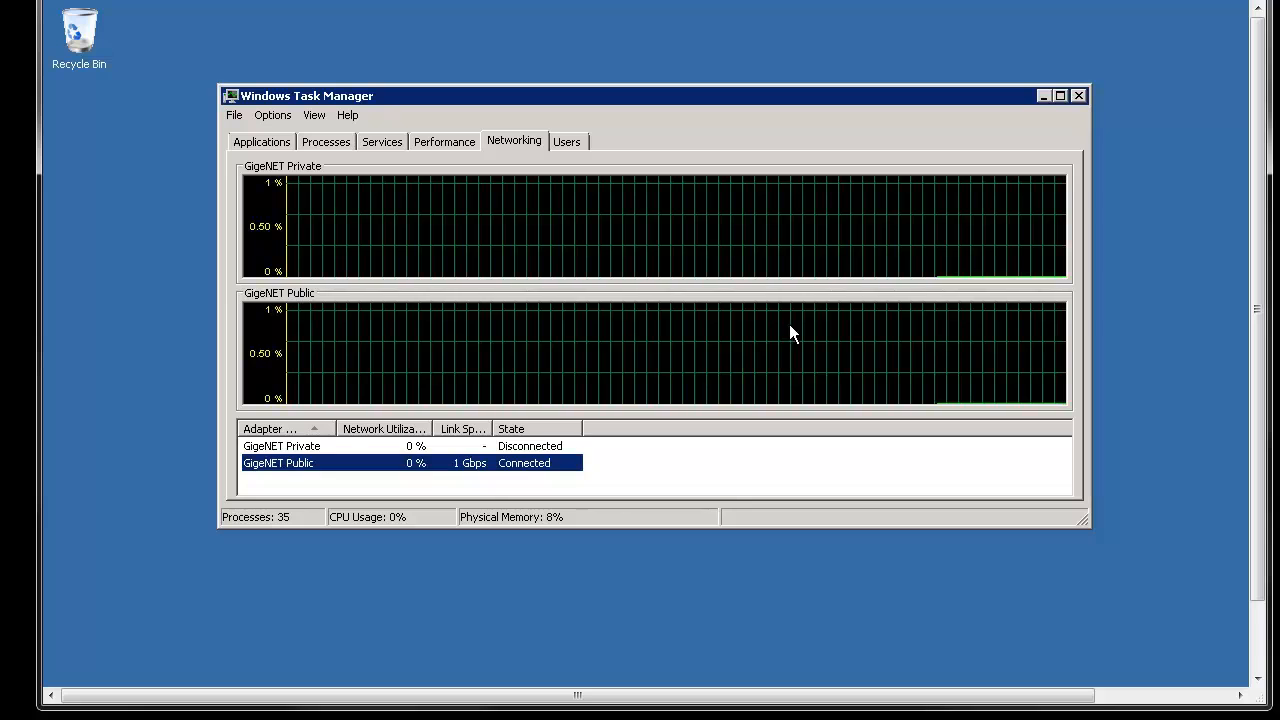
pyautogui.moveTo(416, 482)
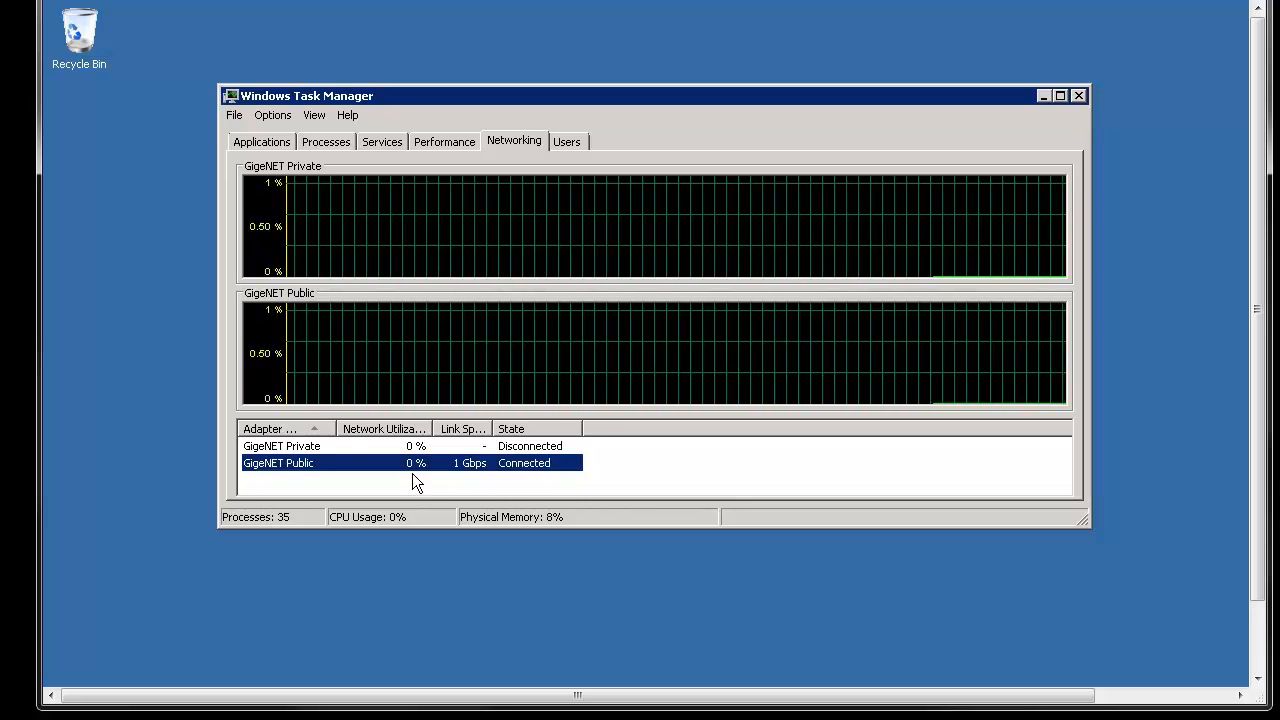
pyautogui.moveTo(416, 196)
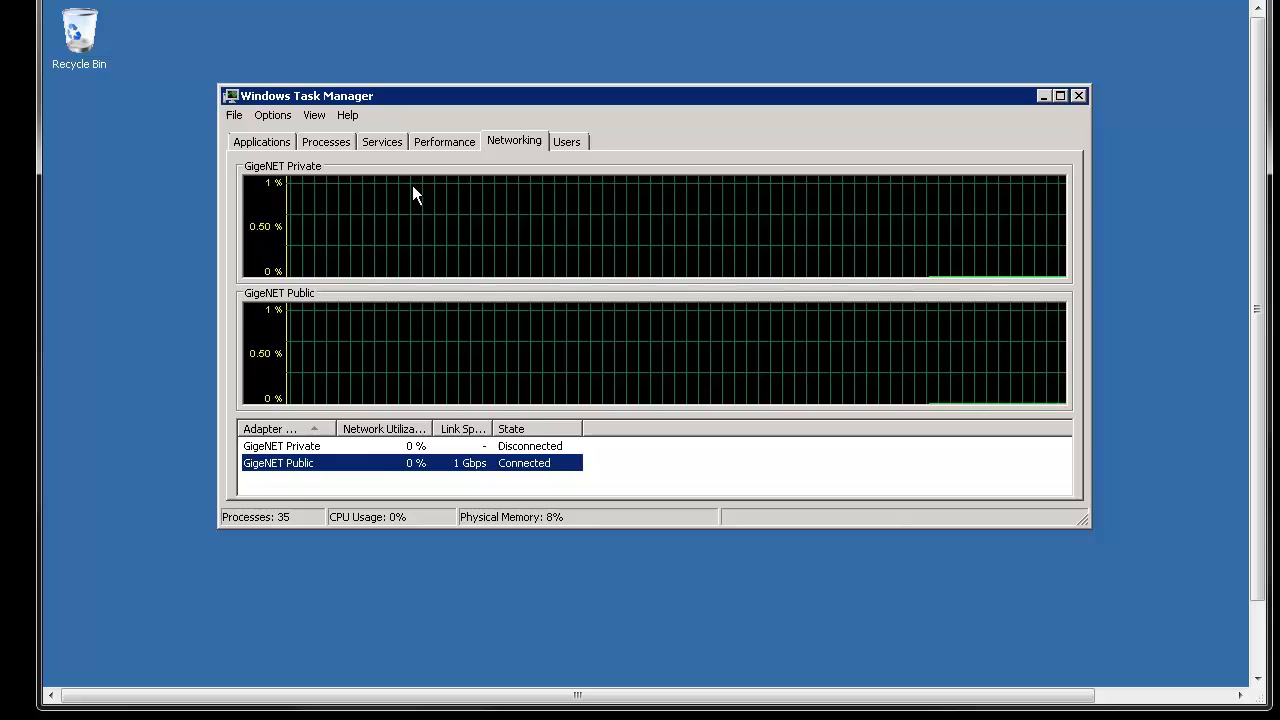
pyautogui.click(444, 140)
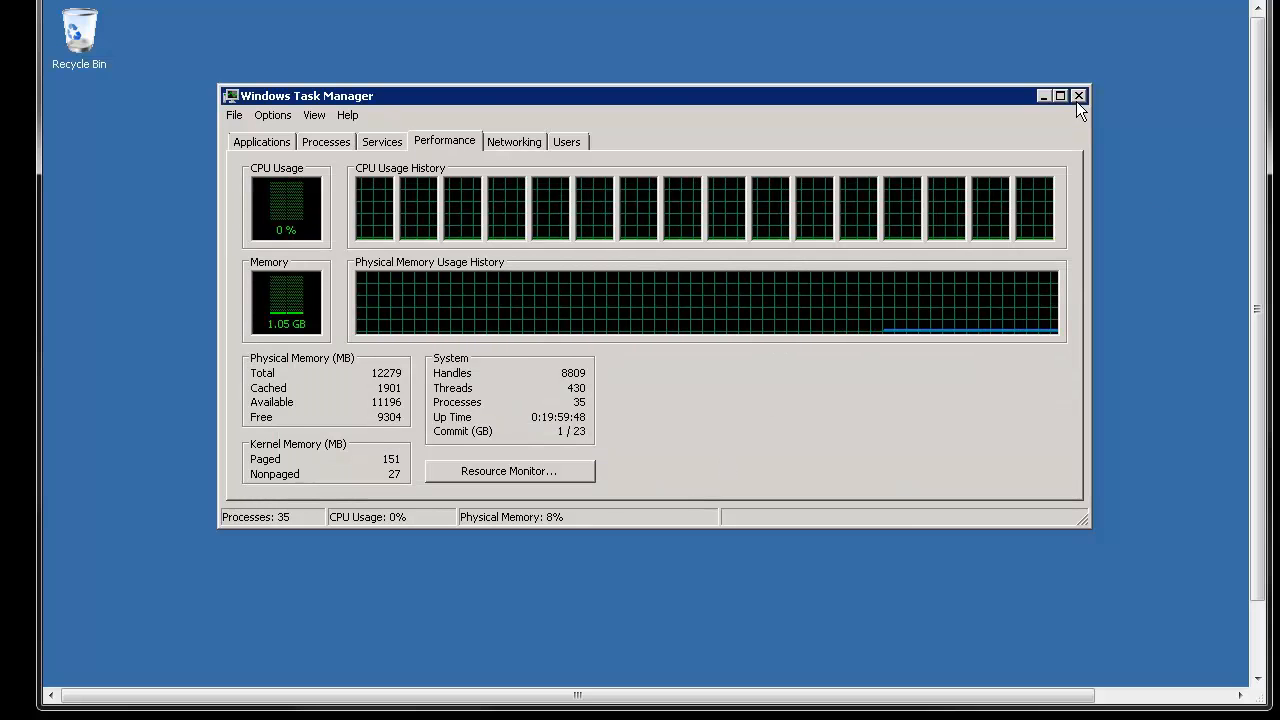
# - Close Task Manager and bring up the remote server's Start menu
pyautogui.click(1078, 96)
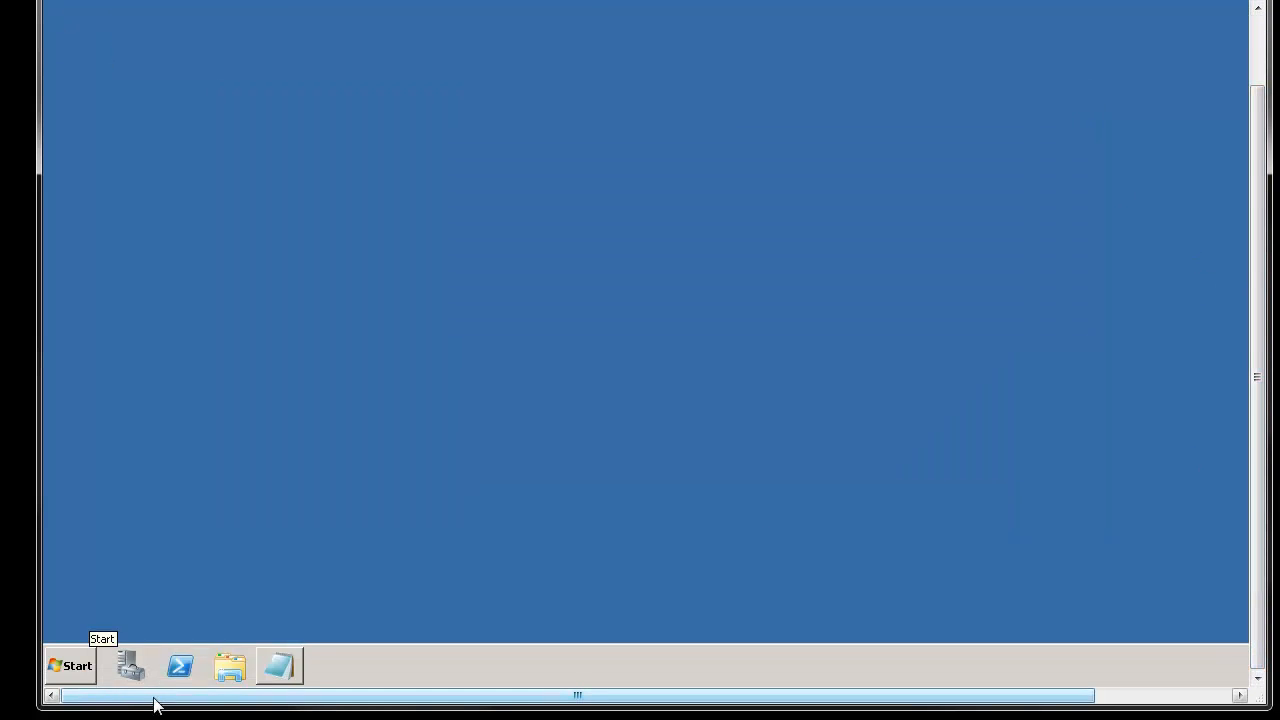
pyautogui.click(68, 666)
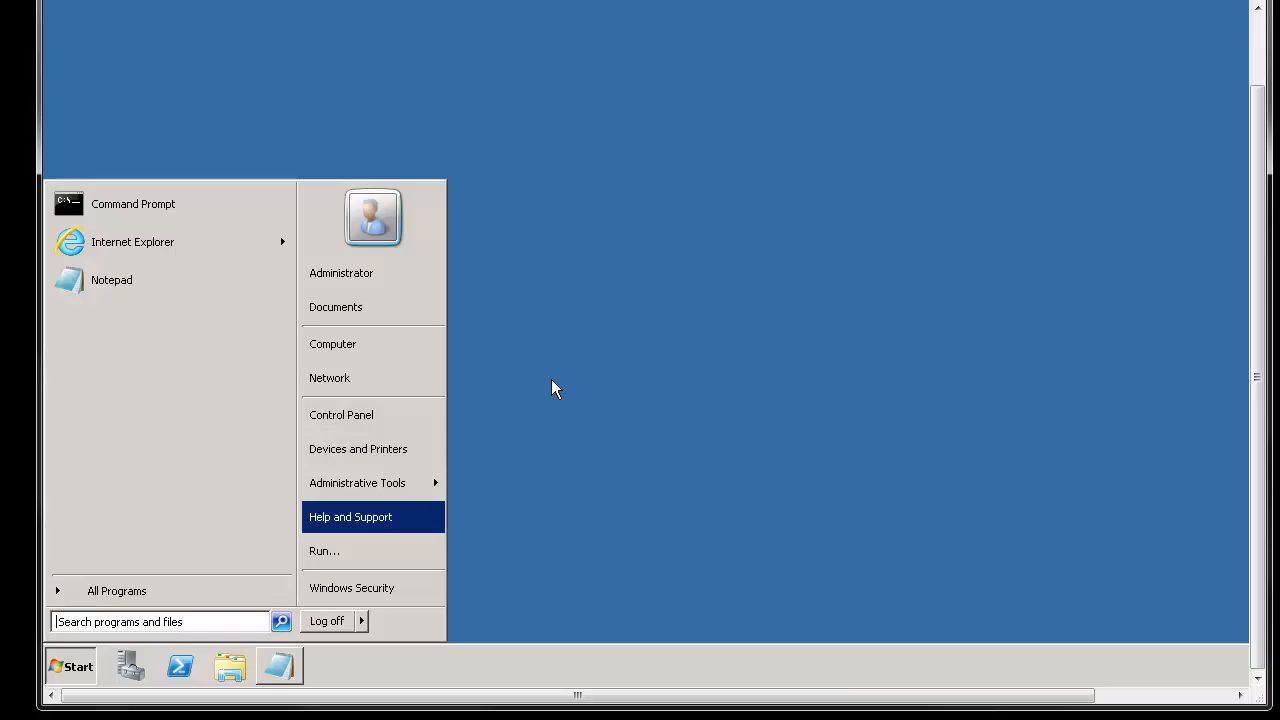
pyautogui.moveTo(590, 348)
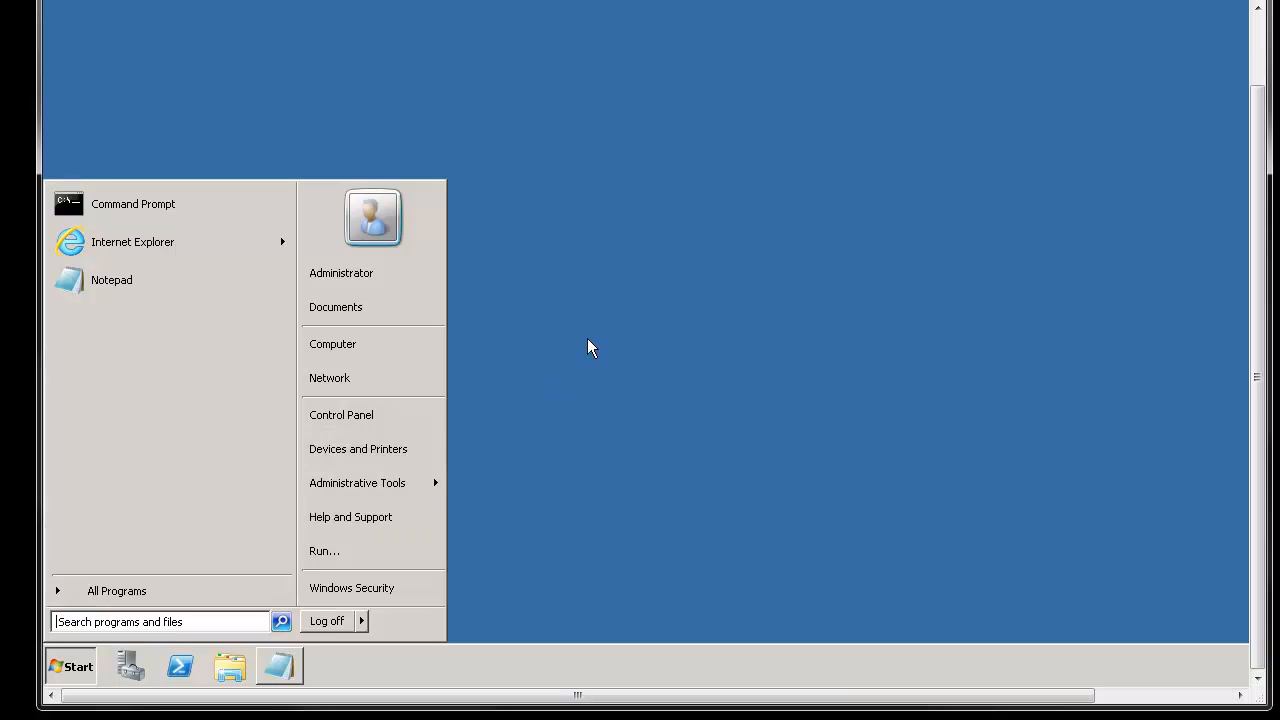
pyautogui.moveTo(344, 356)
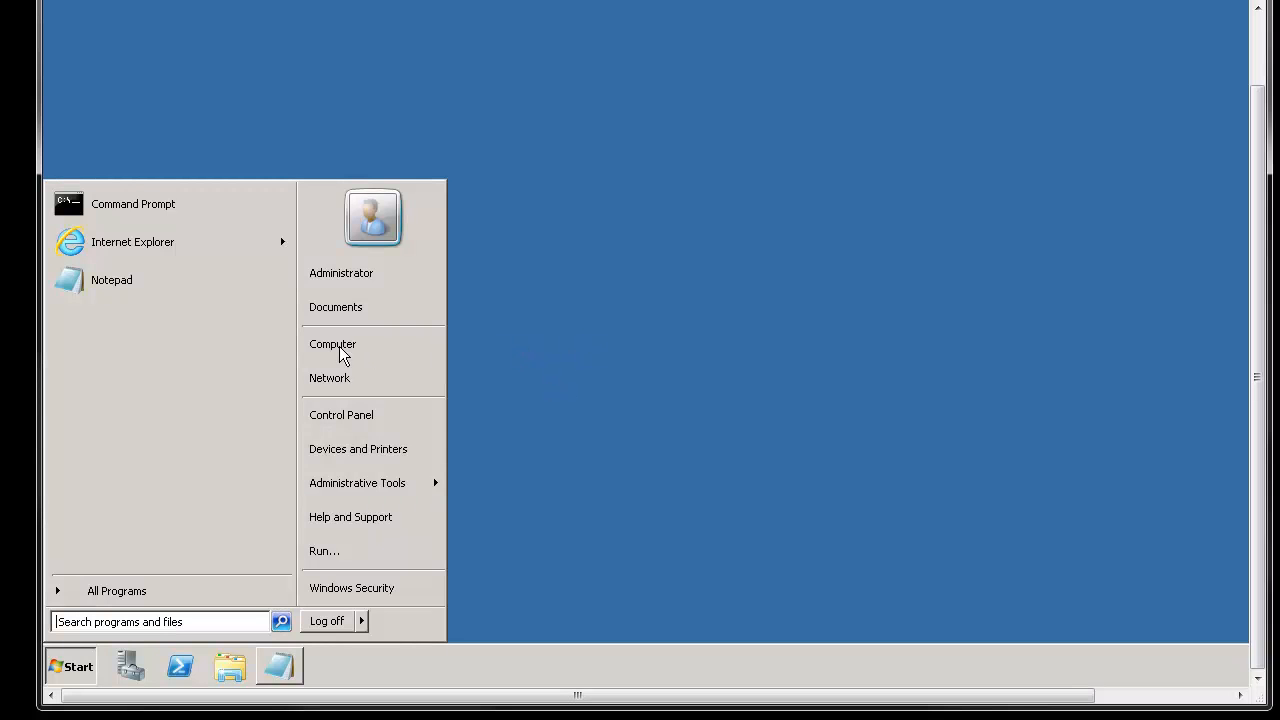
pyautogui.moveTo(332, 344)
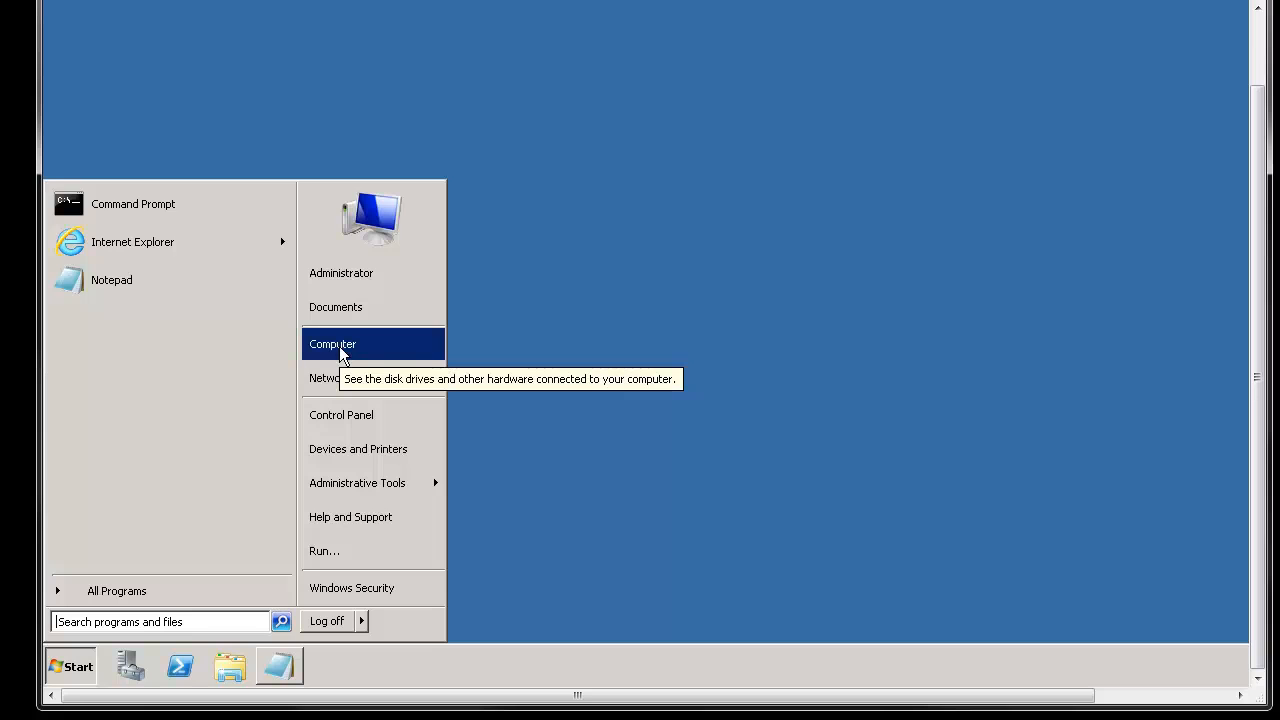
pyautogui.moveTo(332, 344)
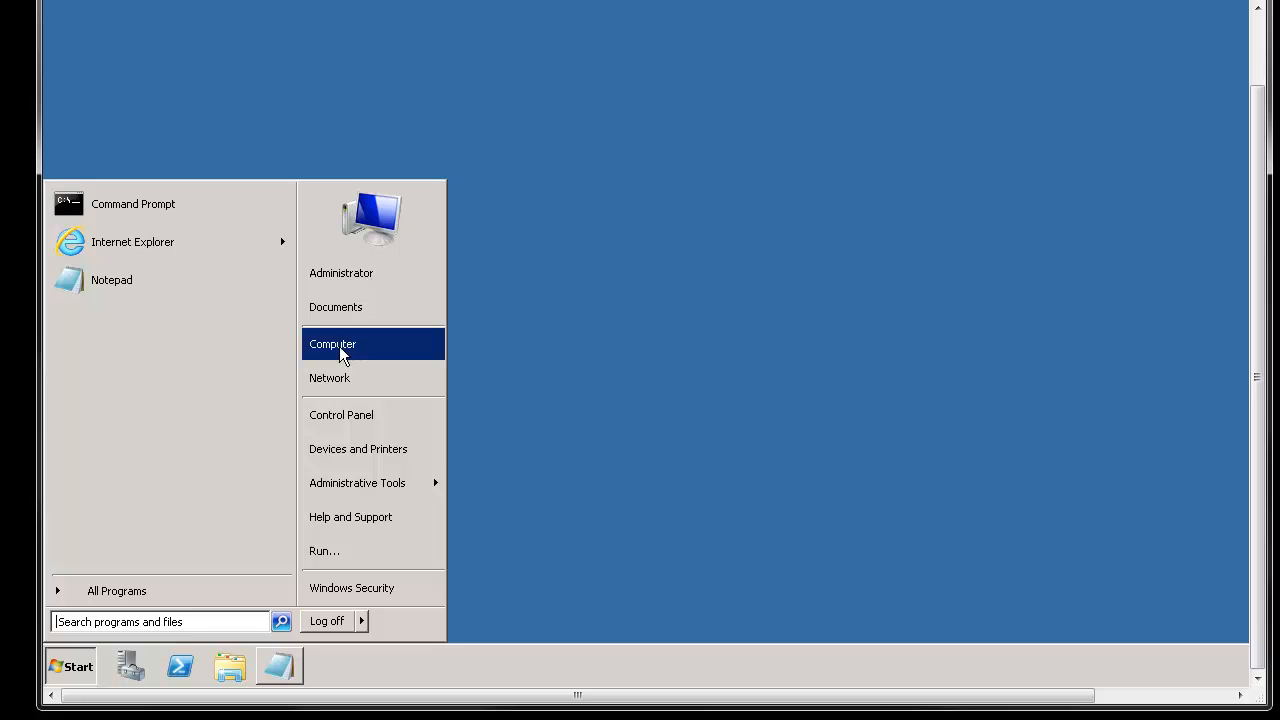
pyautogui.moveTo(370, 348)
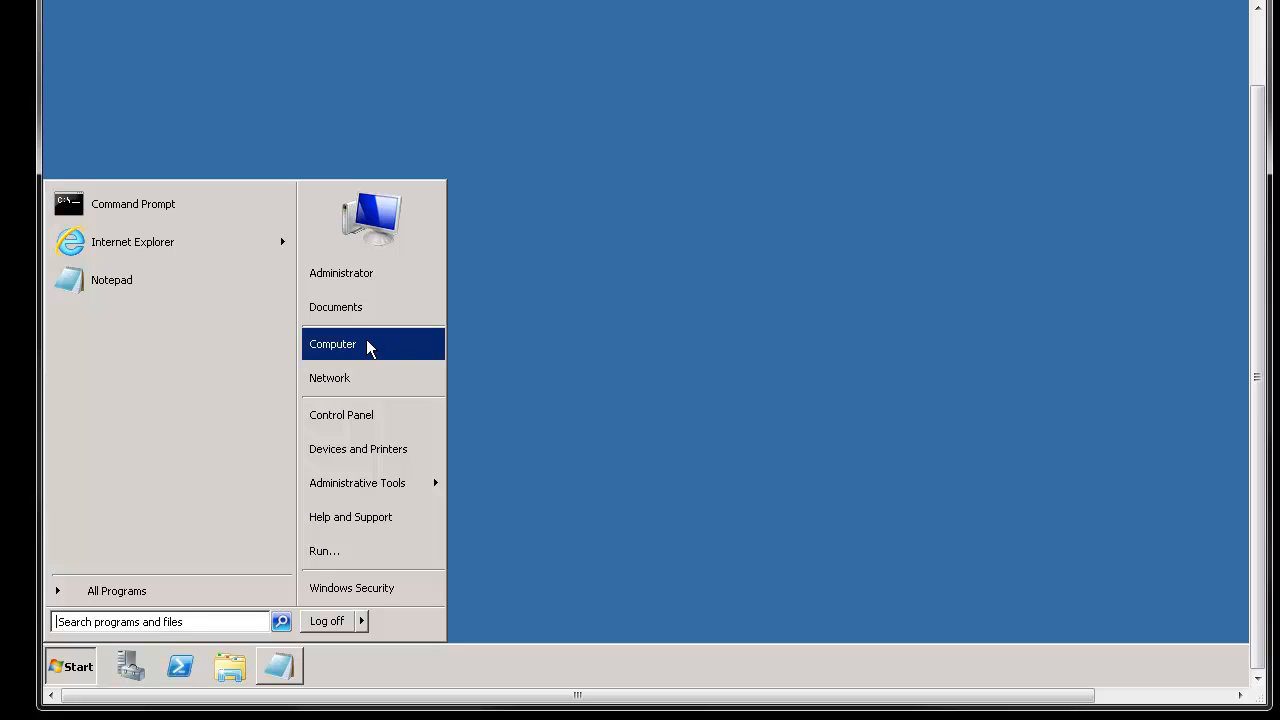
# - Show Computer in Explorer and view details of Local Disk (C:) and C on SERVER-PC
pyautogui.click(332, 344)
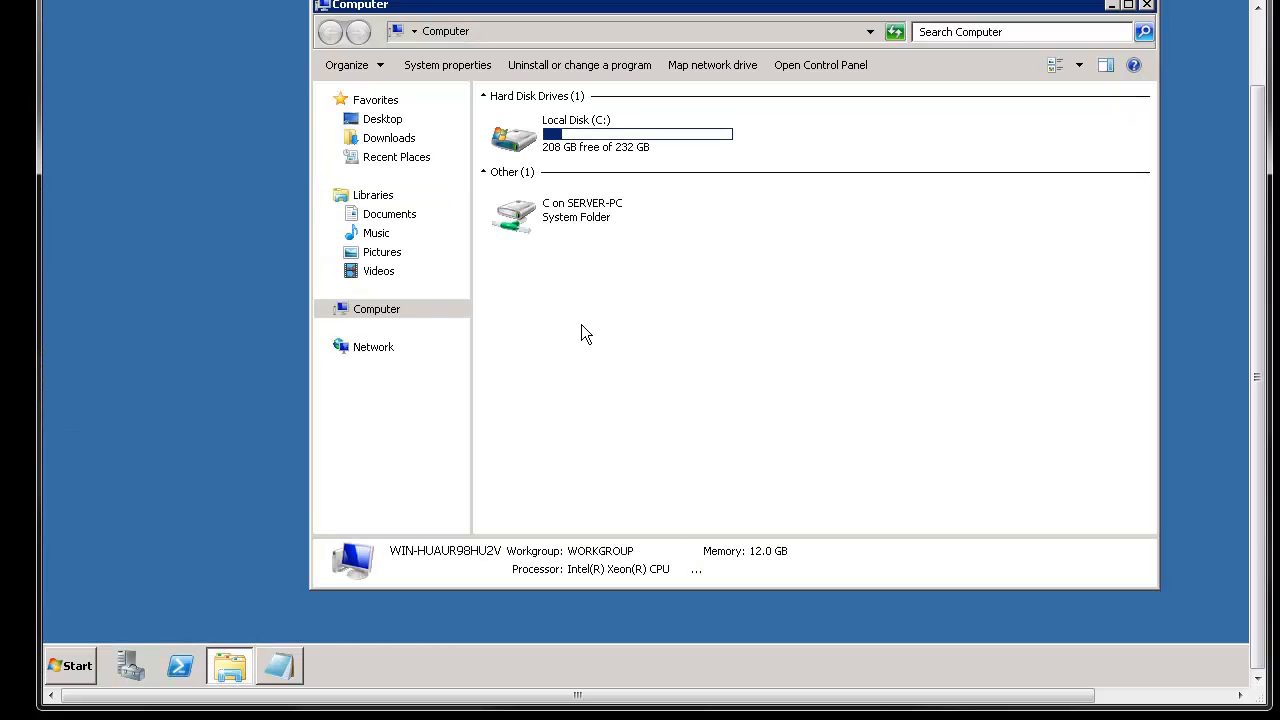
pyautogui.click(610, 132)
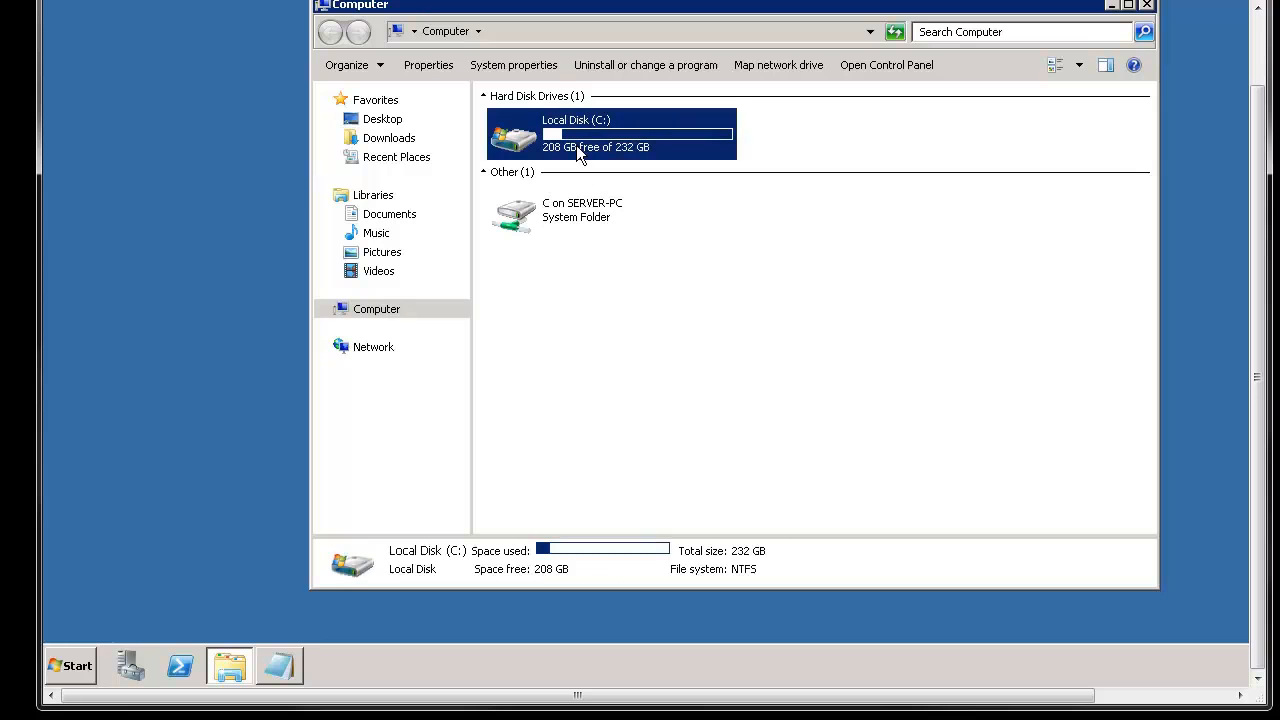
pyautogui.click(612, 210)
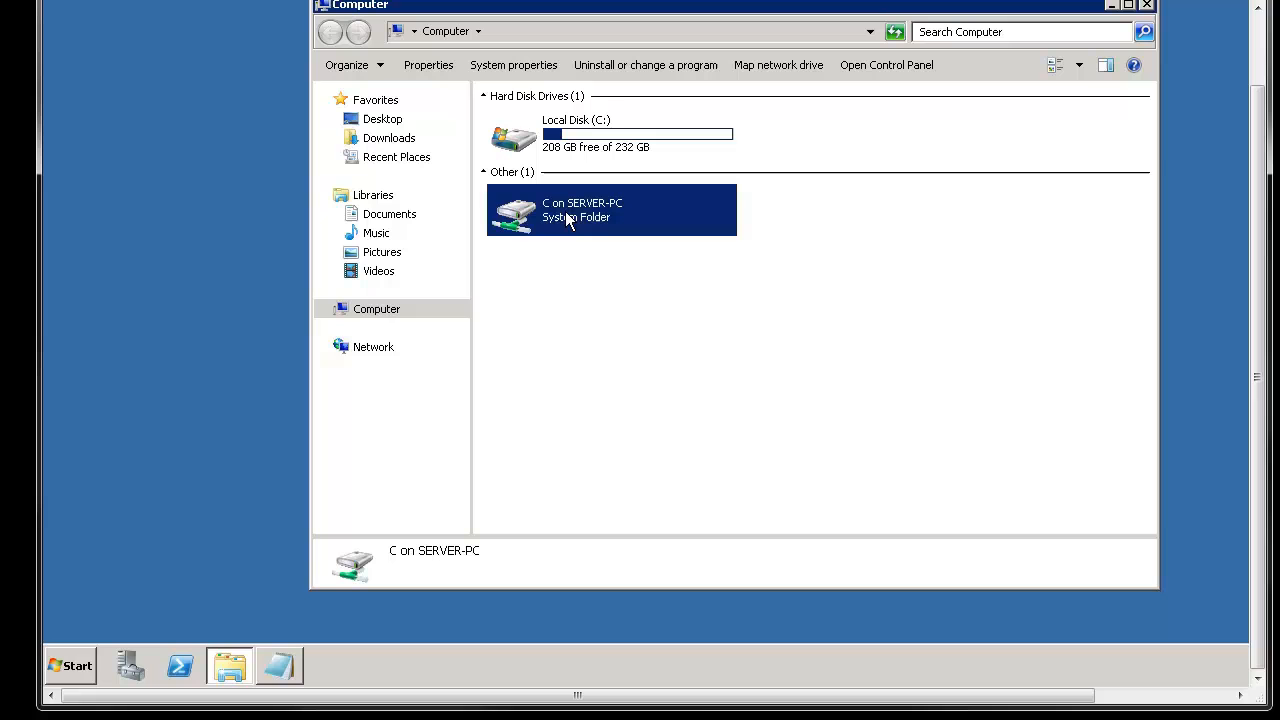
pyautogui.moveTo(590, 238)
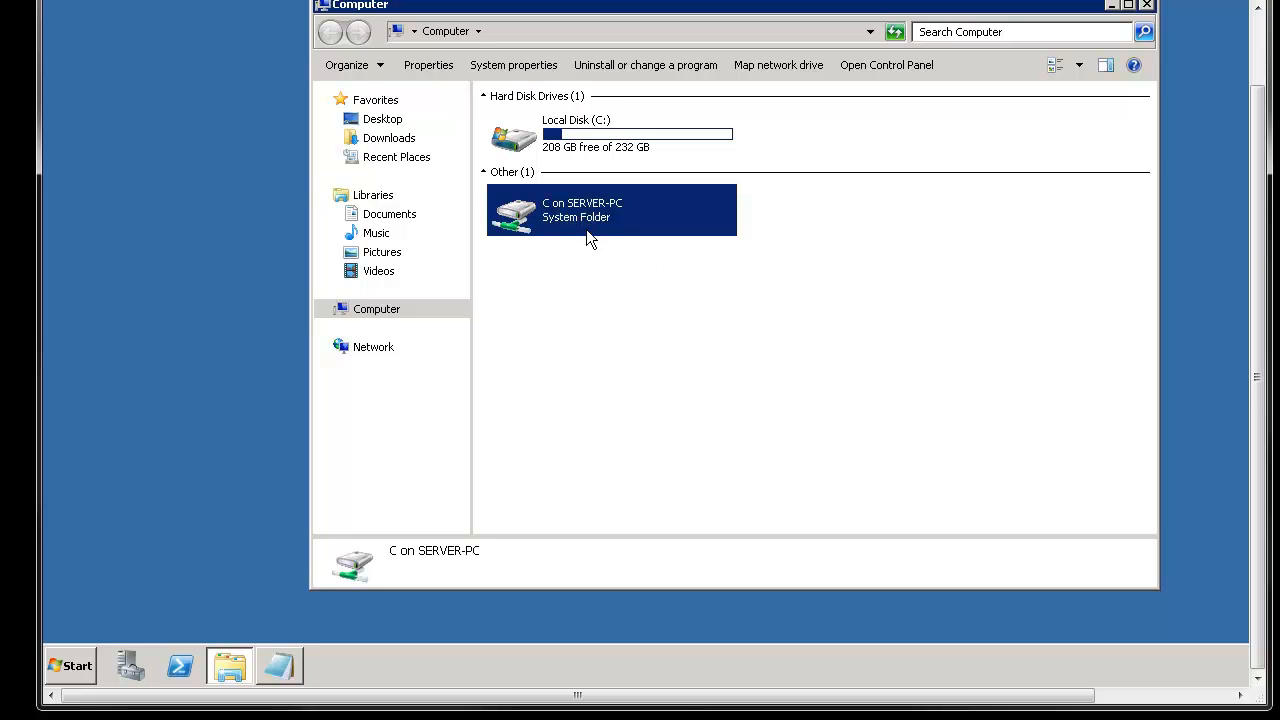
pyautogui.moveTo(616, 160)
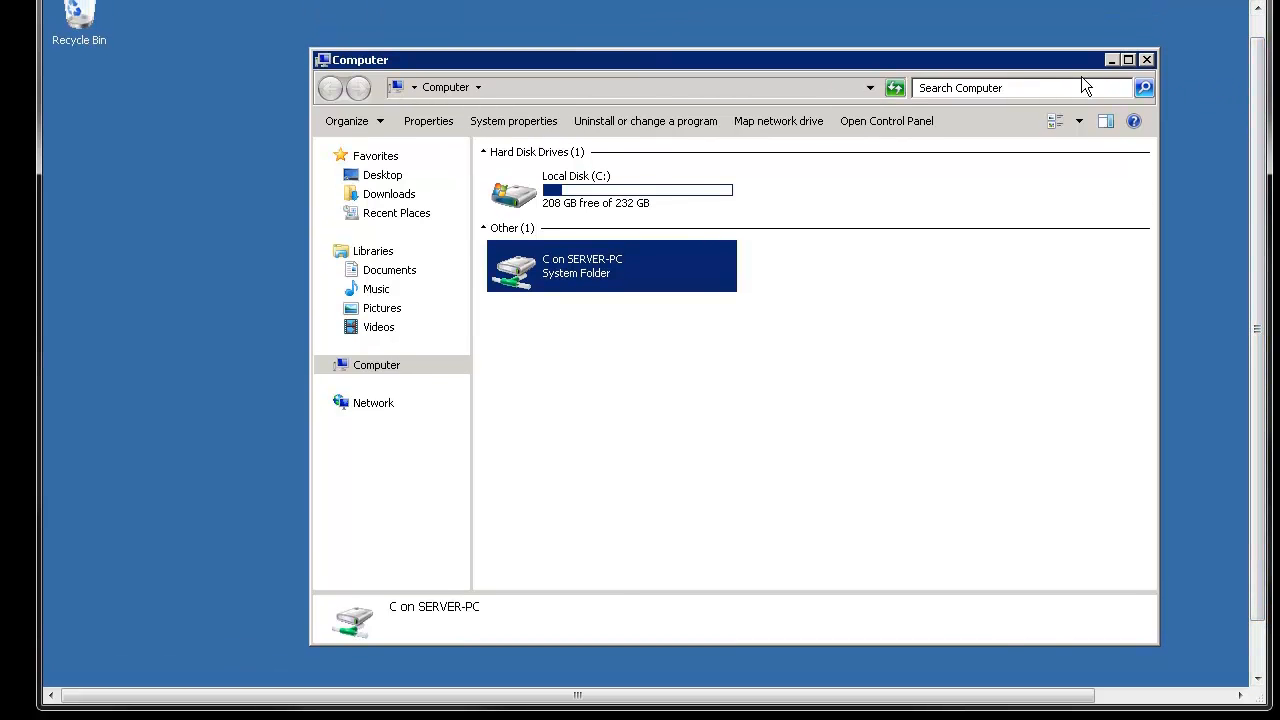
pyautogui.moveTo(1256, 138)
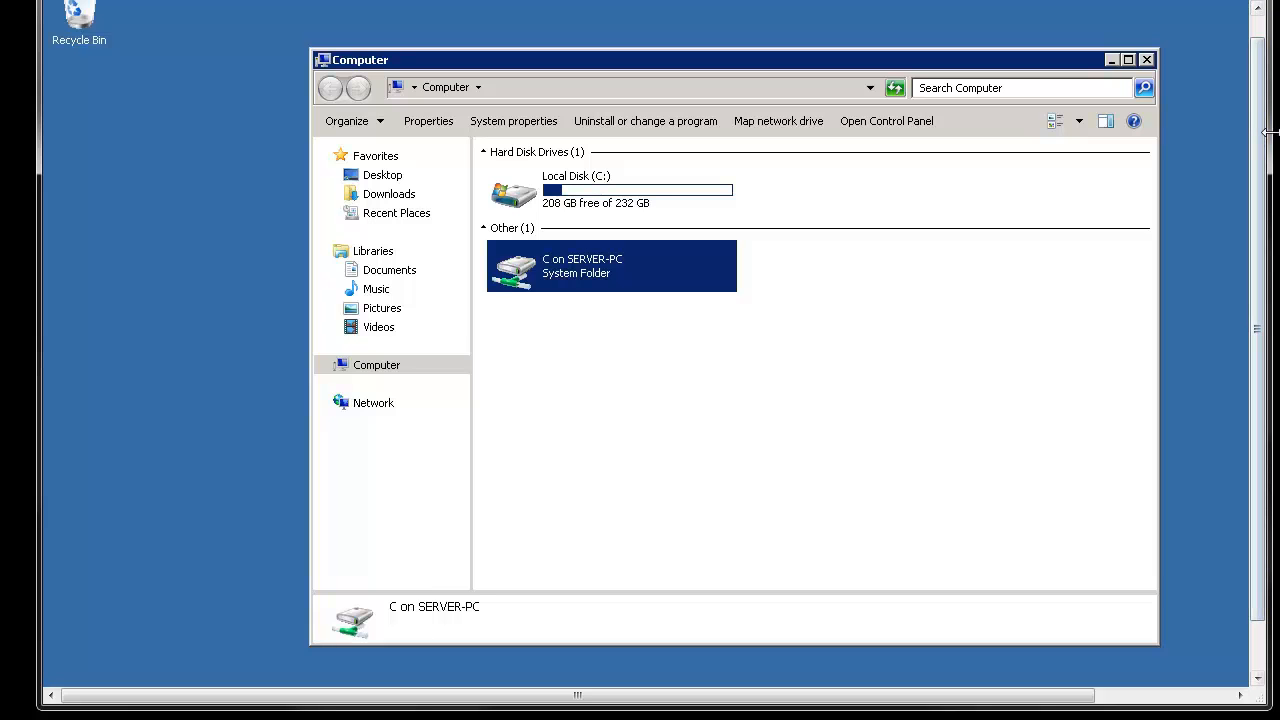
pyautogui.moveTo(1152, 142)
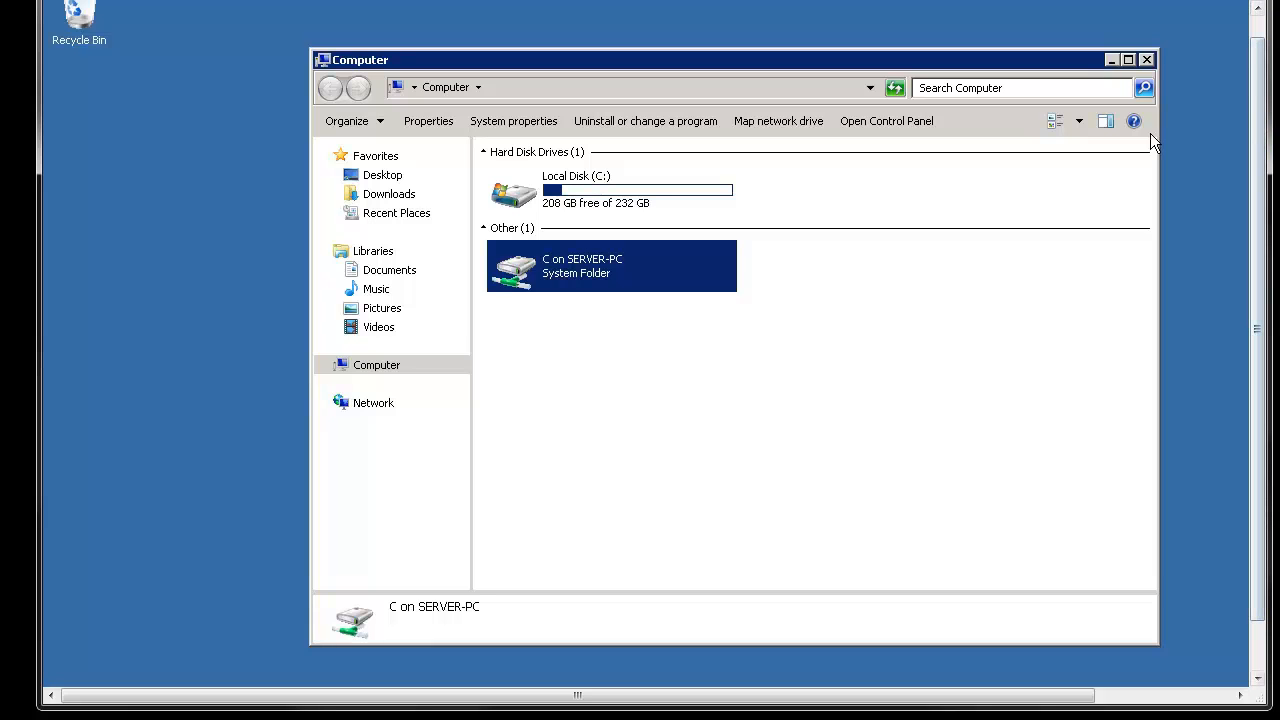
pyautogui.moveTo(1056, 152)
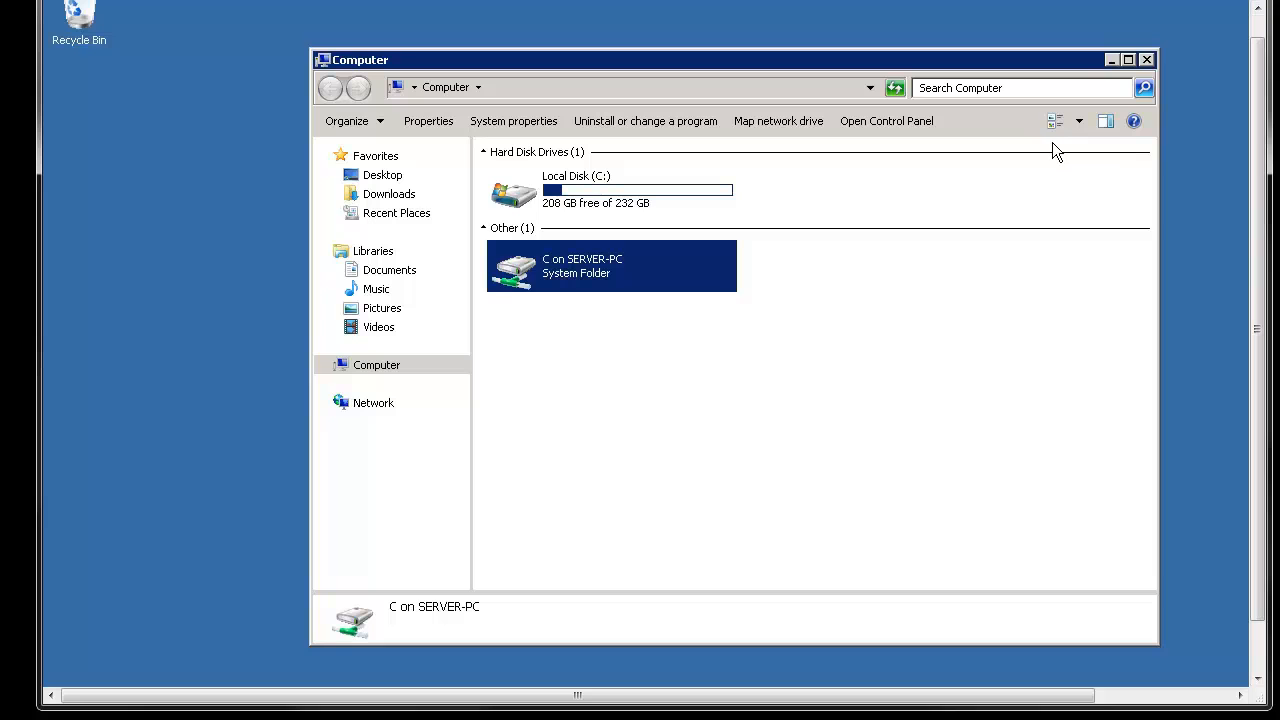
pyautogui.moveTo(1210, 216)
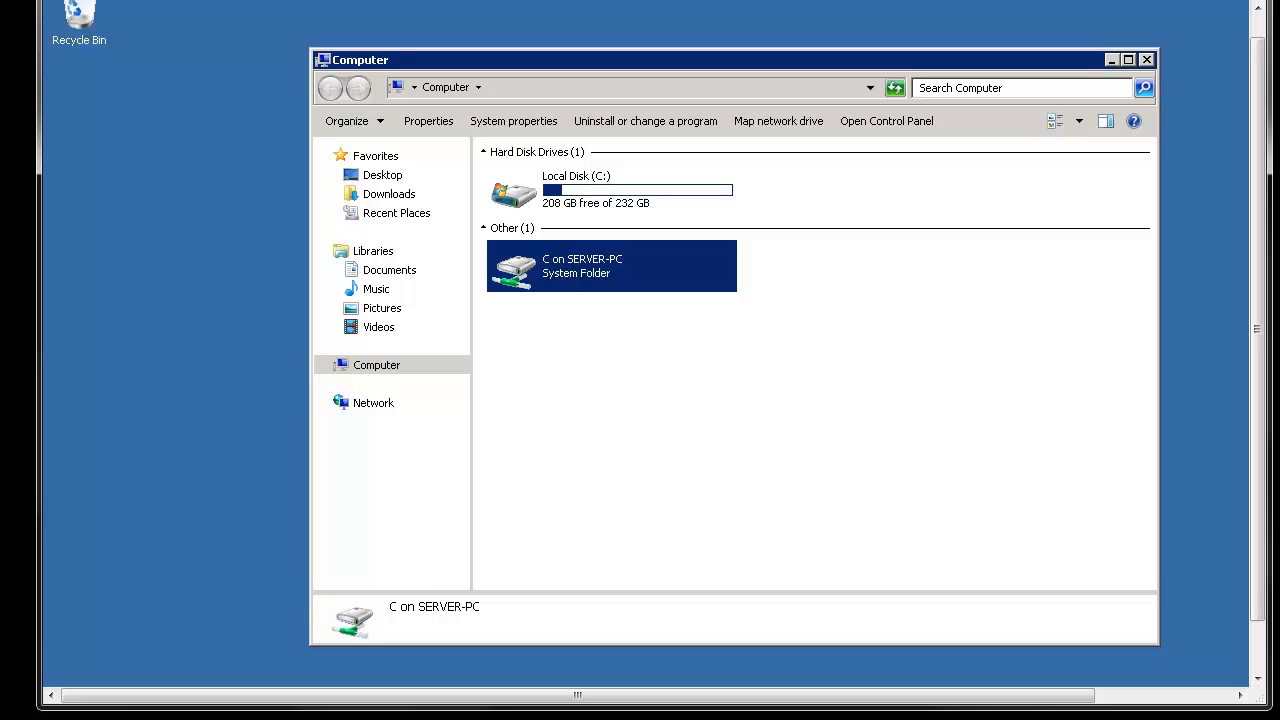
pyautogui.moveTo(818, 192)
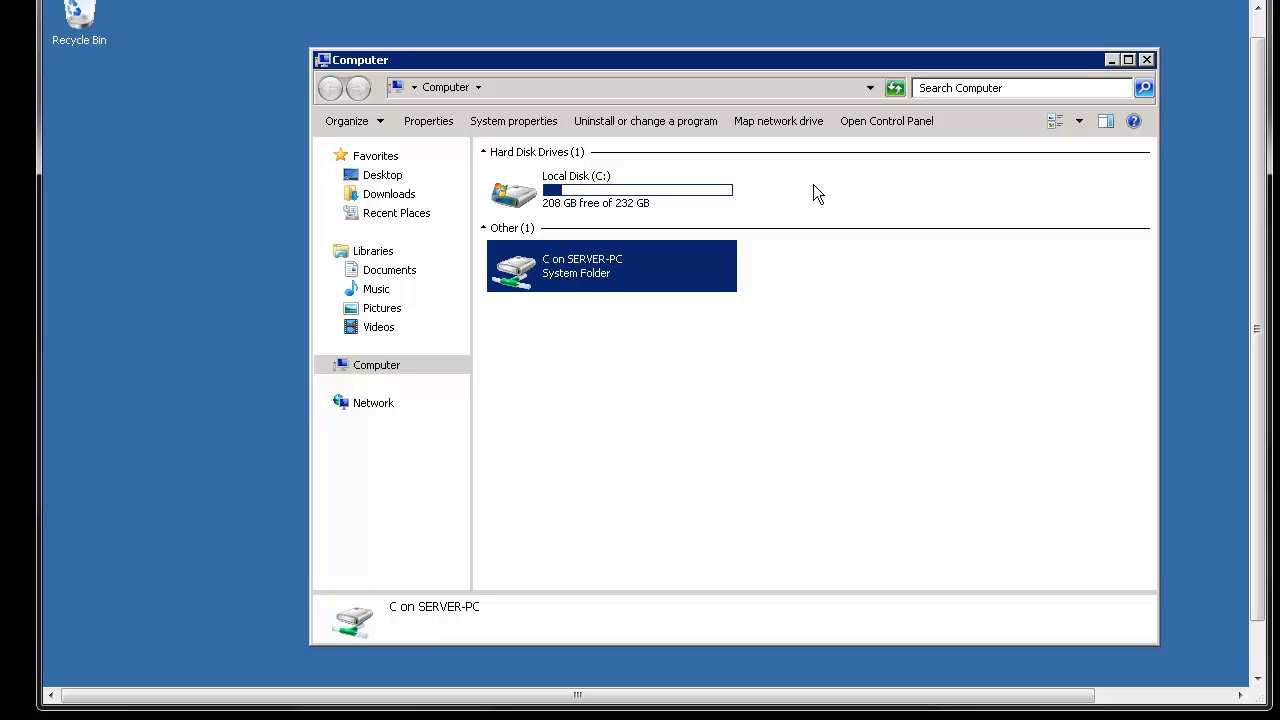
pyautogui.moveTo(202, 114)
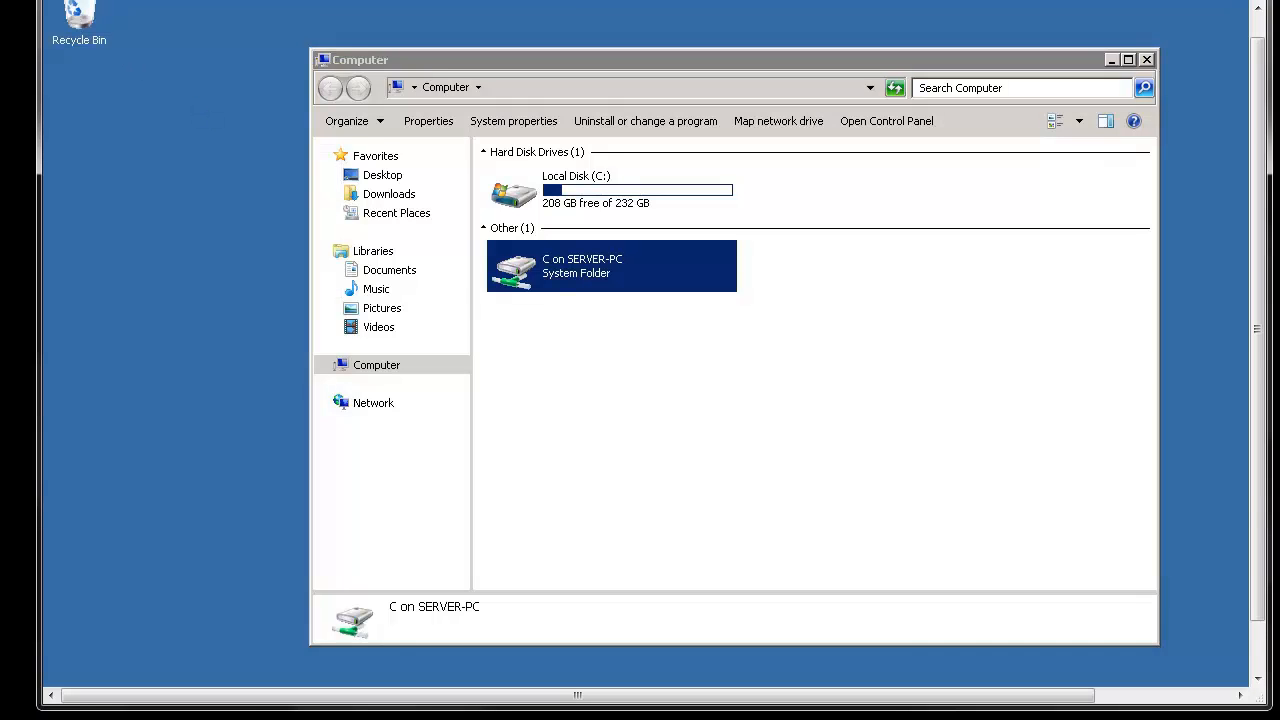
pyautogui.moveTo(80, 20)
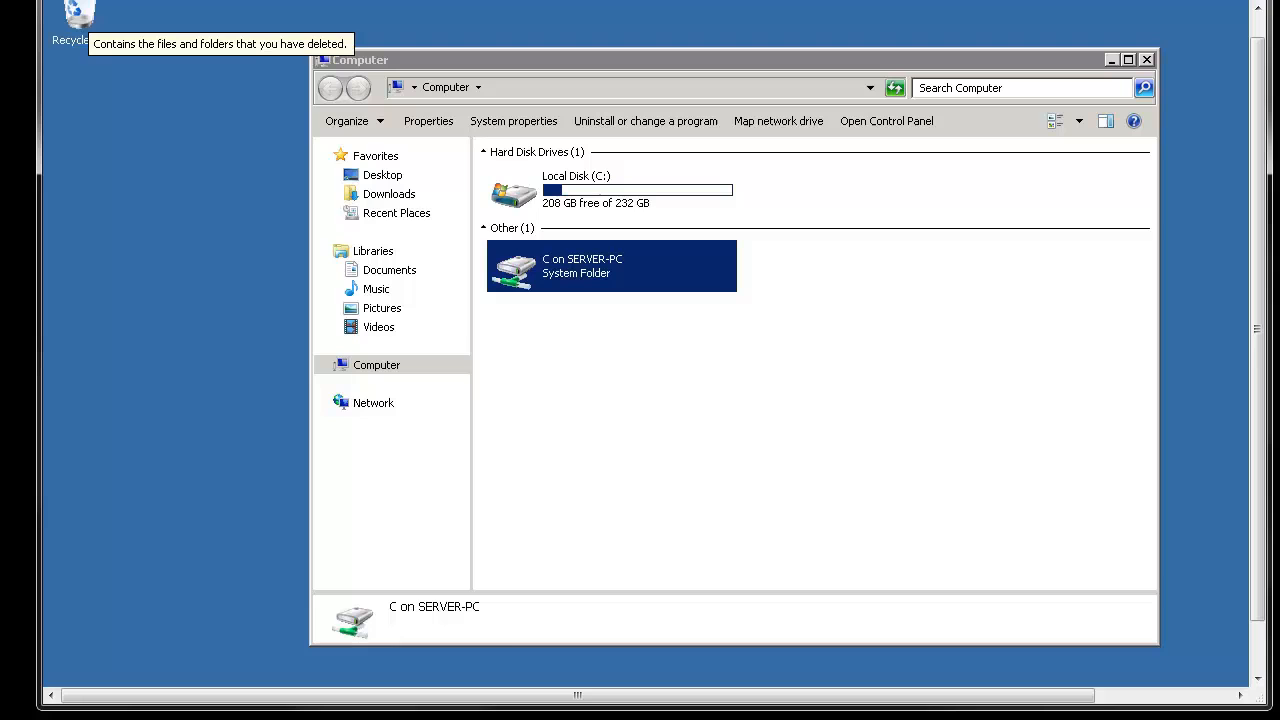
pyautogui.moveTo(44, 222)
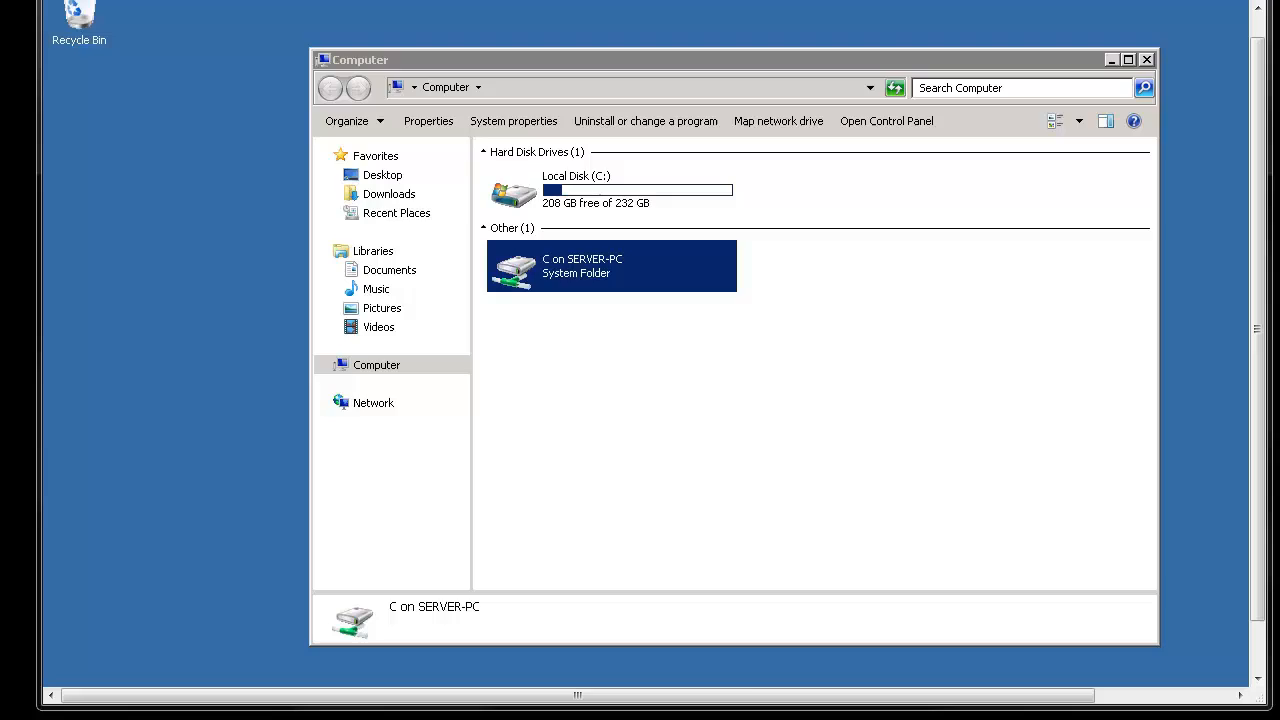
pyautogui.moveTo(828, 200)
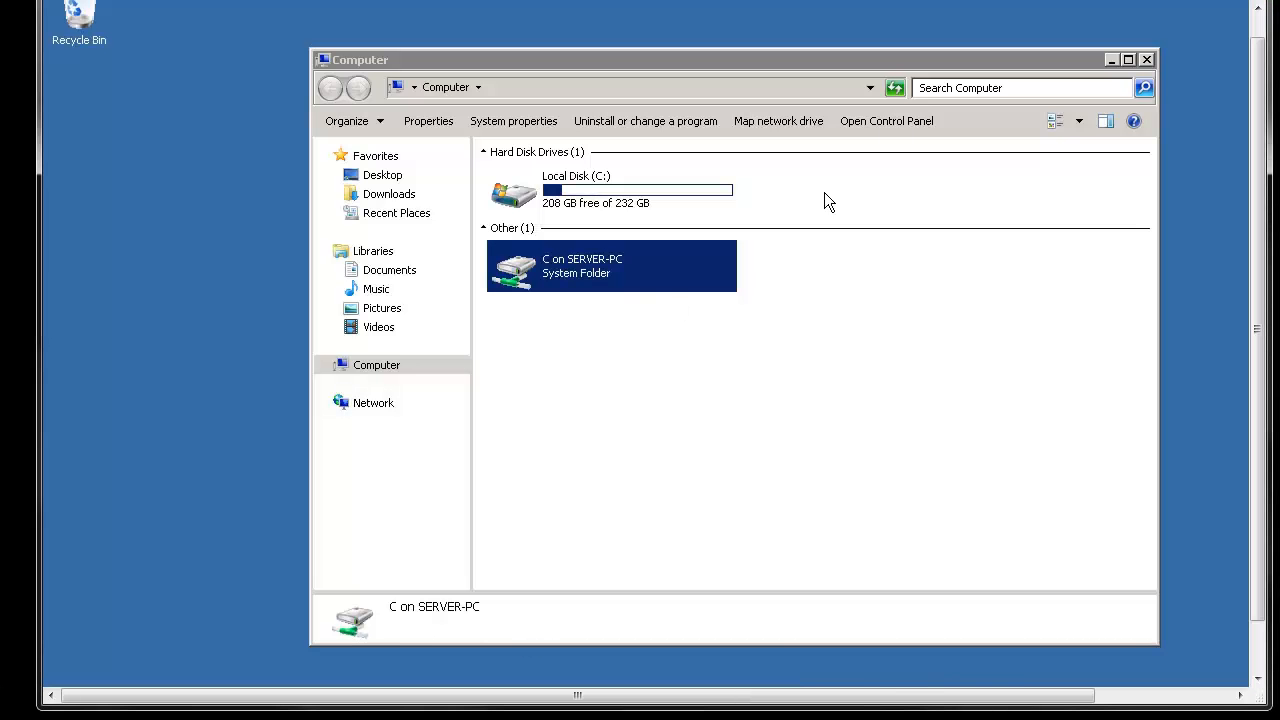
# - Paste the Scrapebox 5 shortcut onto the remote desktop and select it
pyautogui.rightClick(536, 296)
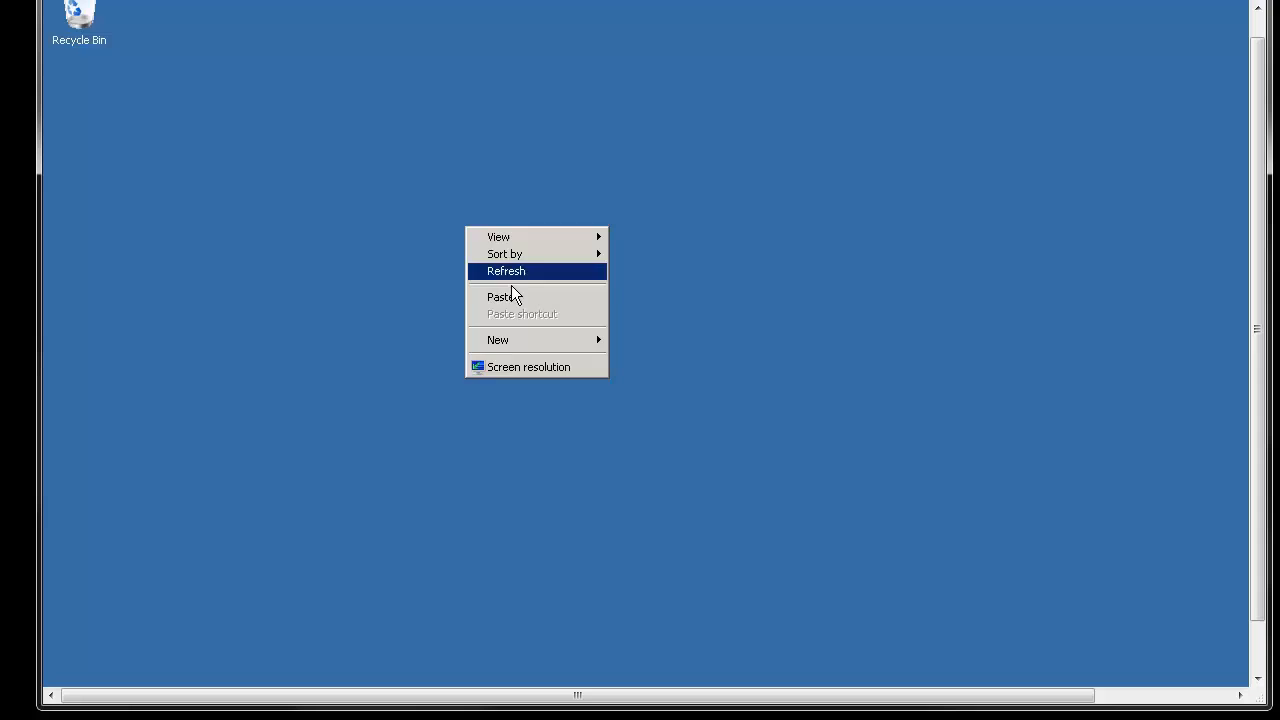
pyautogui.click(504, 296)
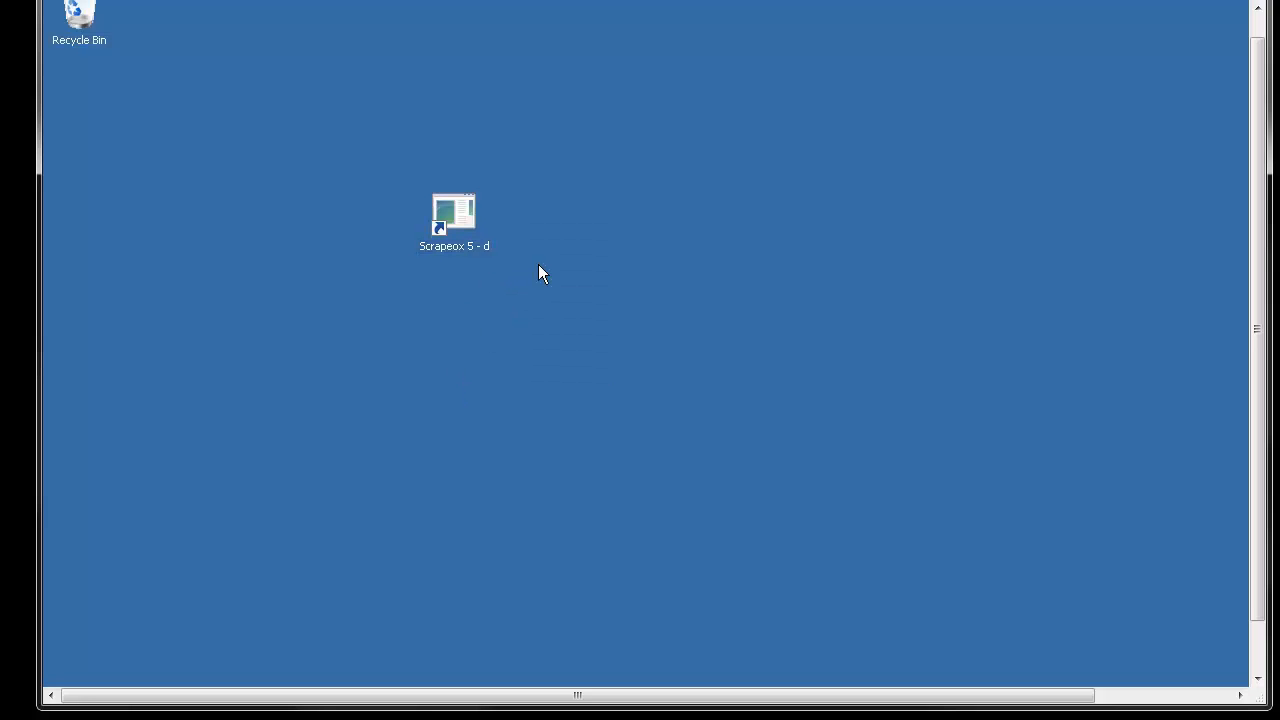
pyautogui.click(452, 212)
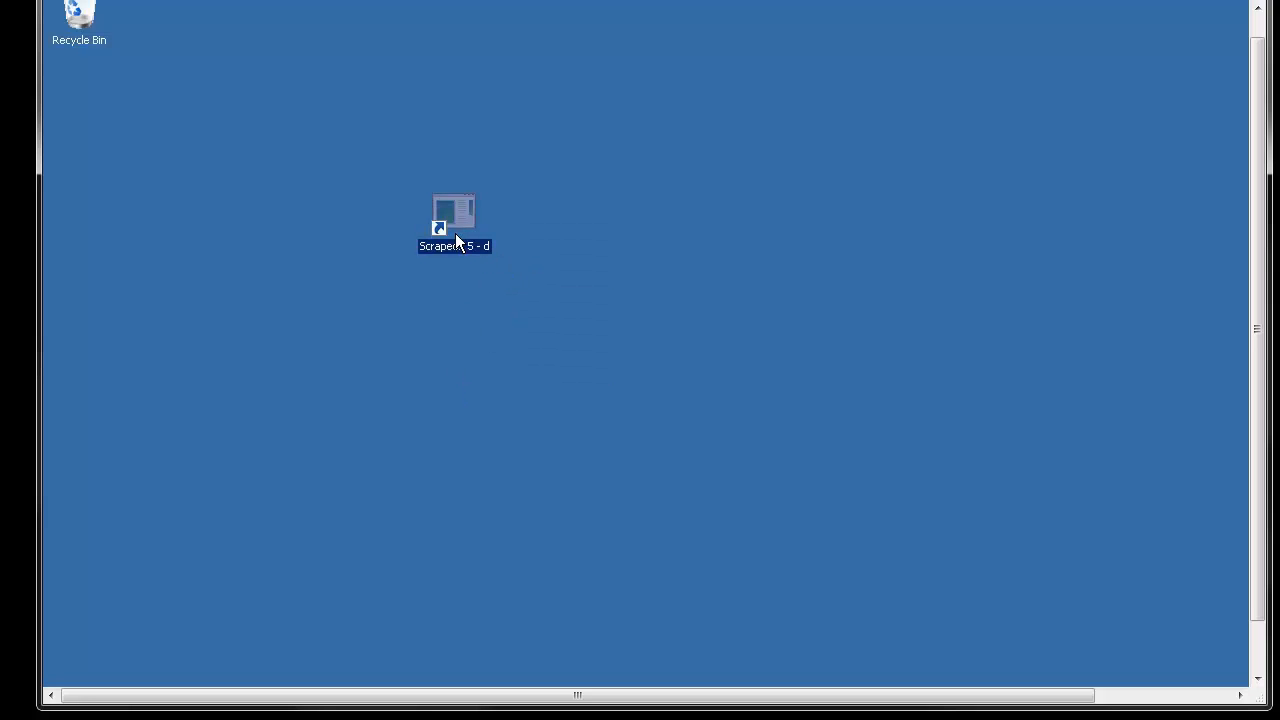
pyautogui.moveTo(516, 216)
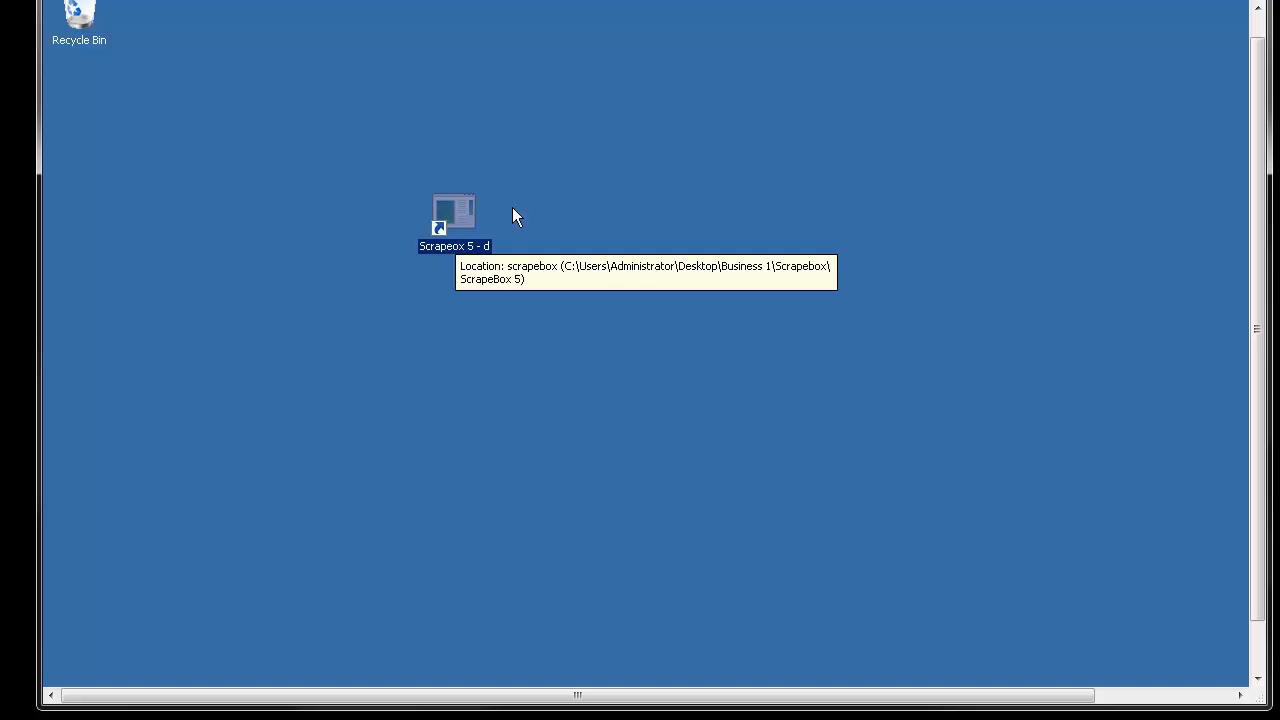
pyautogui.moveTo(284, 264)
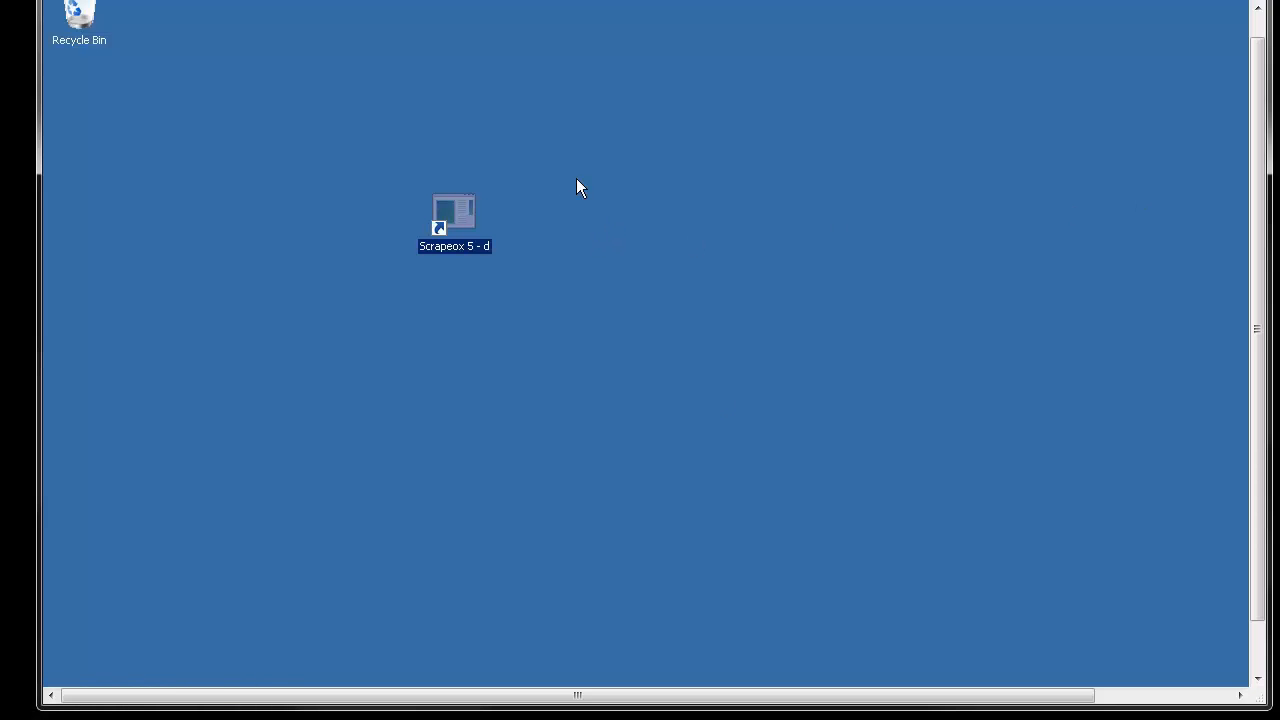
pyautogui.rightClick(580, 188)
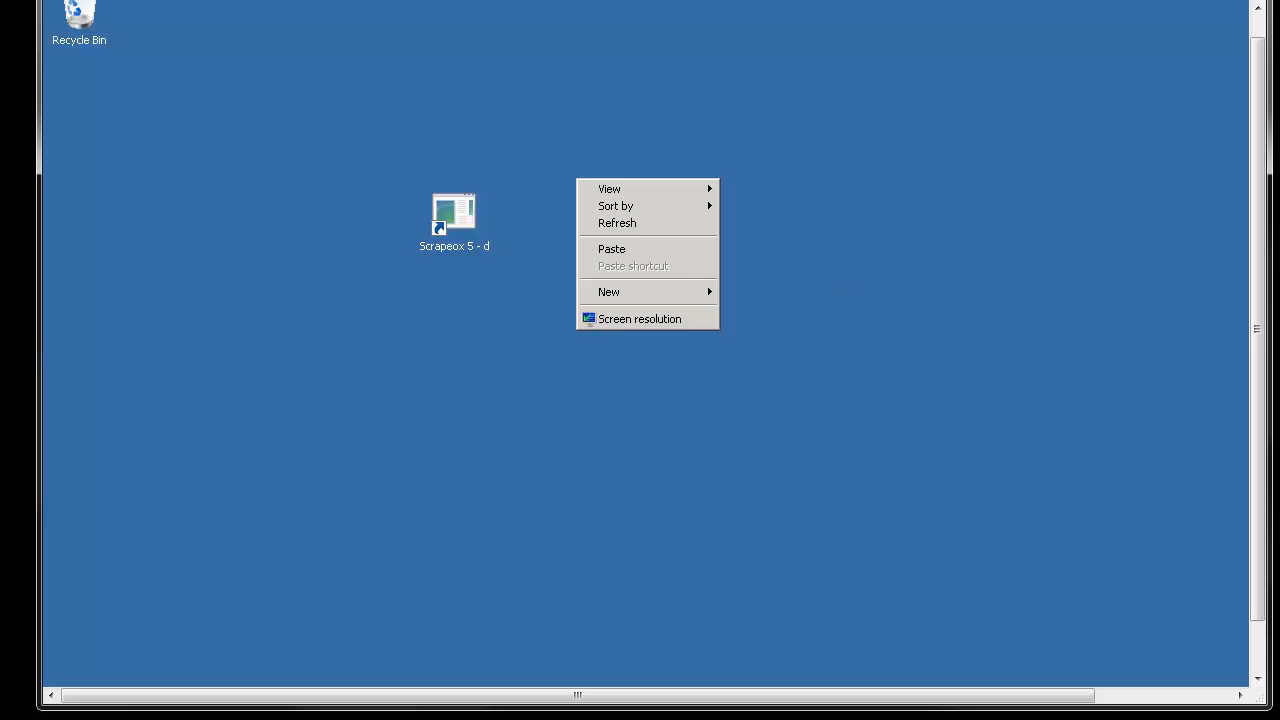